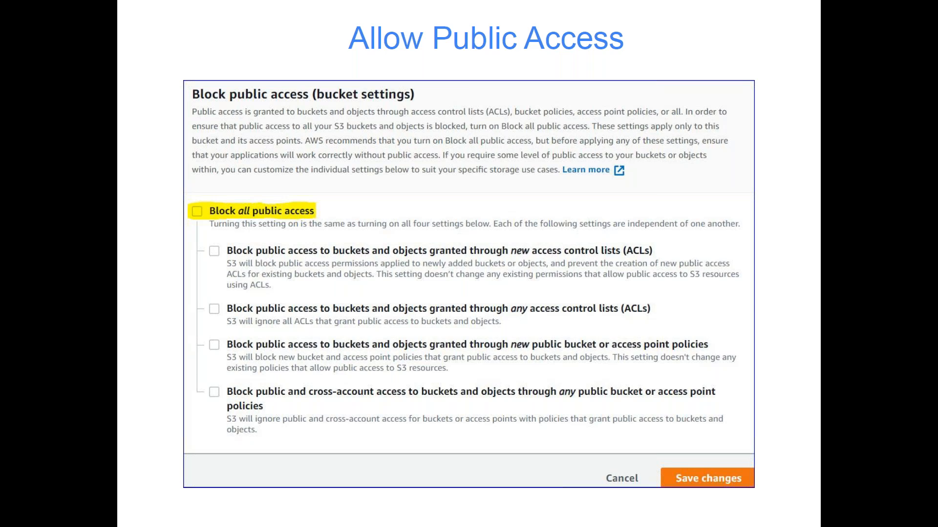
mouse_move(588, 132)
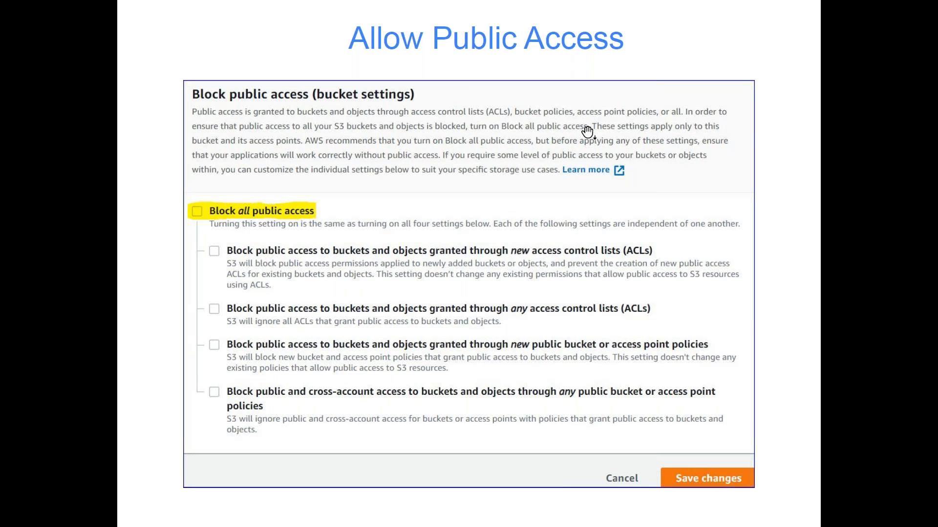
mouse_move(312, 203)
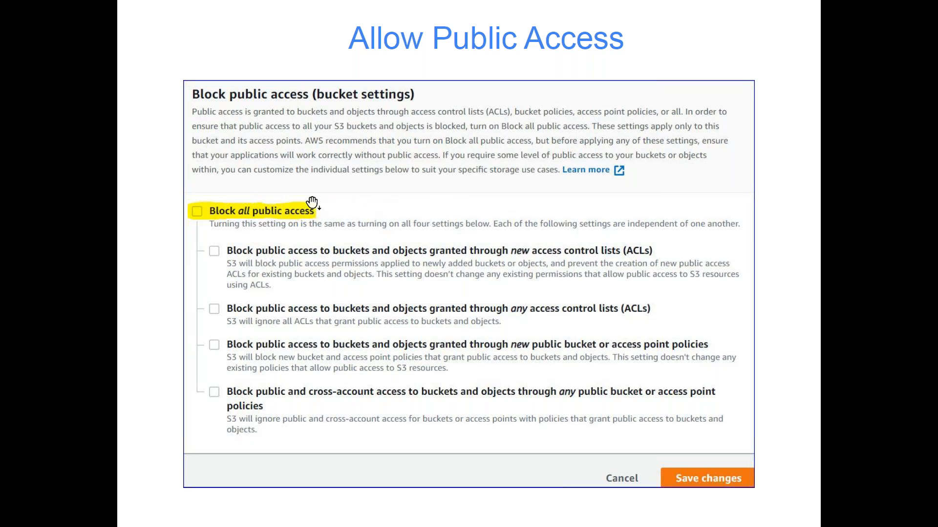
mouse_move(311, 208)
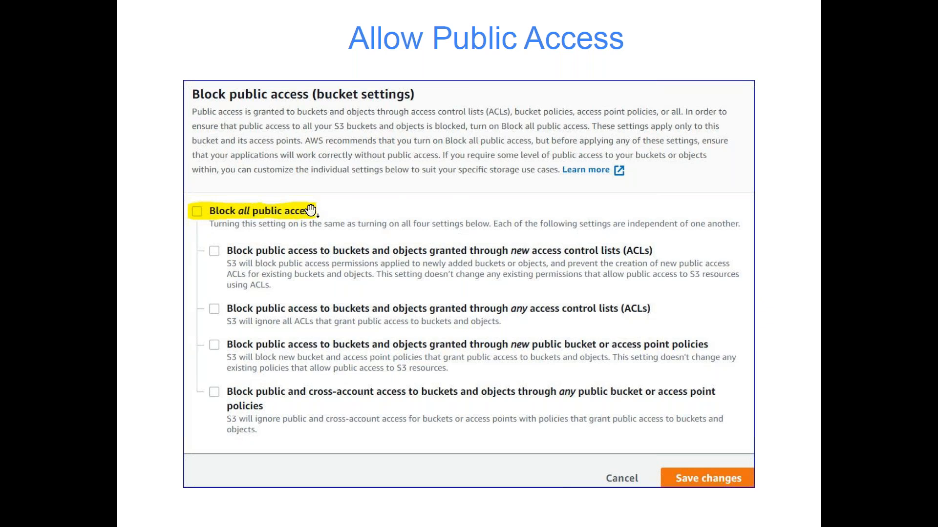
mouse_move(321, 296)
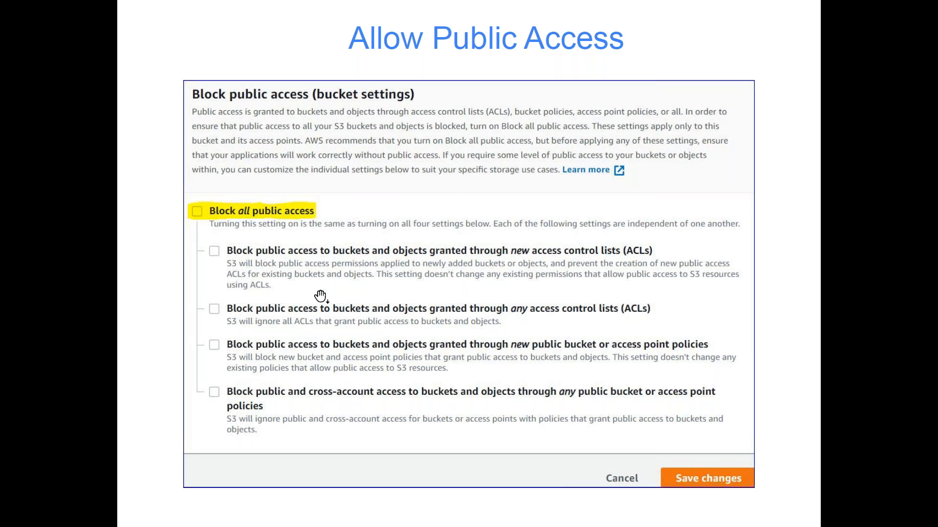
mouse_move(734, 431)
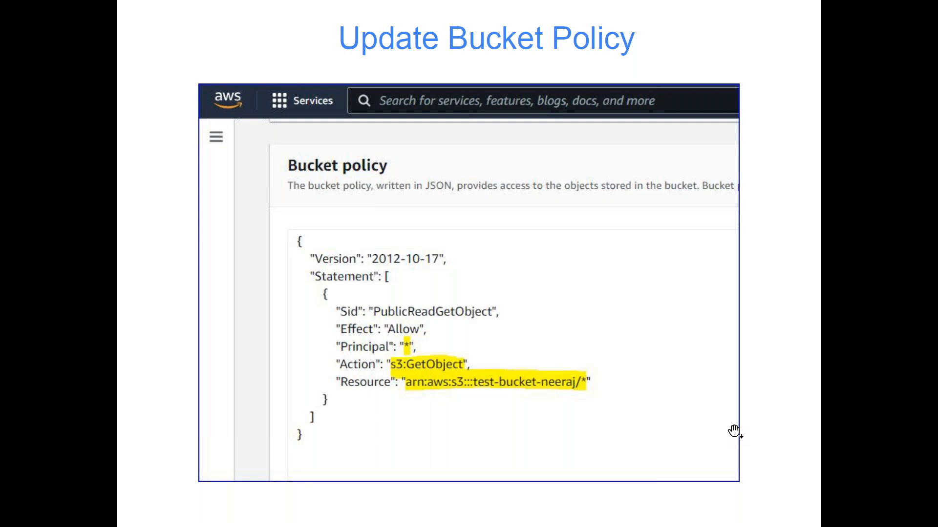
mouse_move(771, 415)
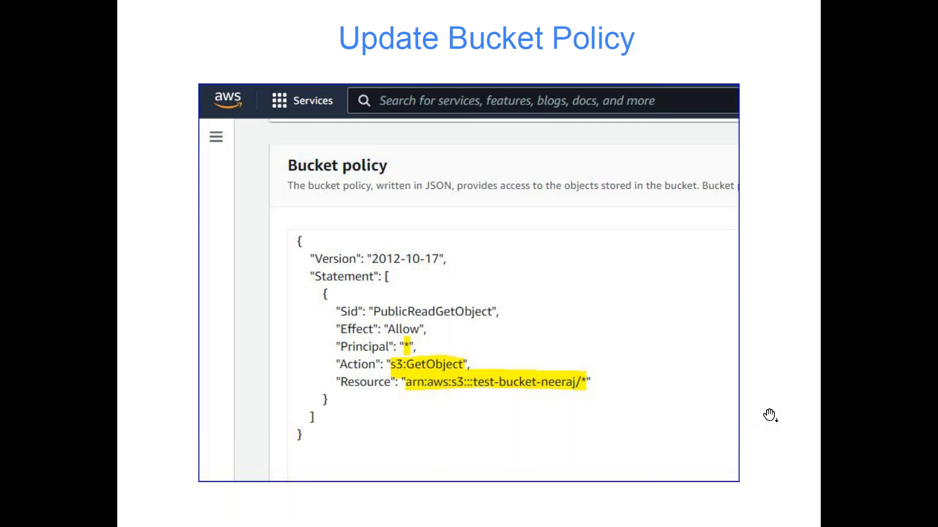
mouse_move(430, 258)
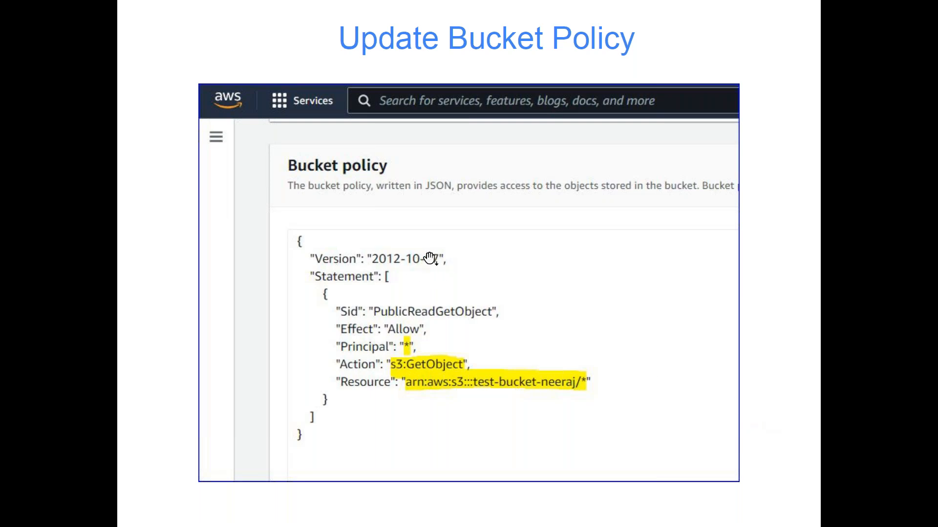
mouse_move(338, 279)
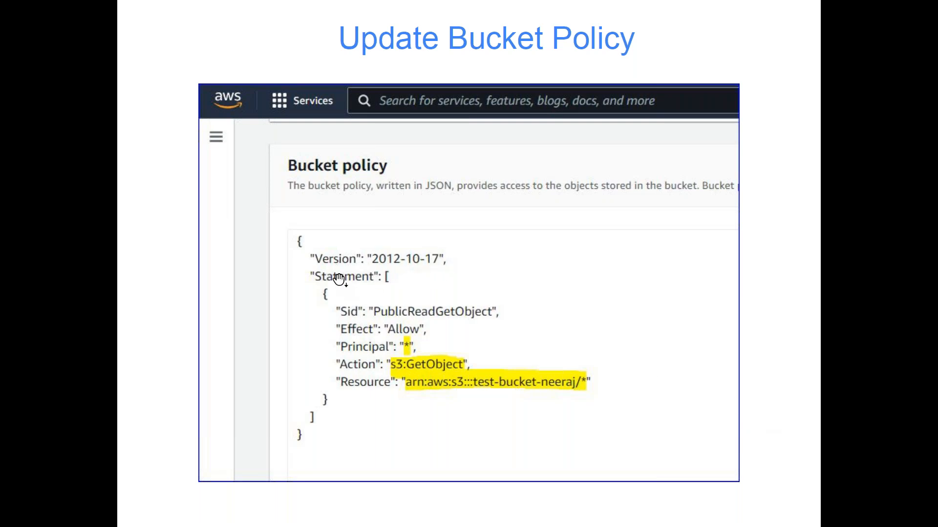
mouse_move(349, 317)
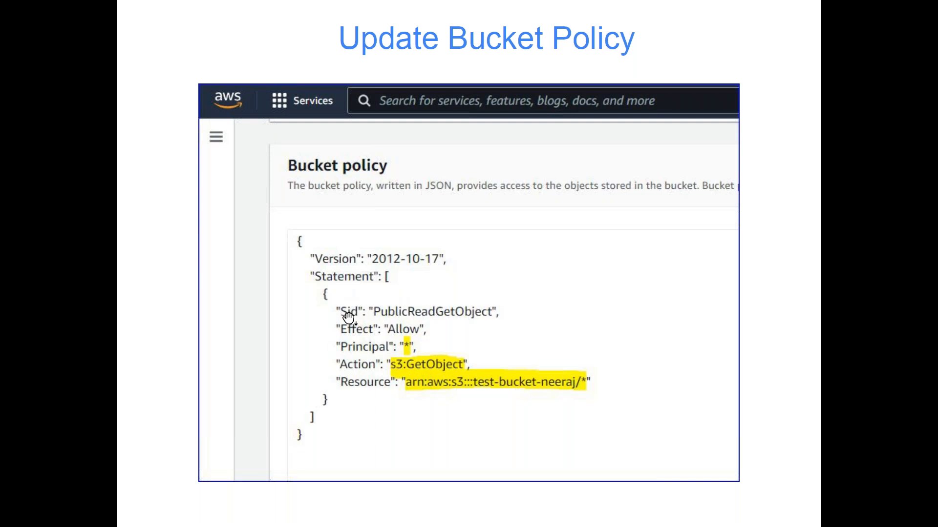
mouse_move(458, 314)
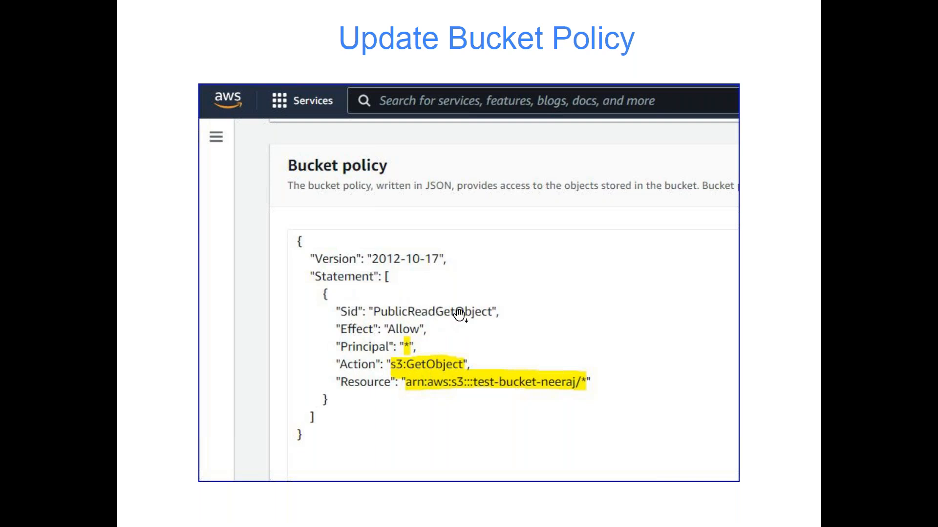
mouse_move(439, 307)
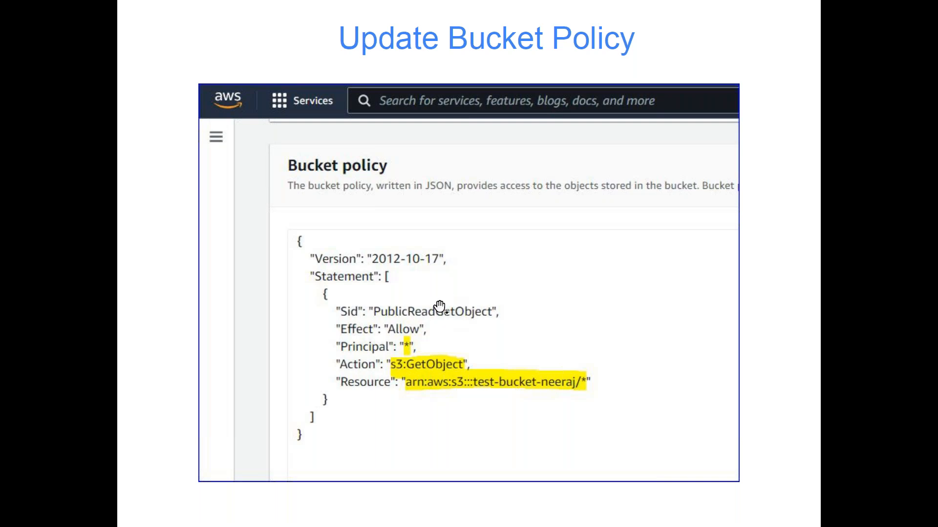
mouse_move(485, 321)
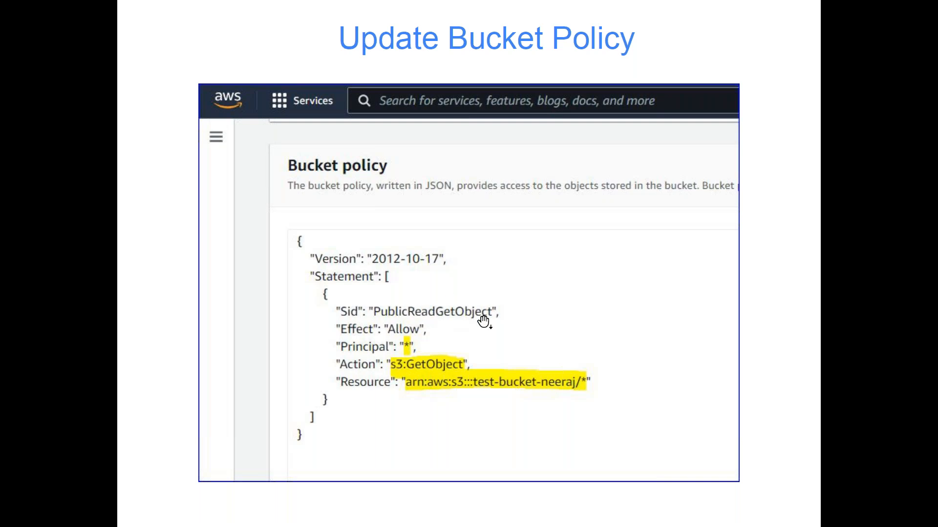
mouse_move(467, 306)
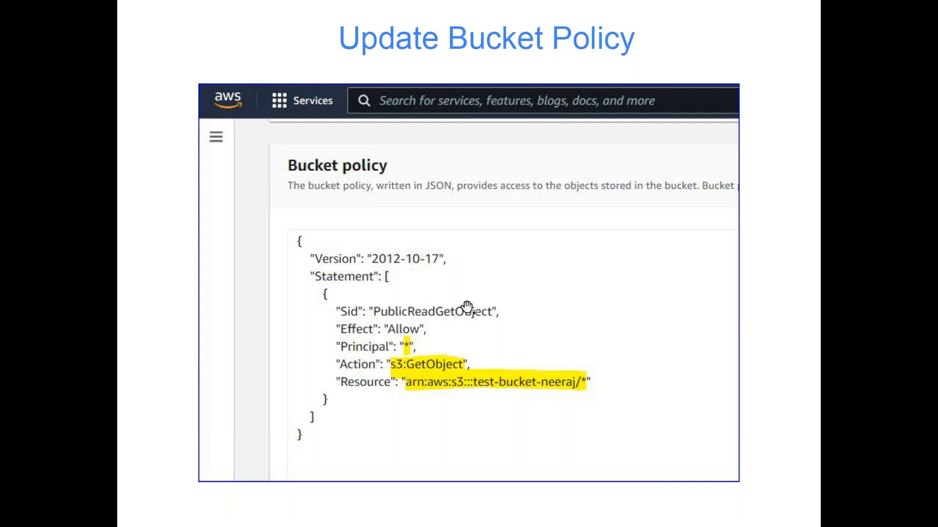
mouse_move(336, 315)
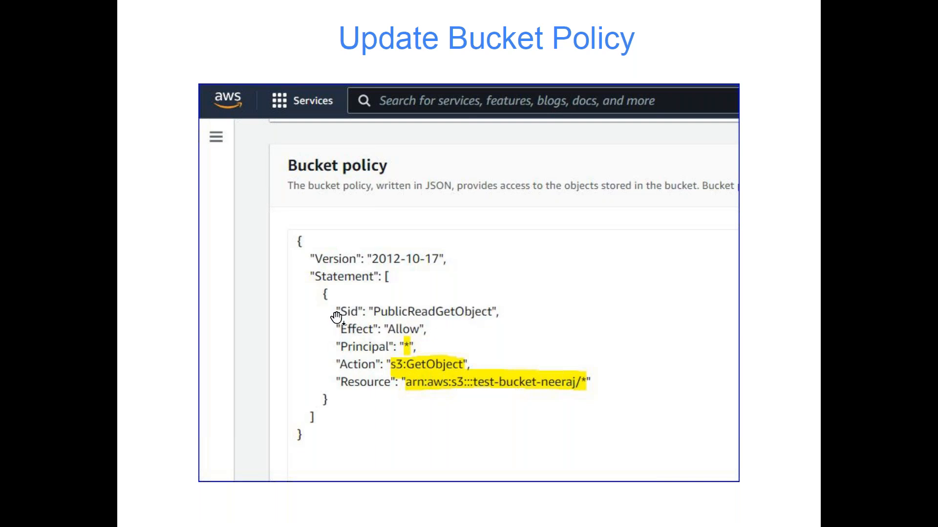
mouse_move(291, 367)
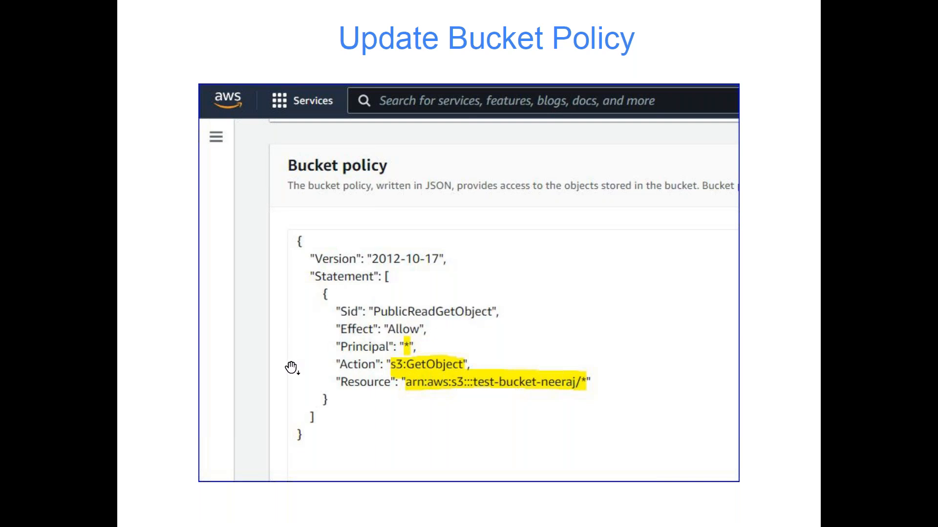
mouse_move(412, 315)
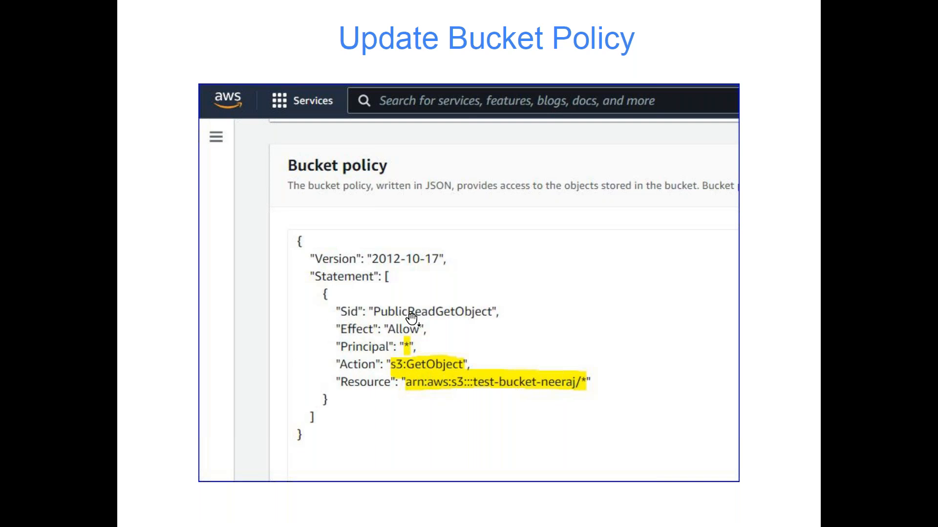
mouse_move(450, 311)
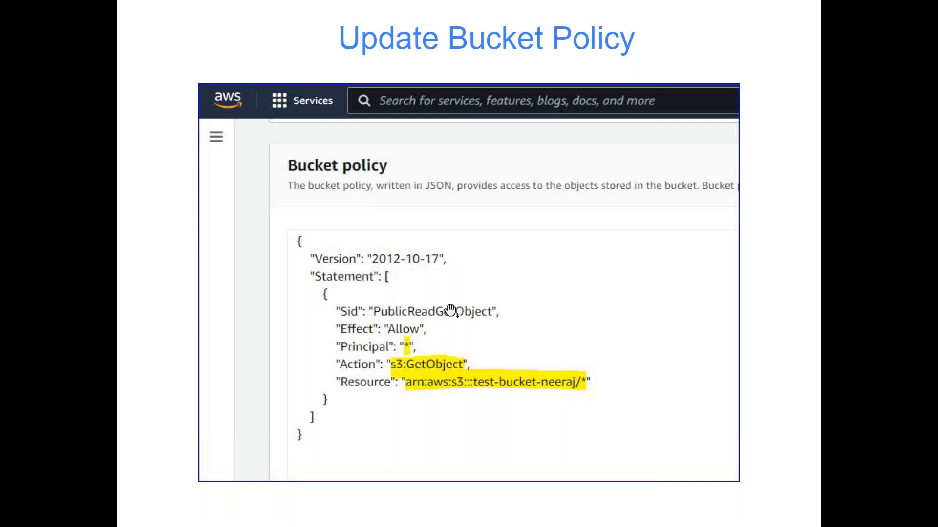
mouse_move(472, 323)
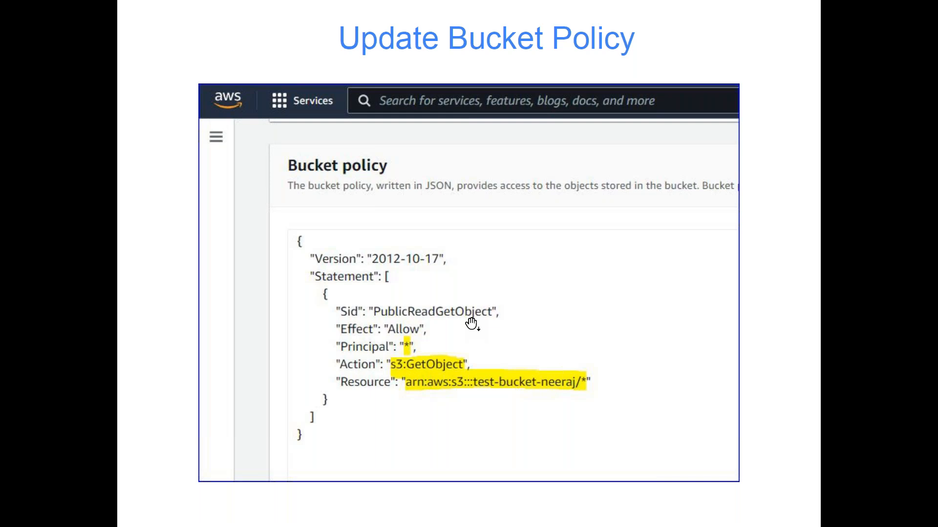
mouse_move(384, 316)
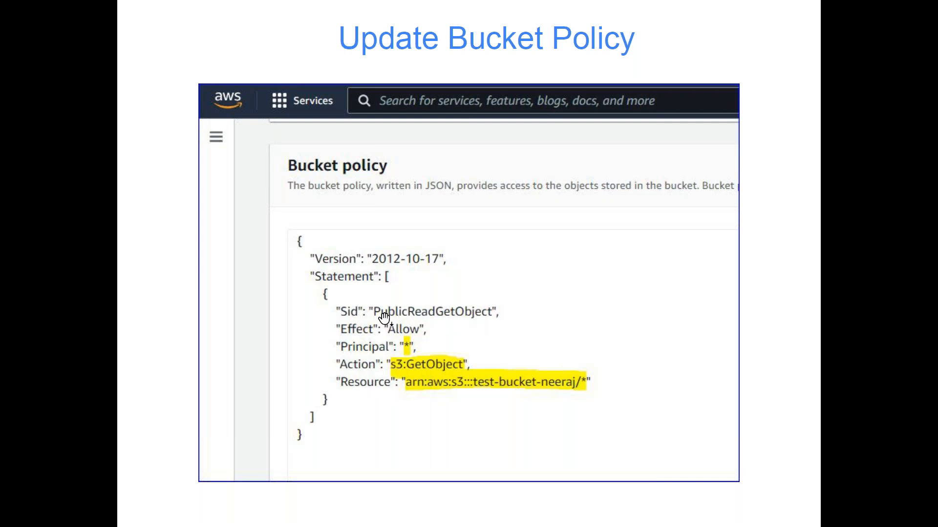
mouse_move(482, 323)
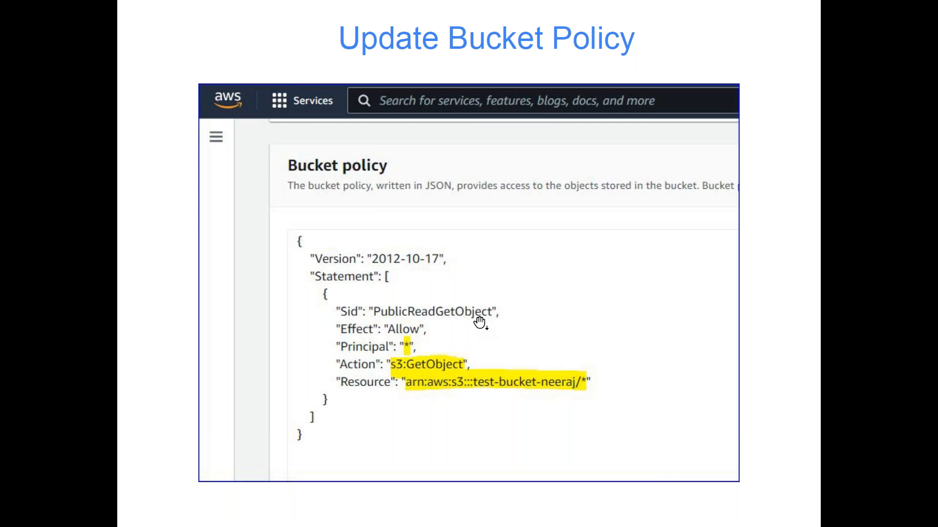
mouse_move(333, 331)
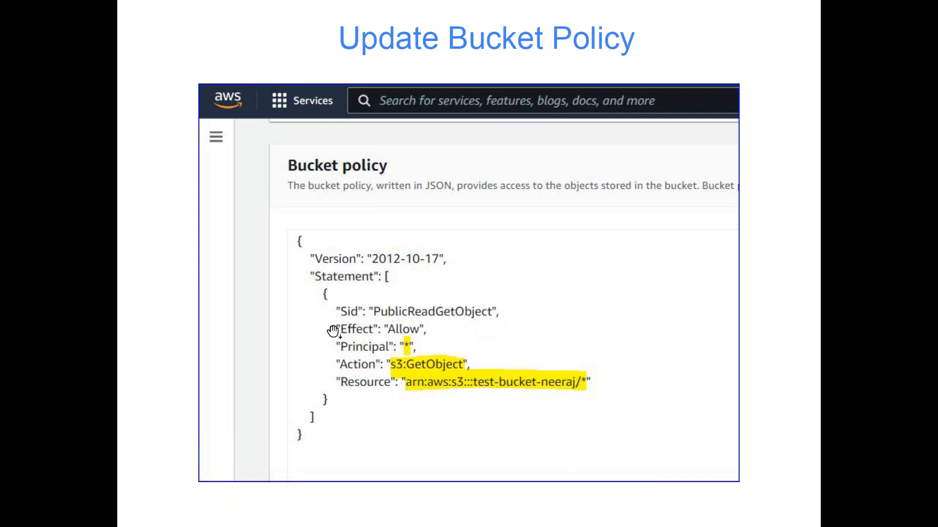
mouse_move(453, 332)
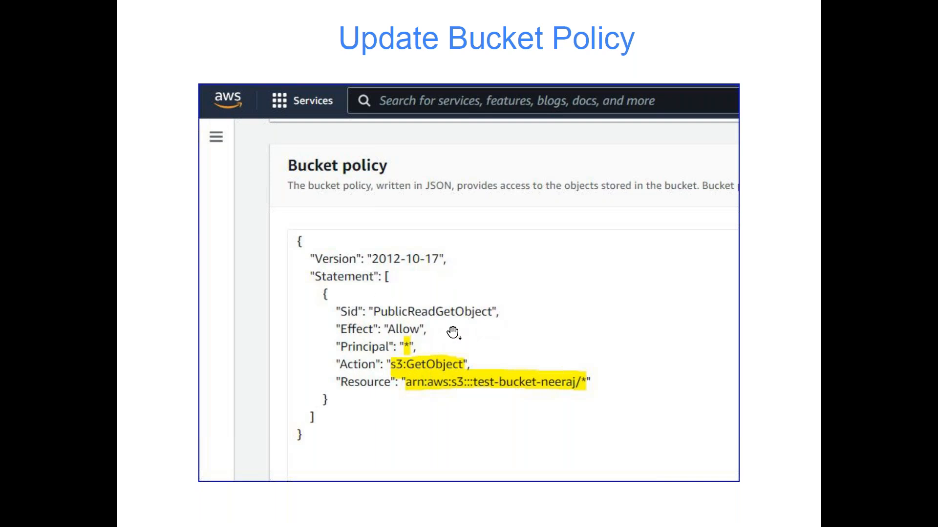
mouse_move(425, 359)
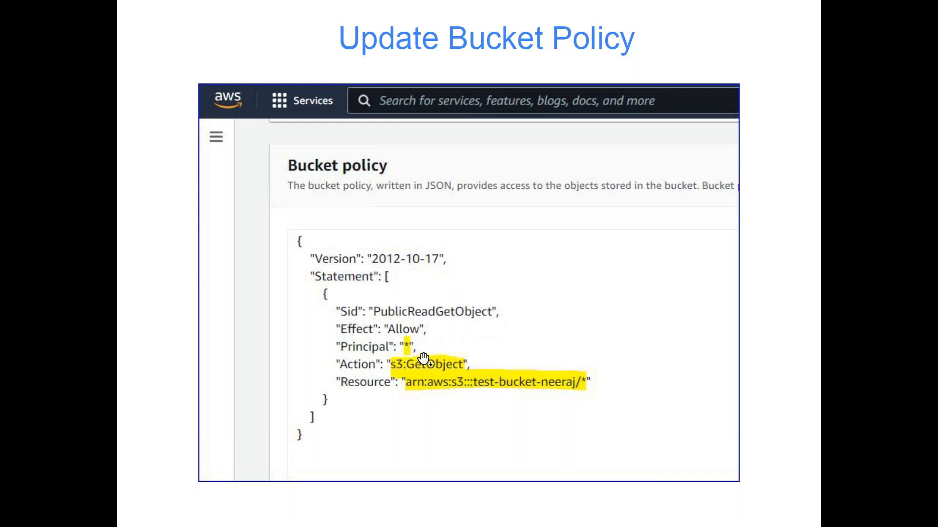
mouse_move(411, 359)
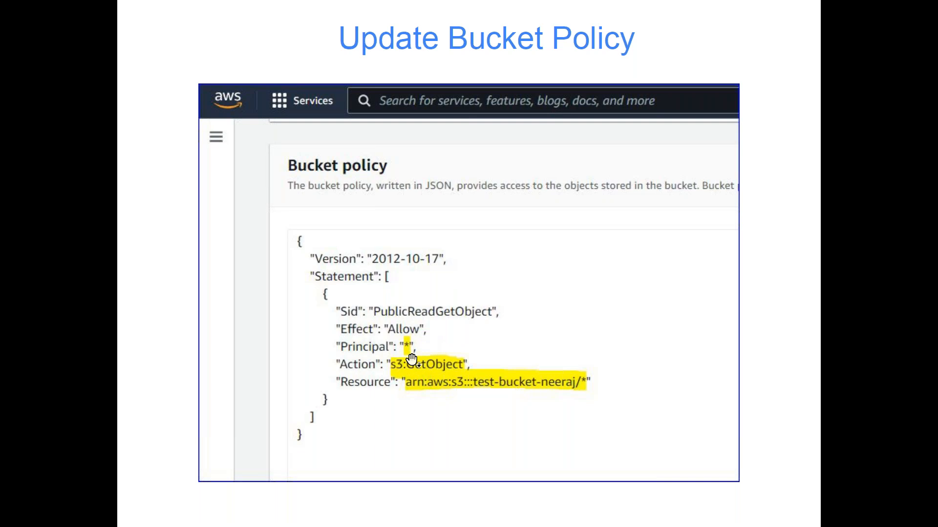
mouse_move(453, 333)
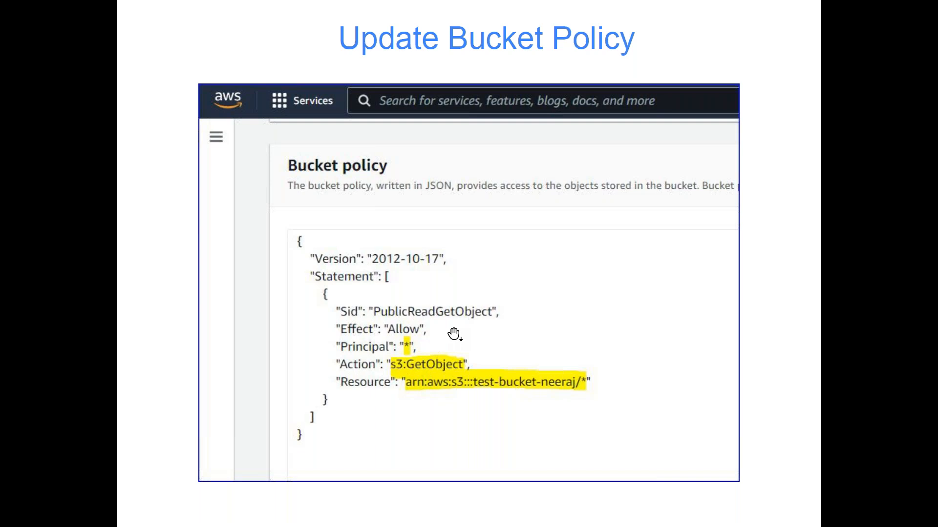
mouse_move(429, 349)
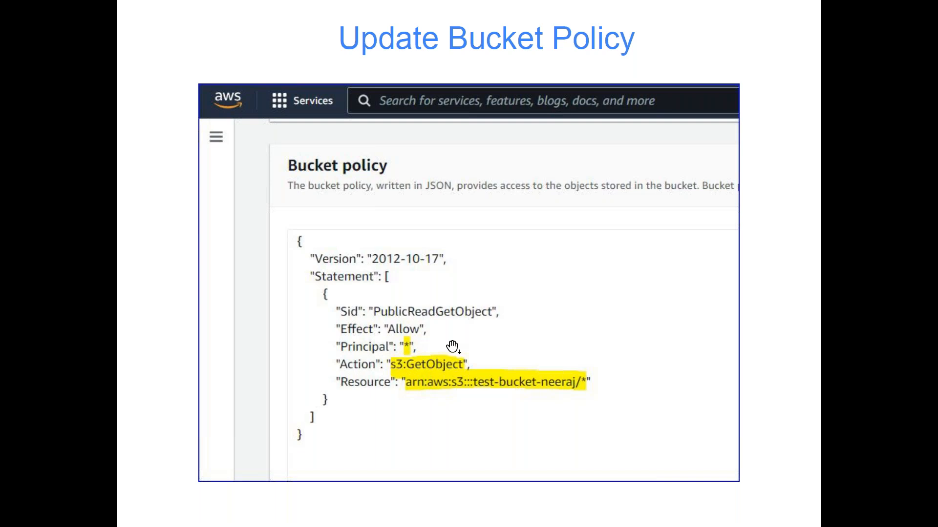
mouse_move(439, 345)
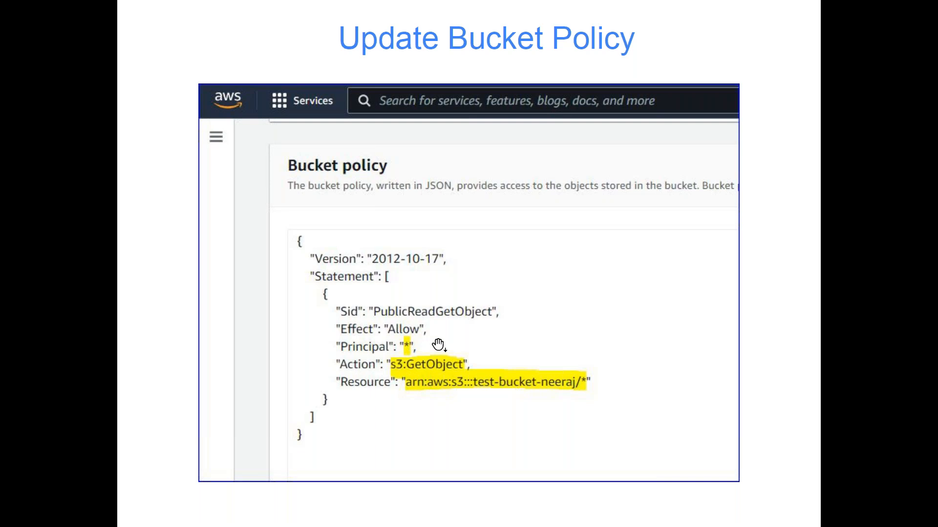
mouse_move(440, 363)
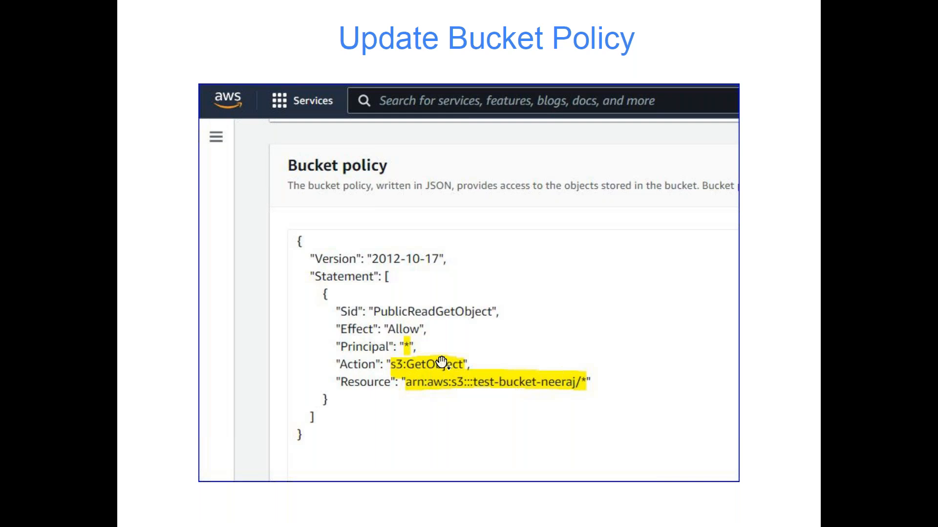
mouse_move(429, 349)
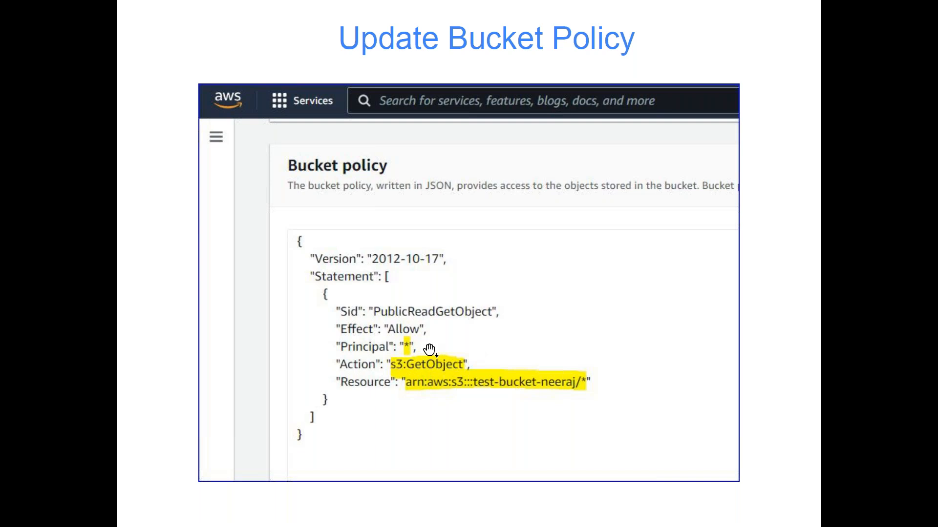
mouse_move(386, 367)
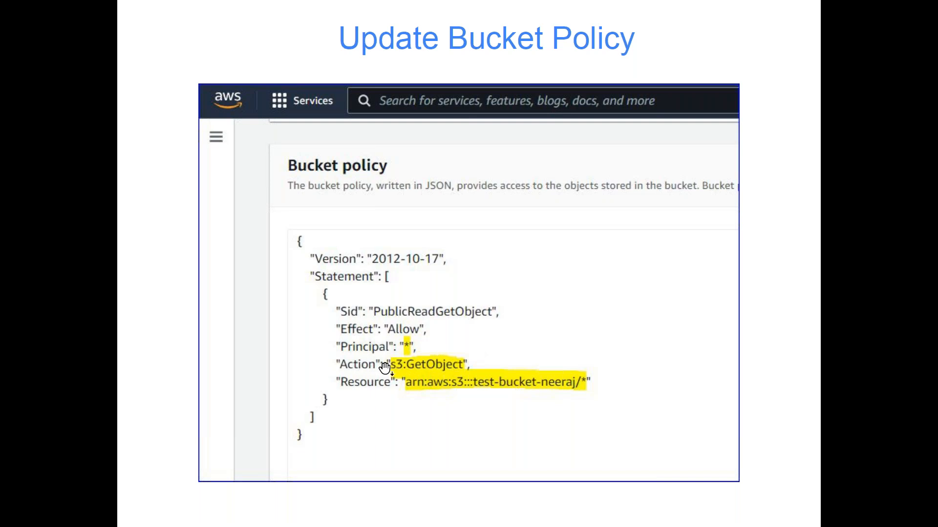
mouse_move(458, 376)
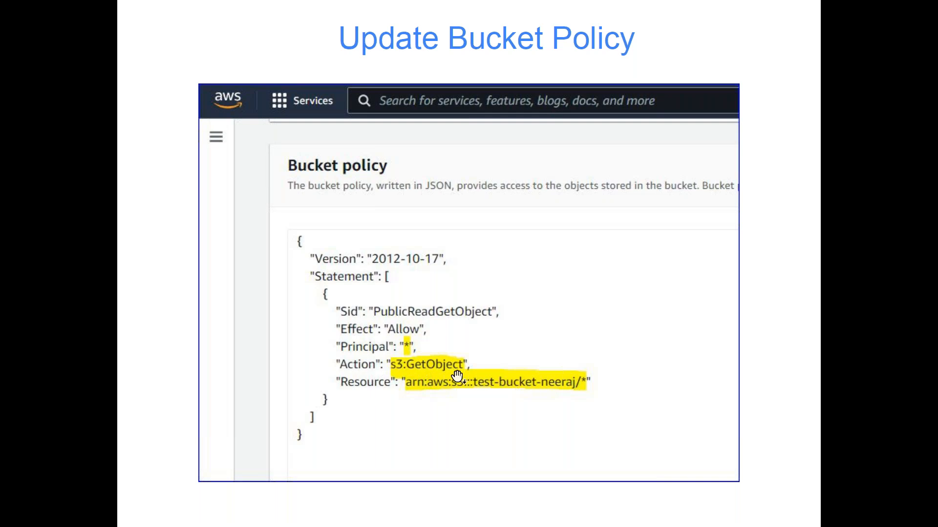
mouse_move(436, 429)
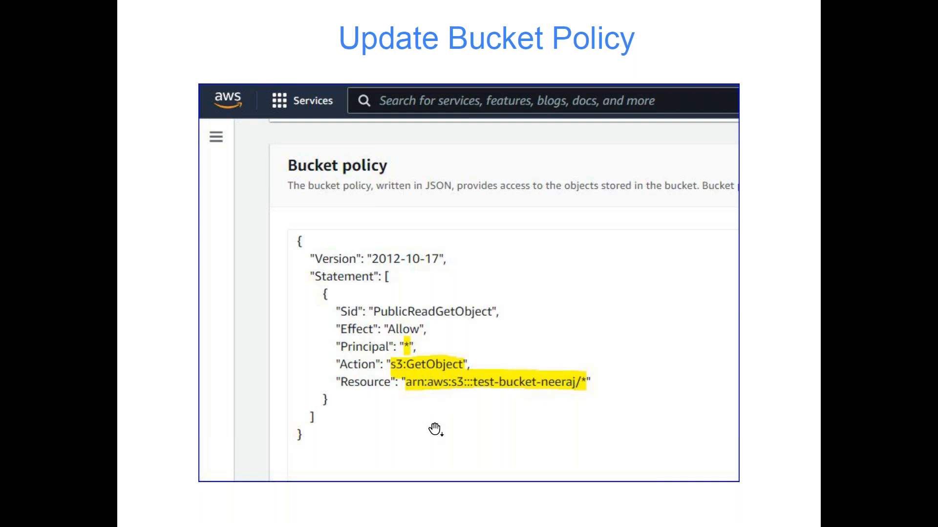
mouse_move(459, 403)
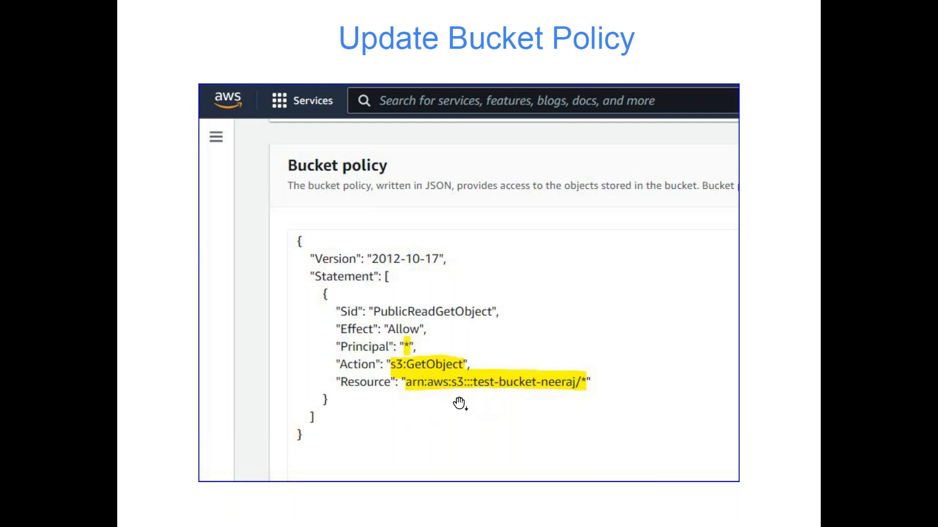
mouse_move(558, 393)
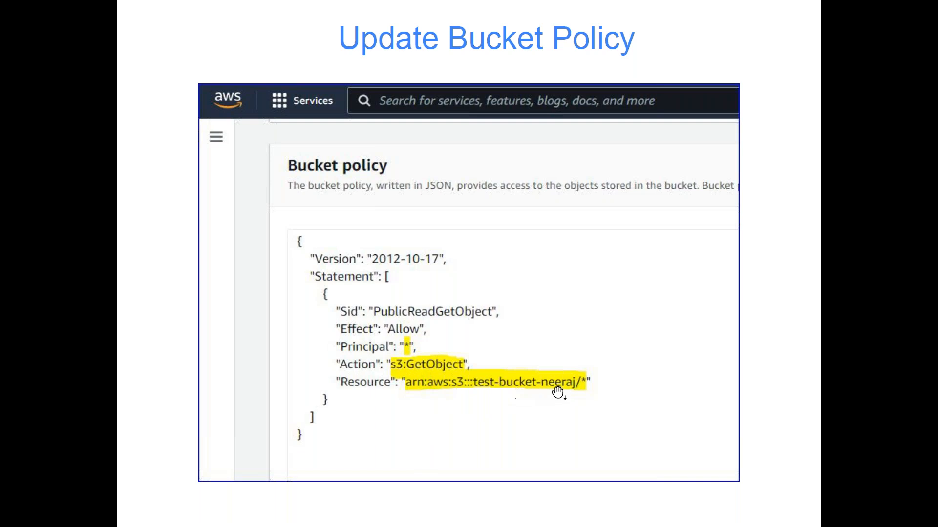
mouse_move(500, 390)
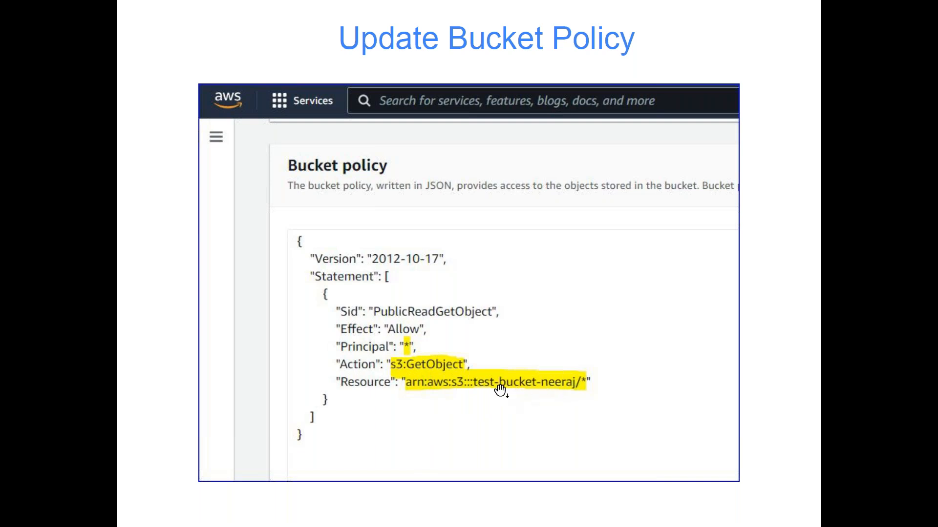
mouse_move(590, 399)
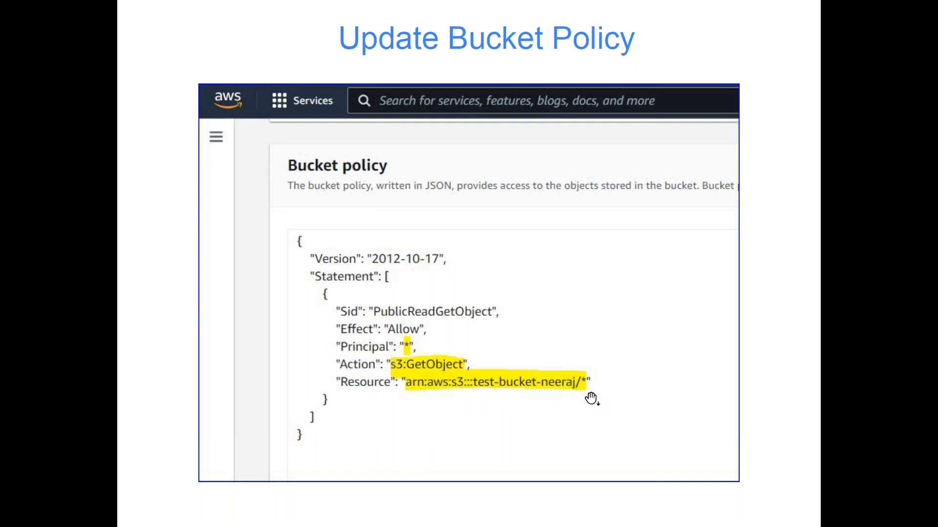
mouse_move(624, 400)
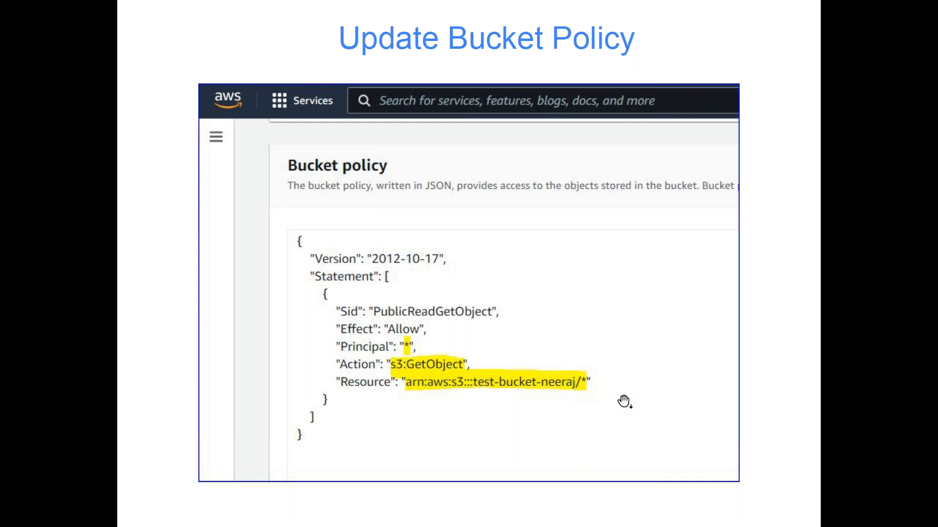
mouse_move(624, 374)
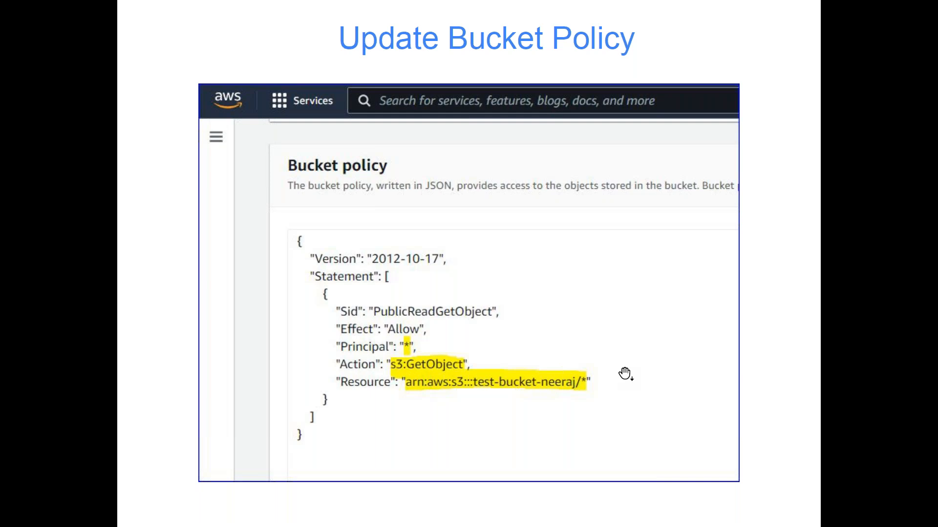
mouse_move(598, 403)
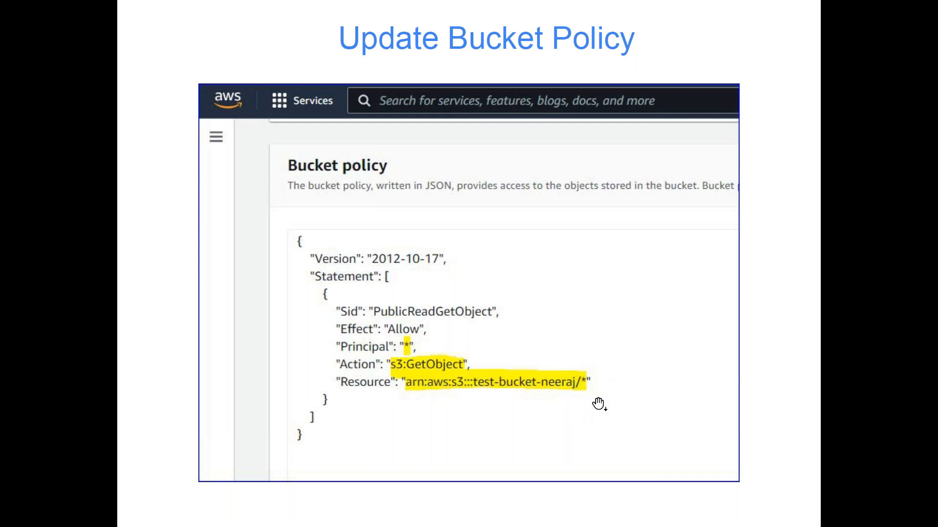
mouse_move(498, 352)
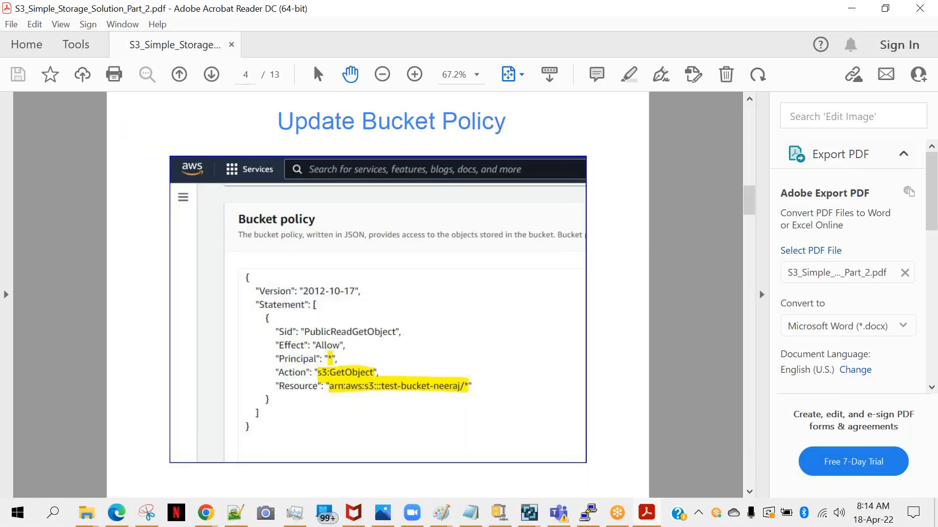
mouse_move(492, 285)
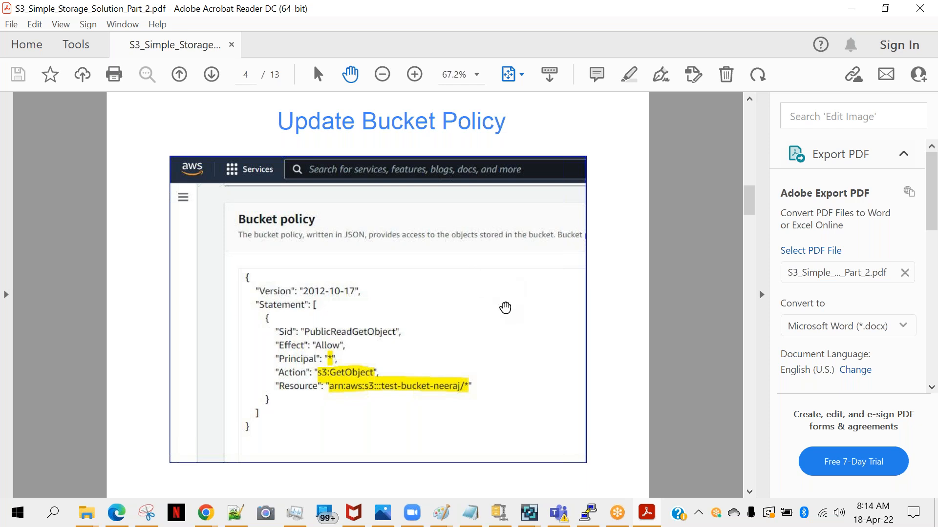
mouse_move(514, 340)
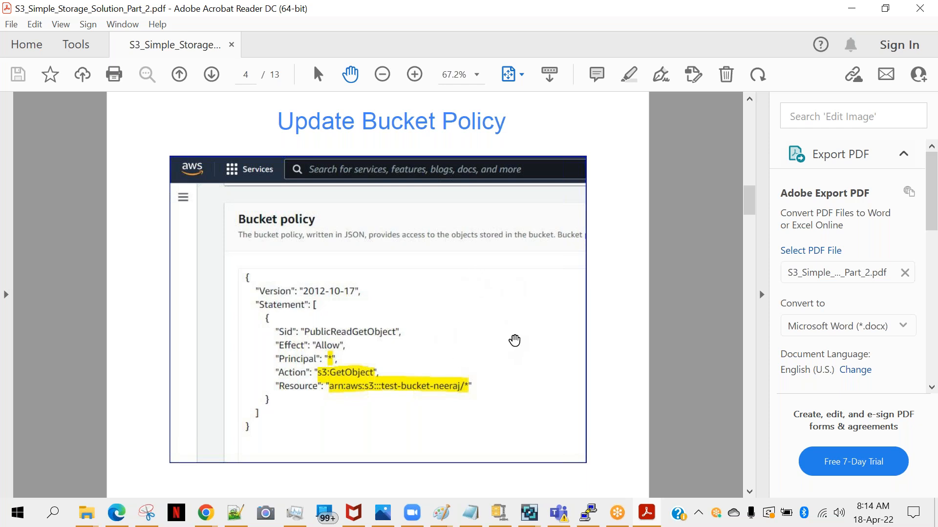
mouse_move(434, 396)
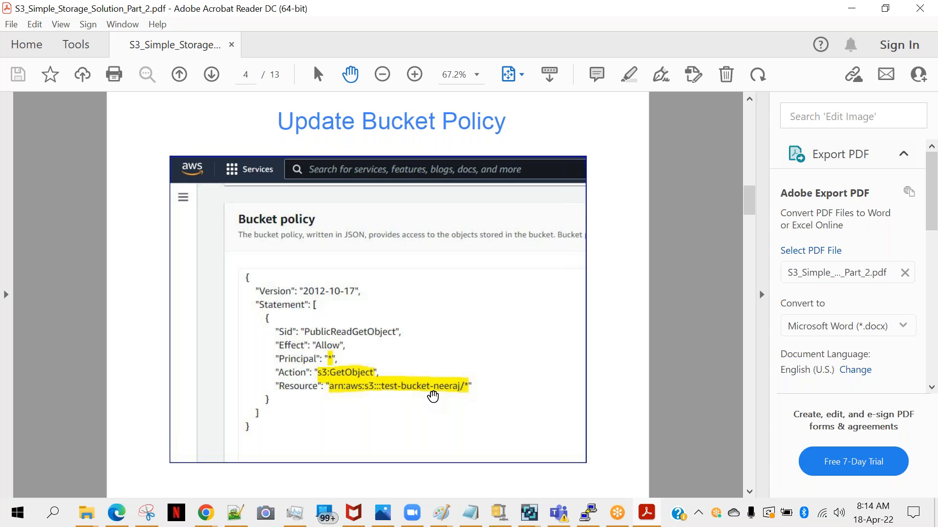
mouse_move(394, 383)
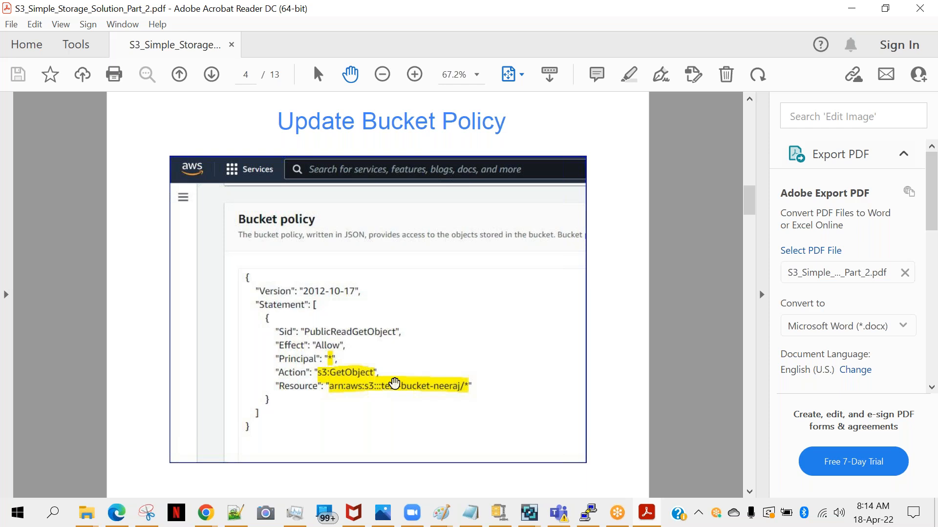
mouse_move(315, 364)
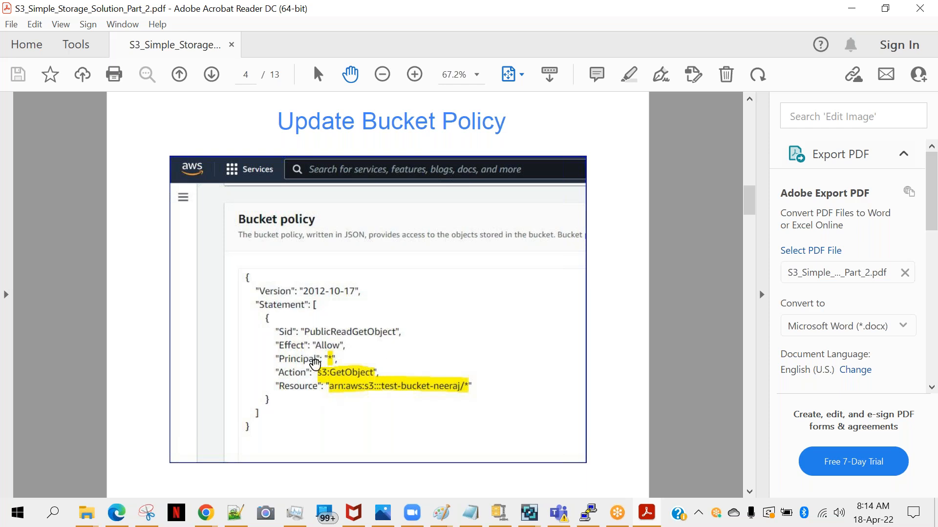
mouse_move(204, 513)
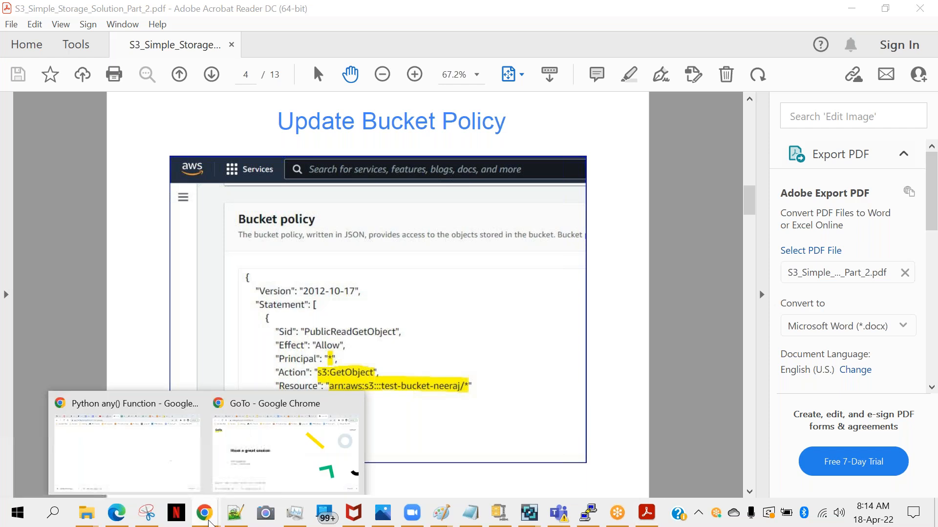
Bring the GoTo - Google Chrome window to the front from the taskbar
left_click(285, 442)
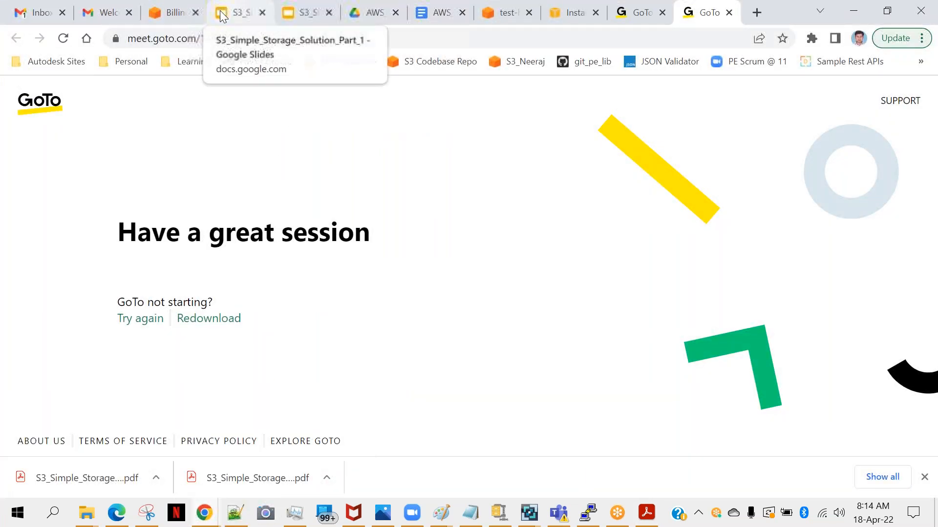
Switch to the AWS Billing Dashboard tab in Chrome
left_click(171, 12)
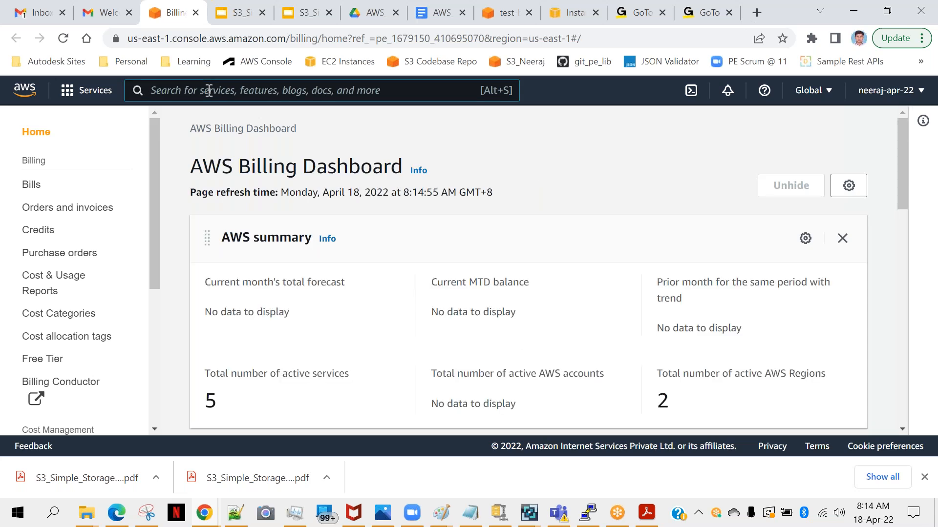
Search the console for iam and open the IAM service dashboard
type("iam")
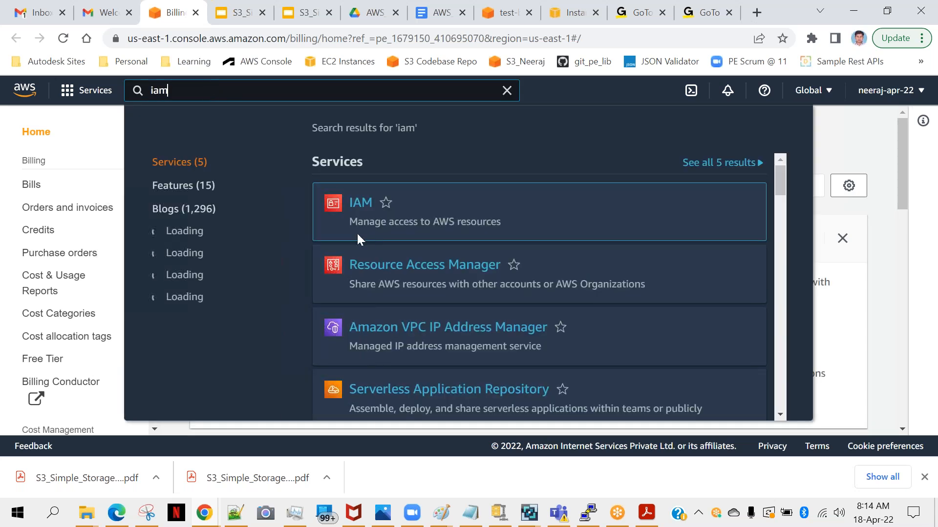
left_click(360, 202)
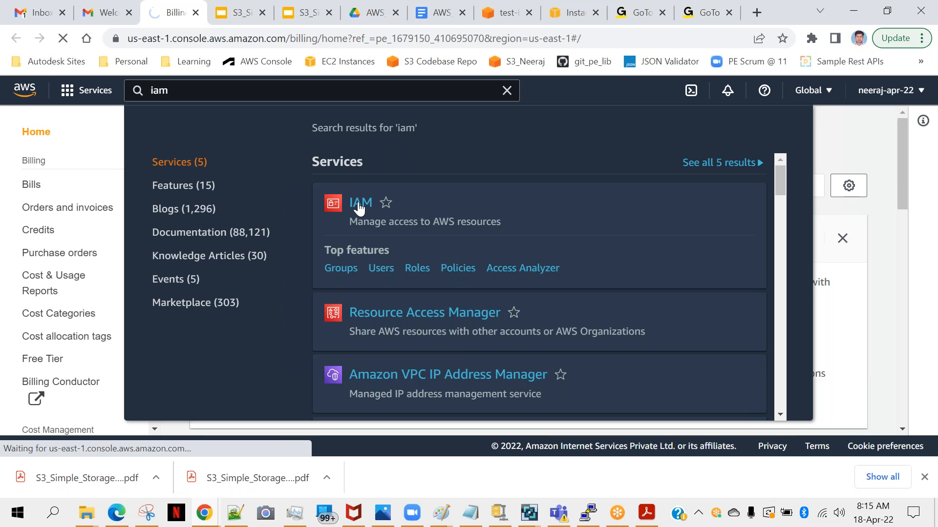
left_click(359, 202)
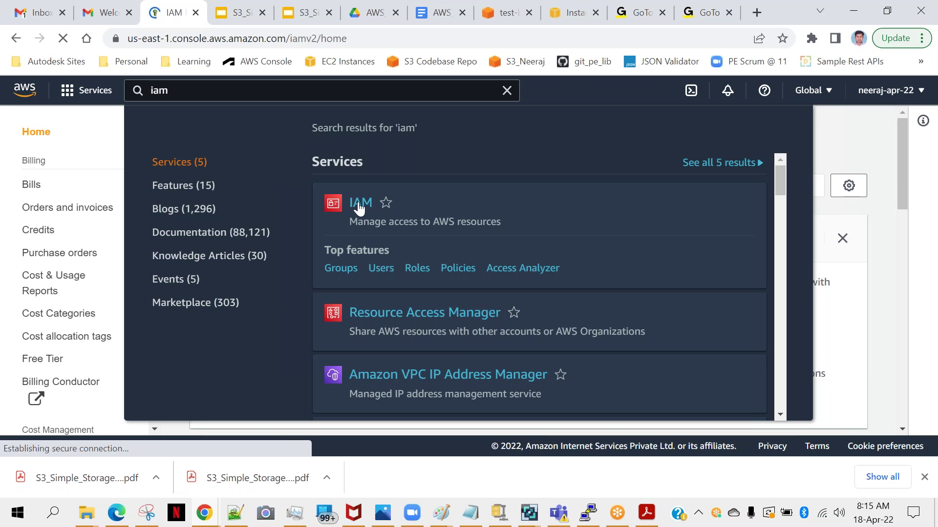
left_click(360, 203)
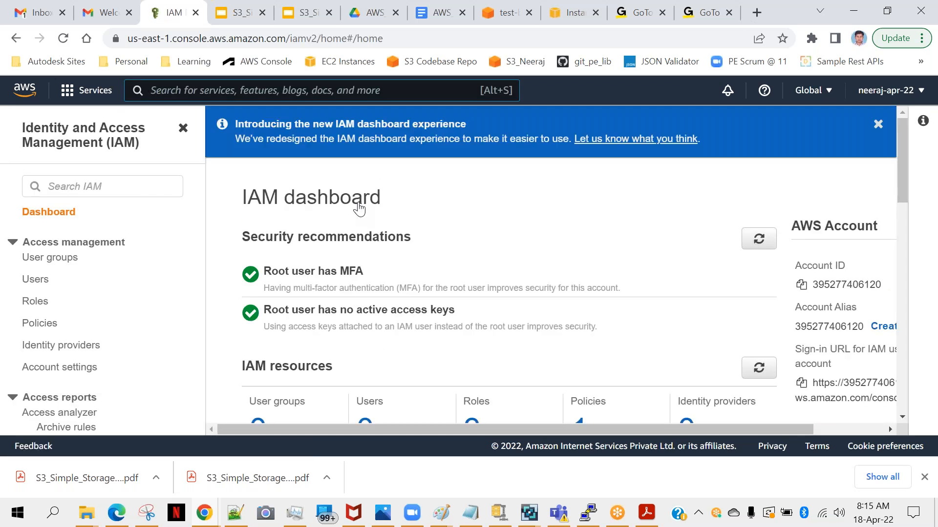
mouse_move(40, 323)
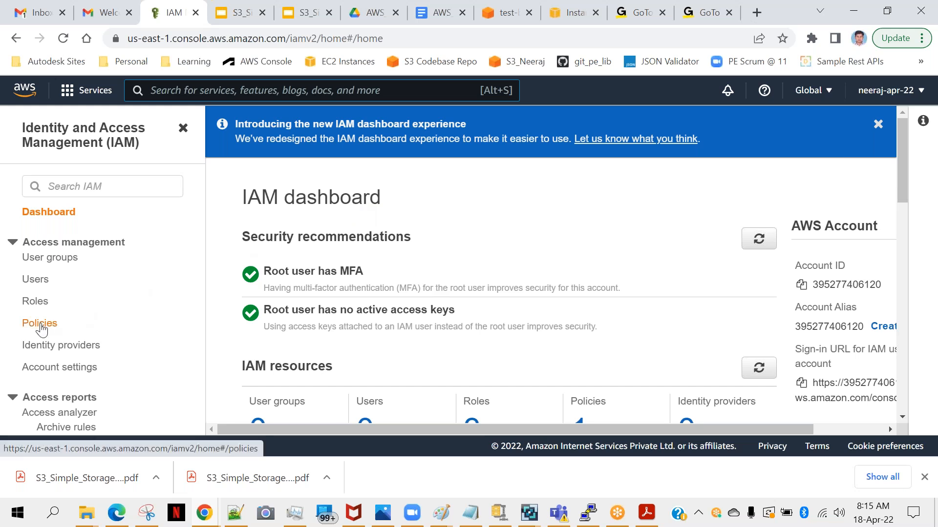
Go to IAM Policies and open the cross-account-s3-read policy
left_click(40, 323)
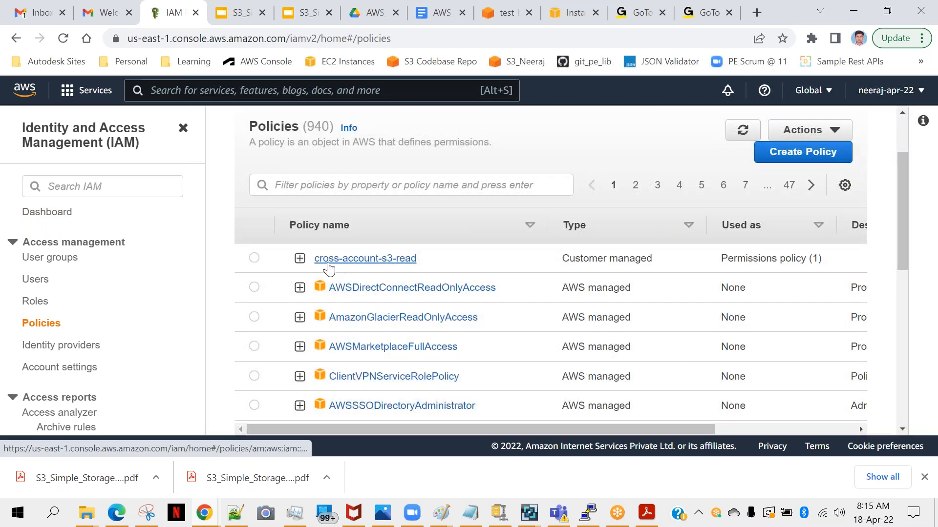
mouse_move(406, 273)
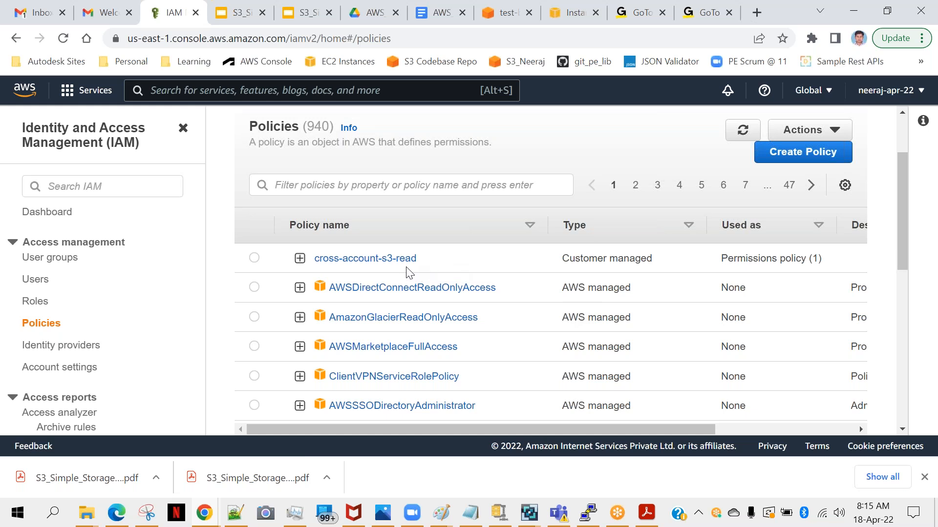
mouse_move(440, 258)
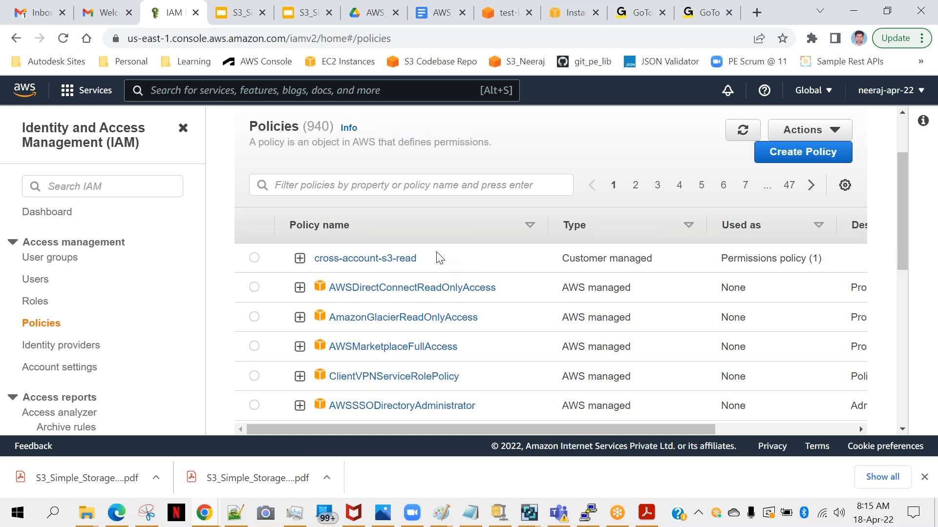
mouse_move(364, 257)
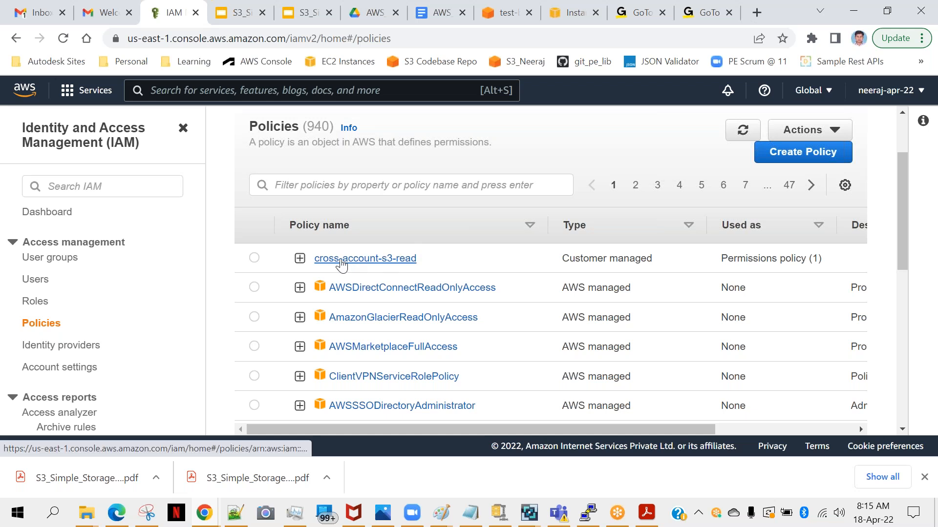
left_click(365, 259)
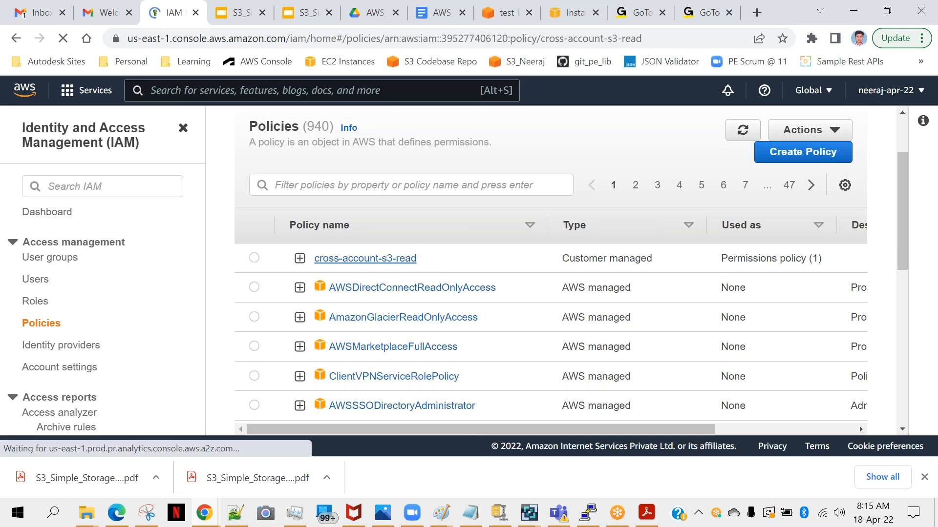
Show the policy permissions as JSON and highlight the GetObjectAcl action
left_click(364, 258)
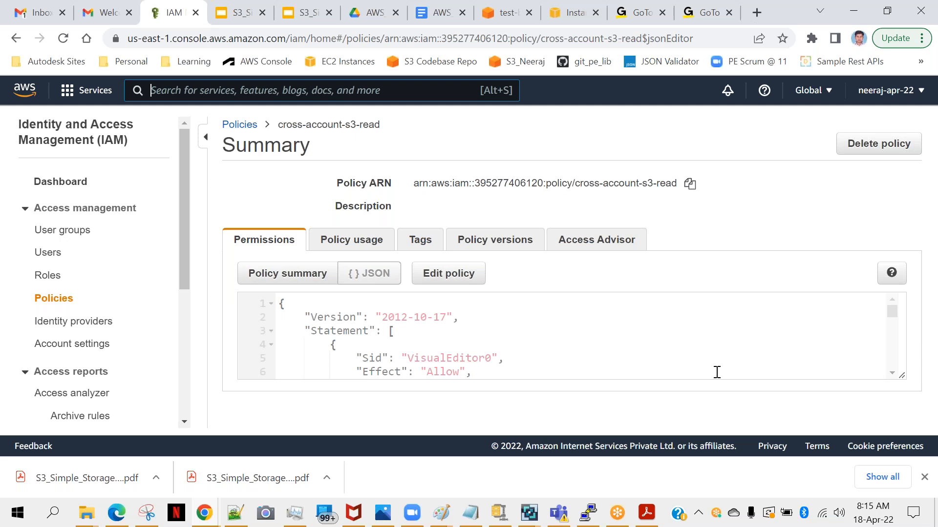
mouse_move(906, 384)
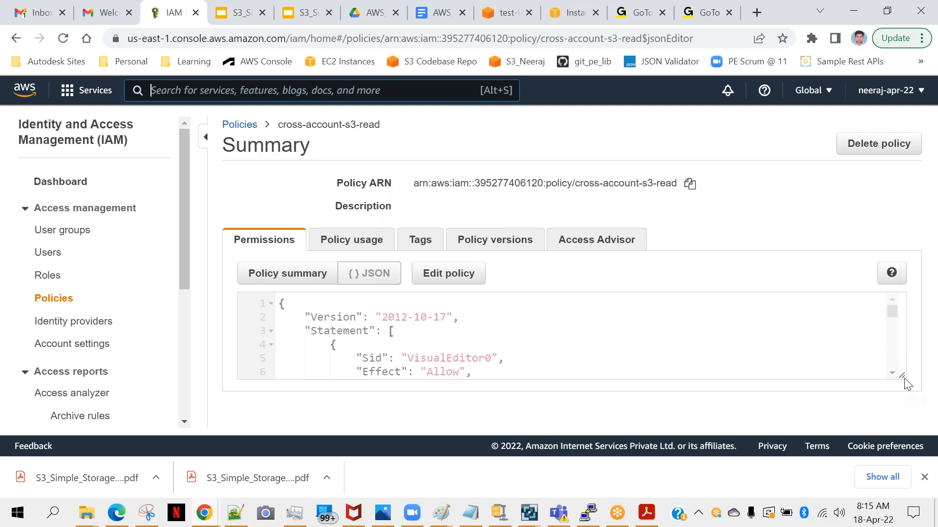
scroll("down", 3)
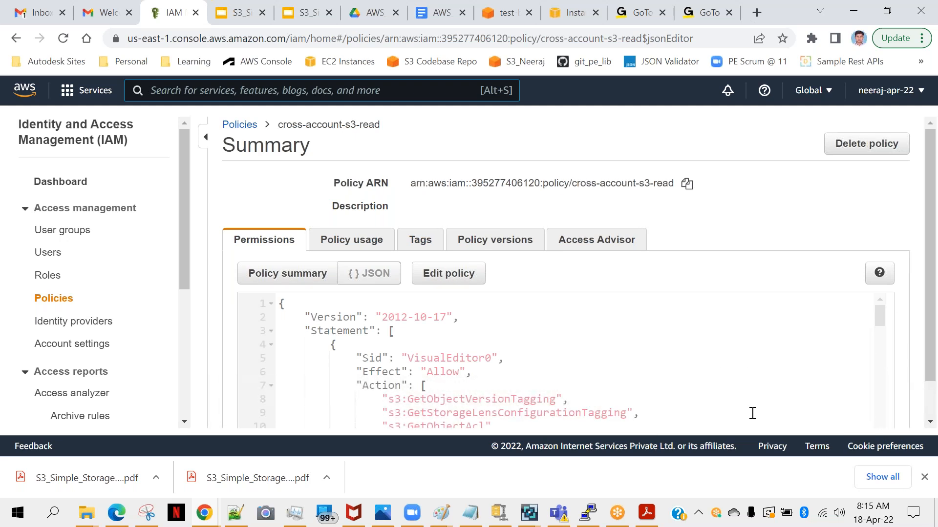
scroll("down", 3)
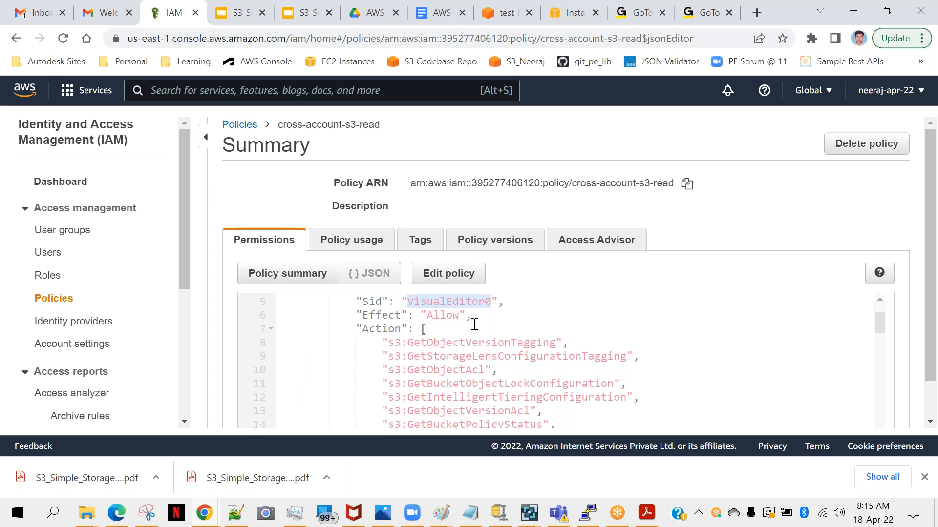
scroll("down", 3)
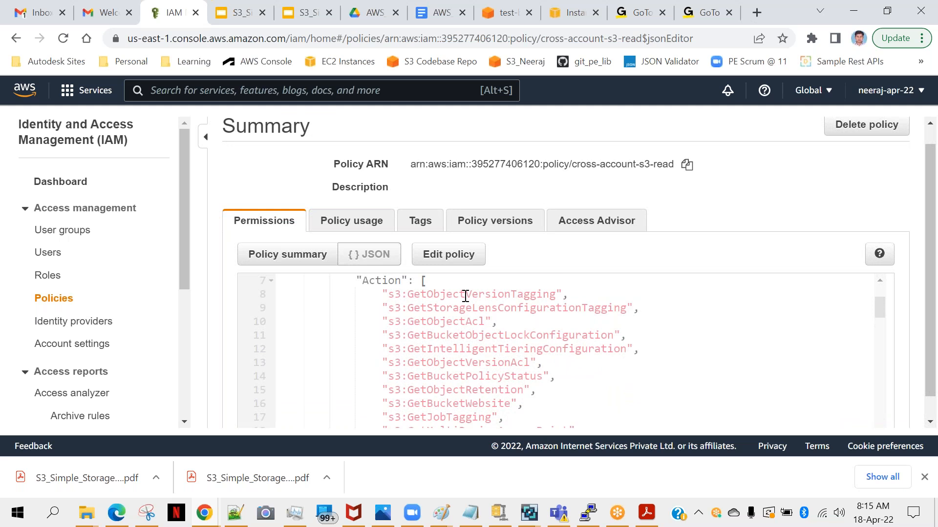
double_click(481, 294)
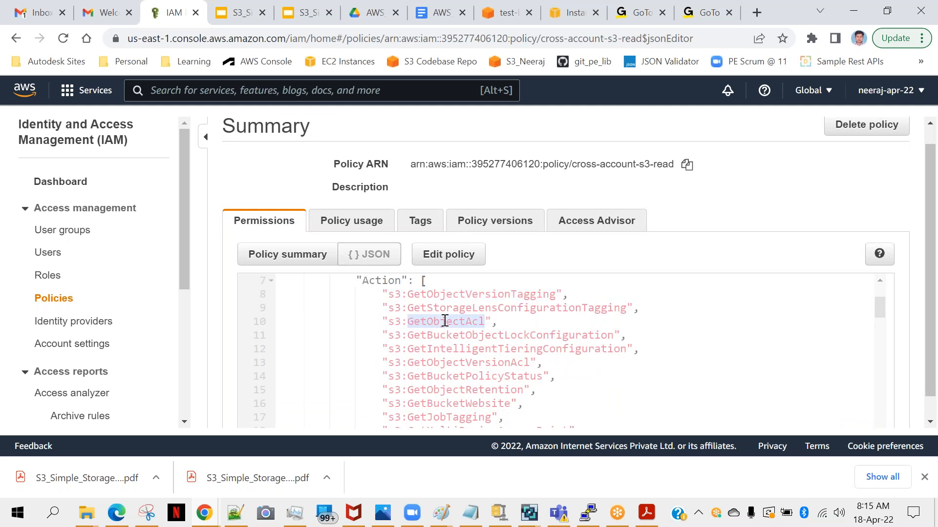
Scroll through the remaining actions, highlighting DescribeJob and ListBucket
scroll("down", 3)
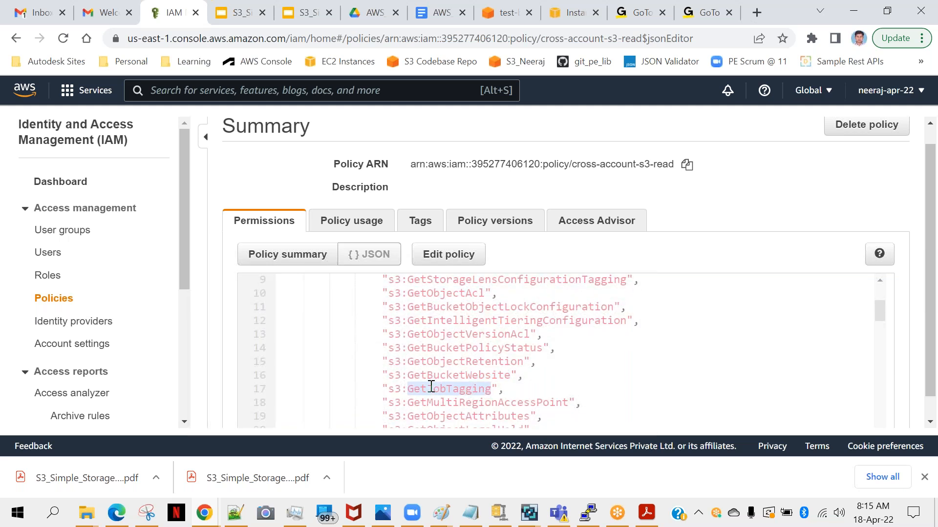
scroll("down", 3)
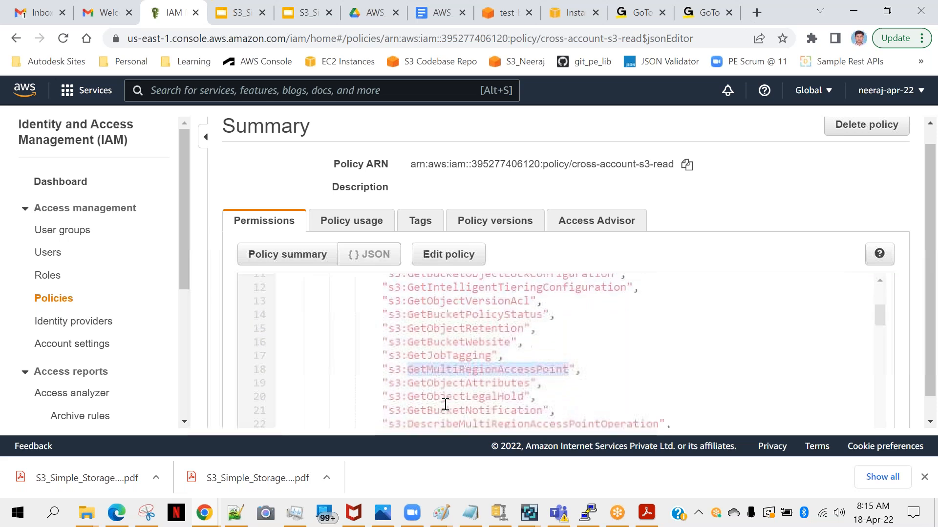
scroll("down", 3)
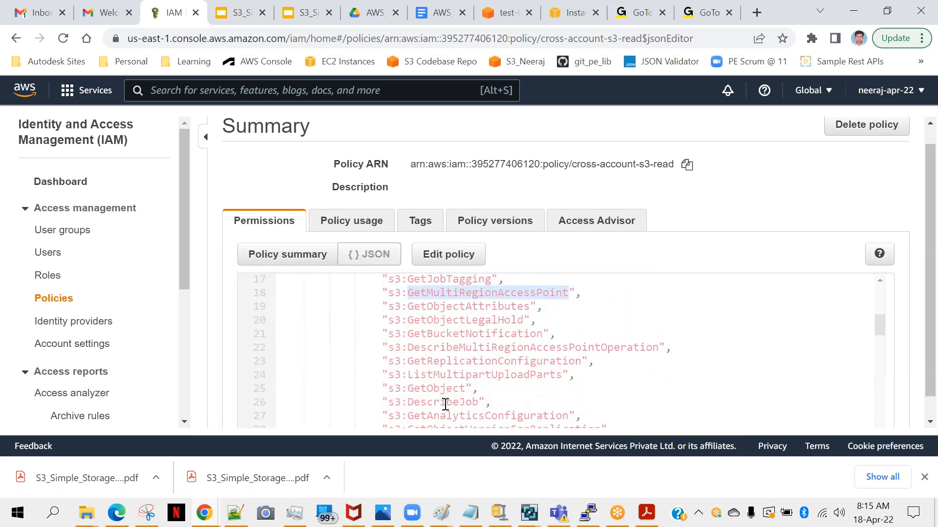
scroll("down", 3)
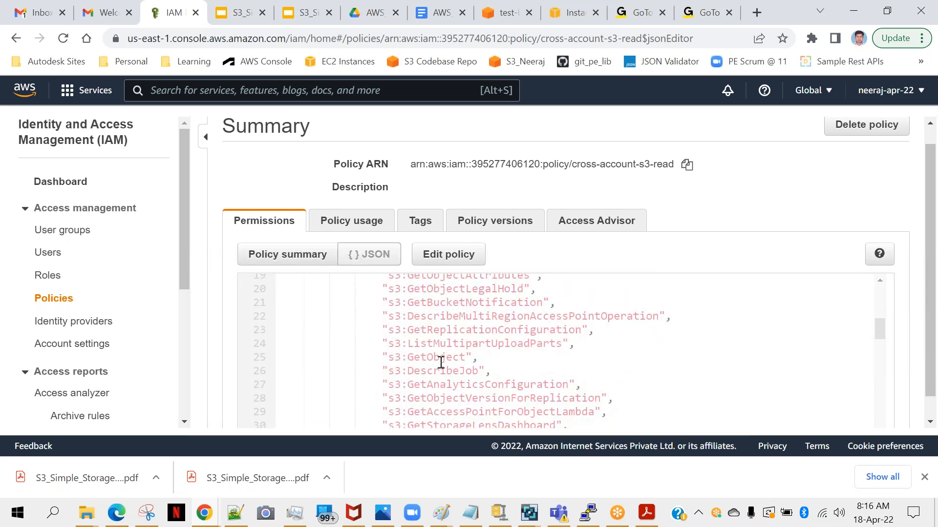
double_click(436, 357)
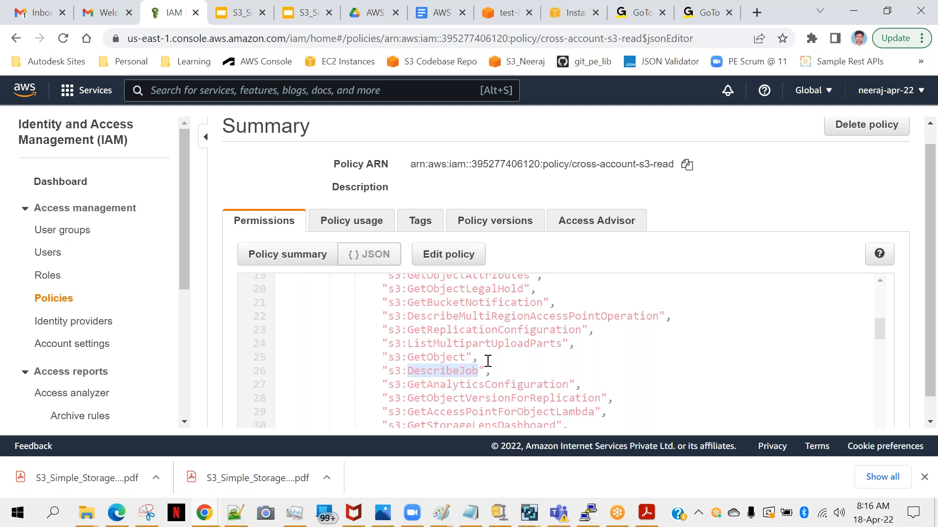
scroll("down", 3)
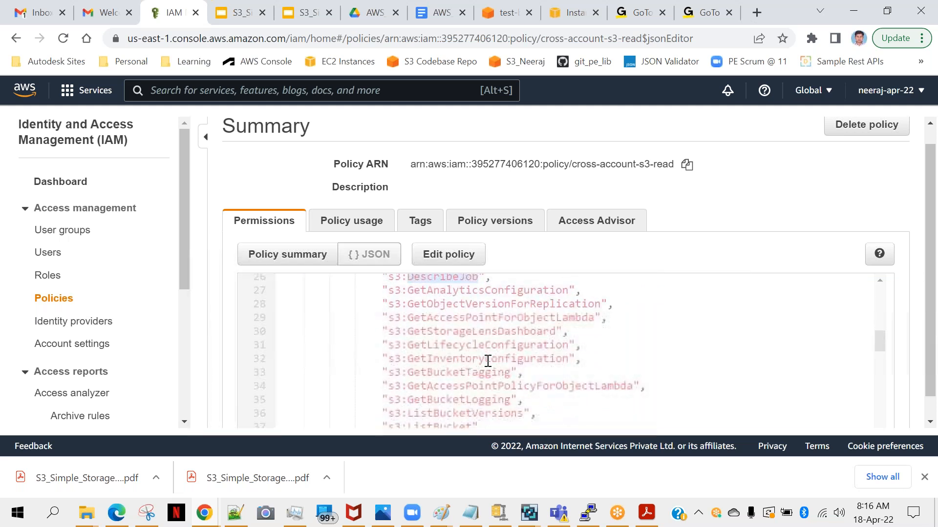
scroll("down", 3)
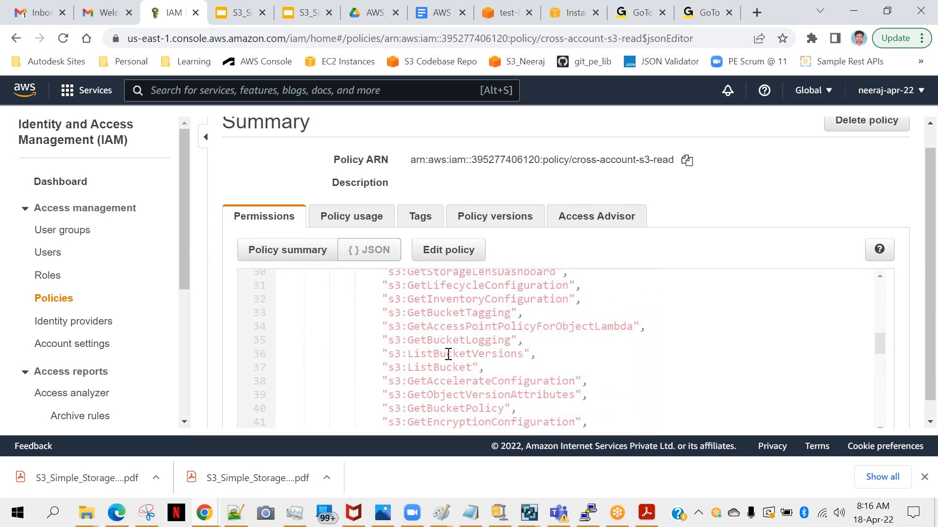
double_click(438, 367)
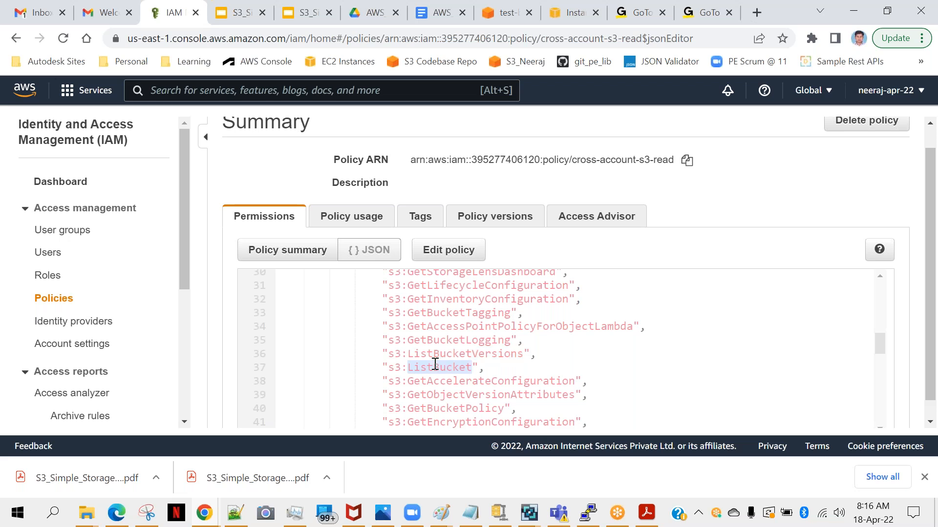
scroll("down", 3)
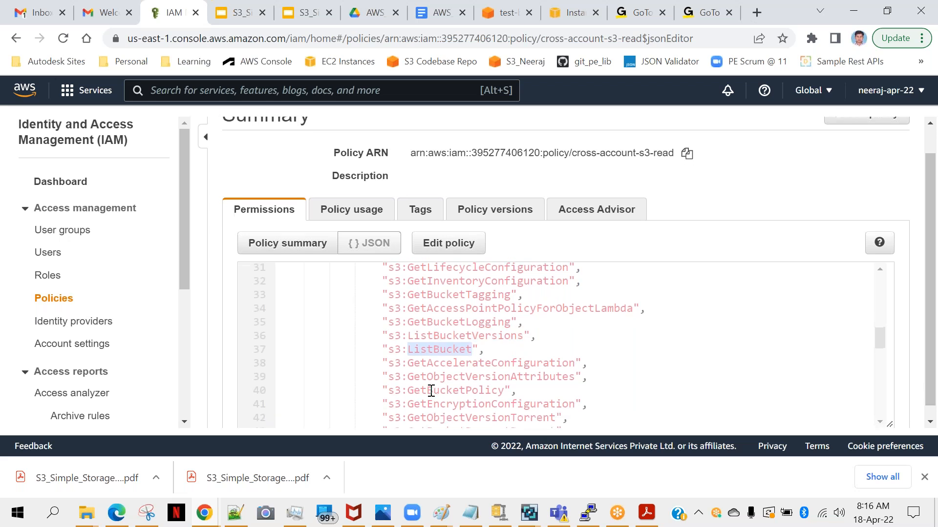
scroll("down", 3)
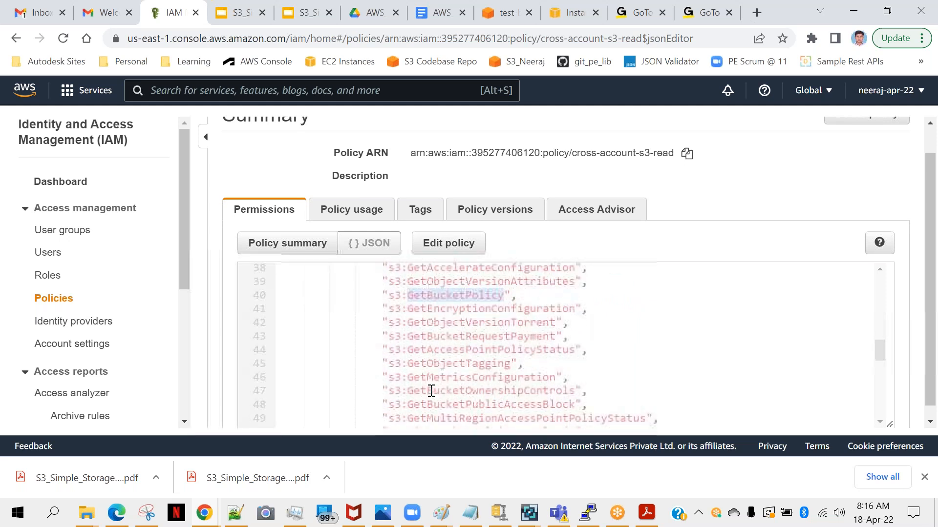
scroll("up", 3)
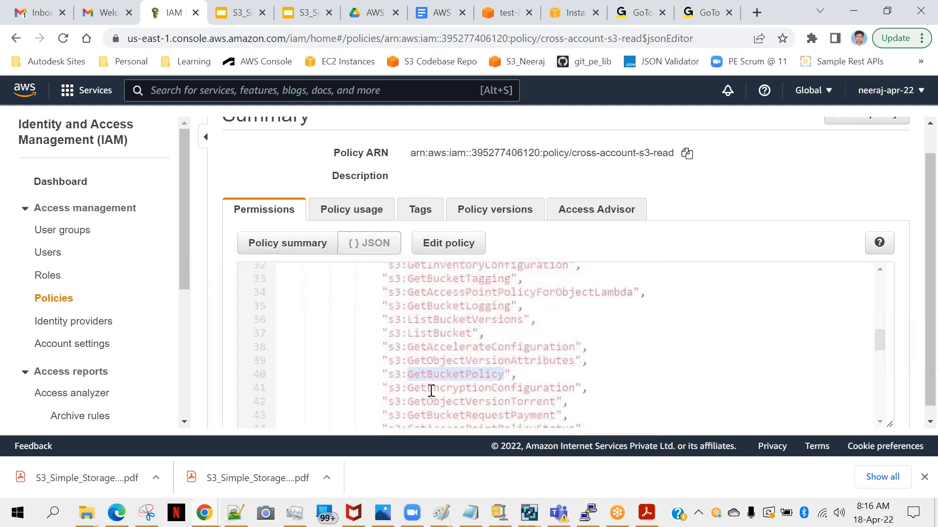
mouse_move(374, 315)
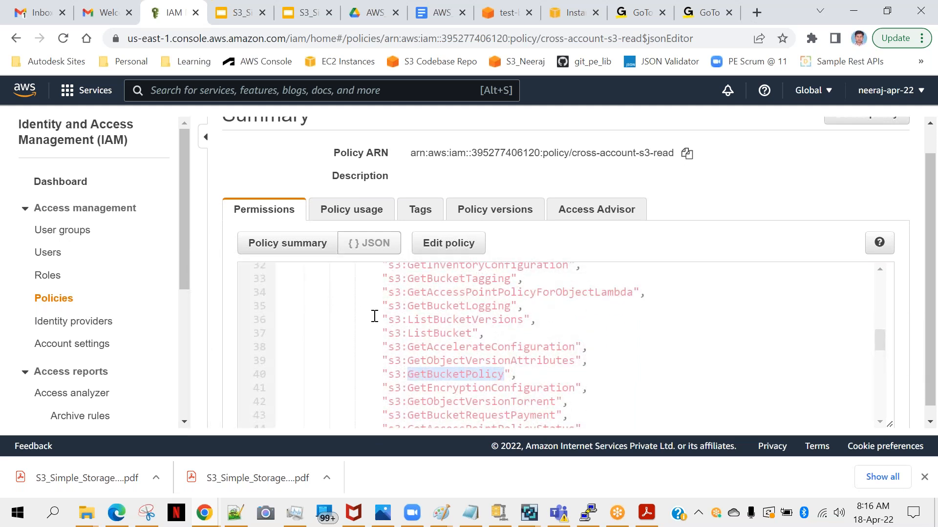
scroll("up", 3)
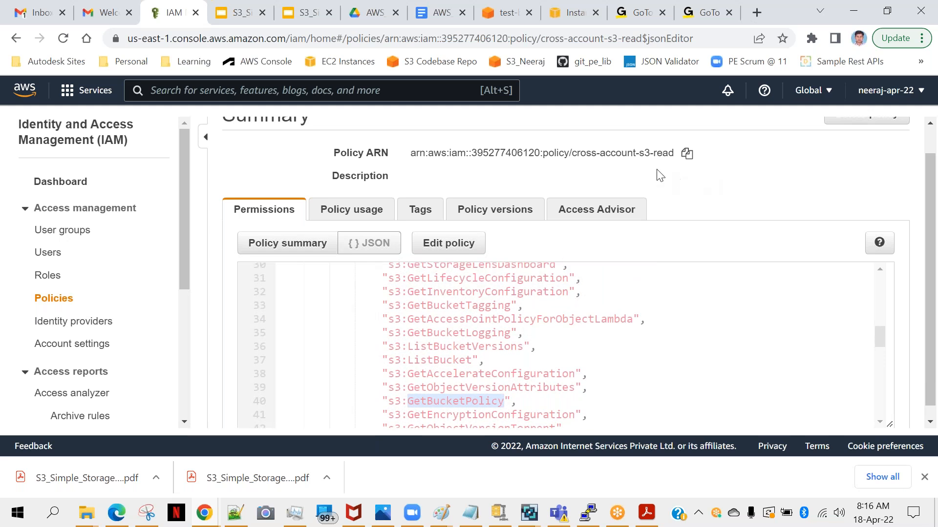
mouse_move(657, 153)
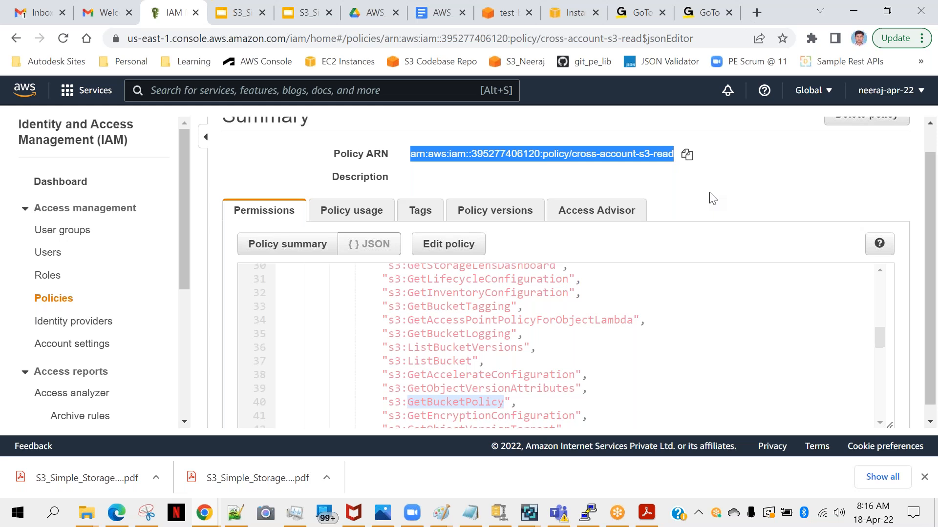
Return to the IAM Policies list via the Policies breadcrumb
scroll("up", 3)
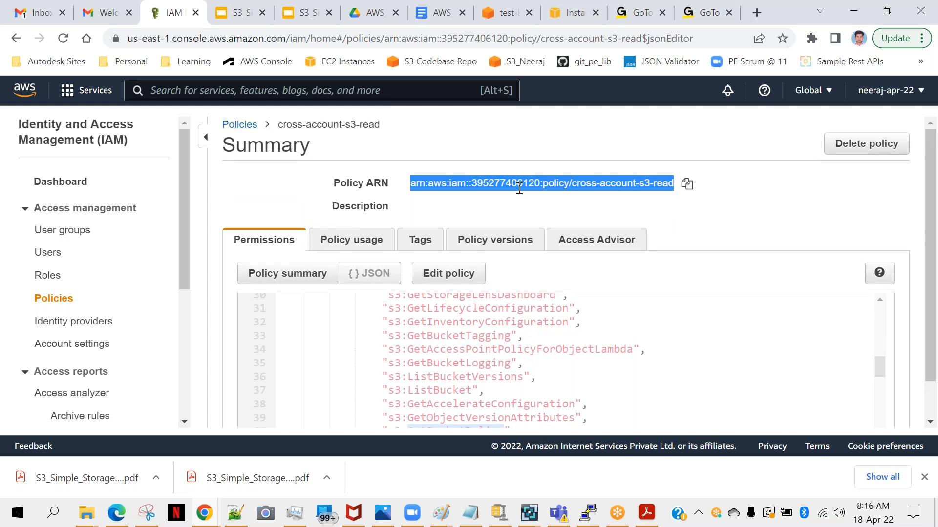
mouse_move(384, 157)
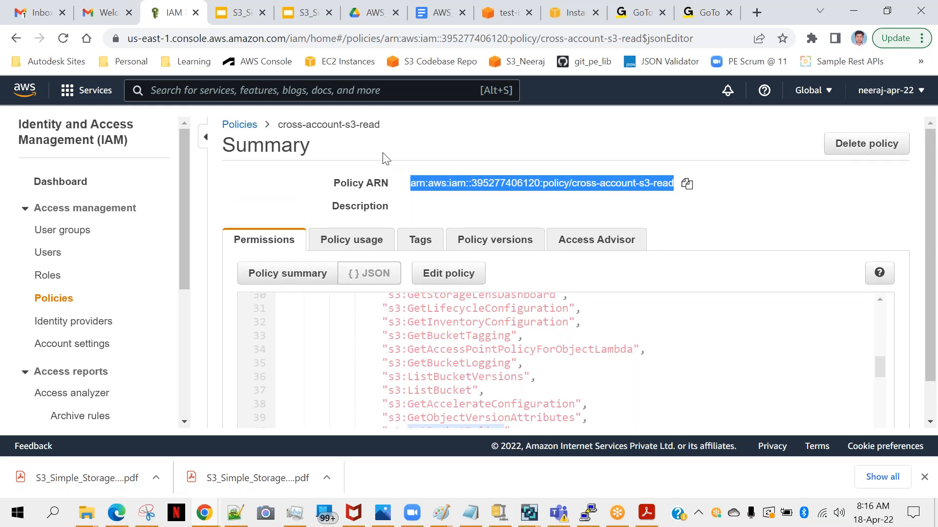
left_click(239, 125)
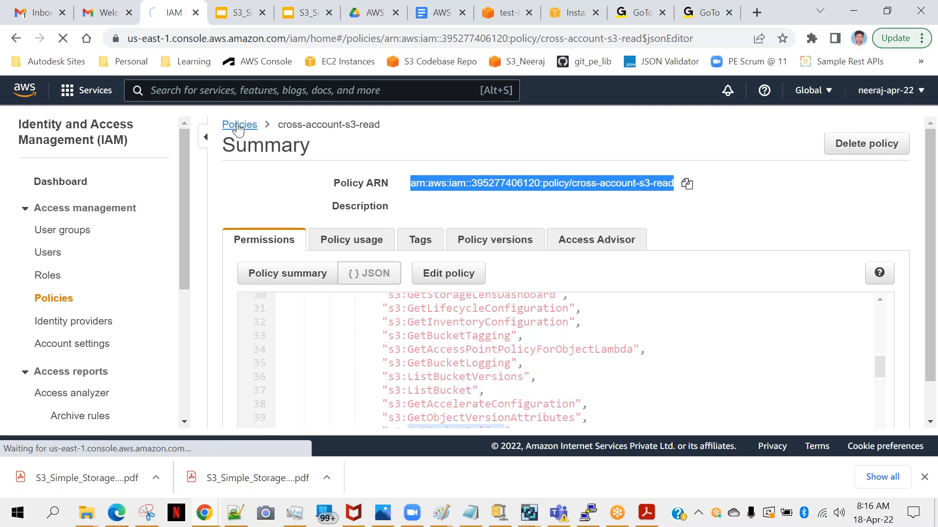
left_click(239, 125)
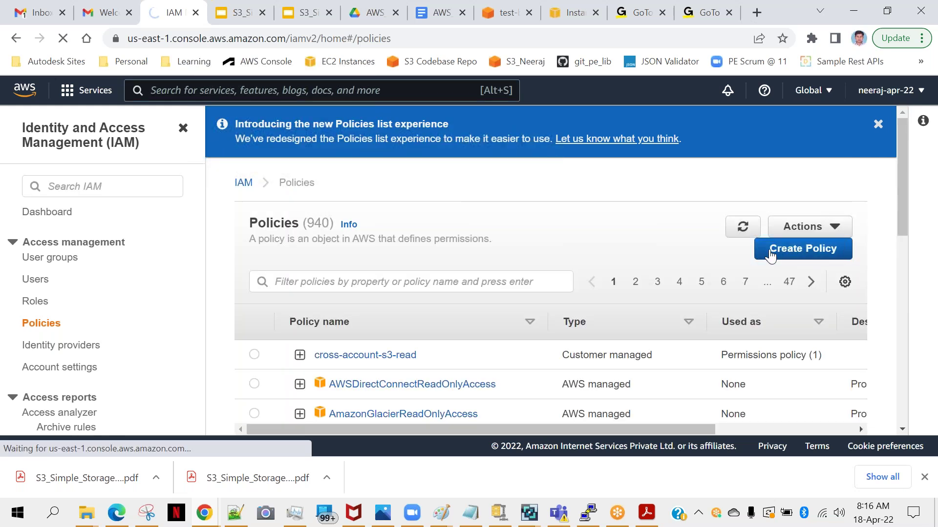
Start a new IAM policy and choose S3 as its service
left_click(803, 249)
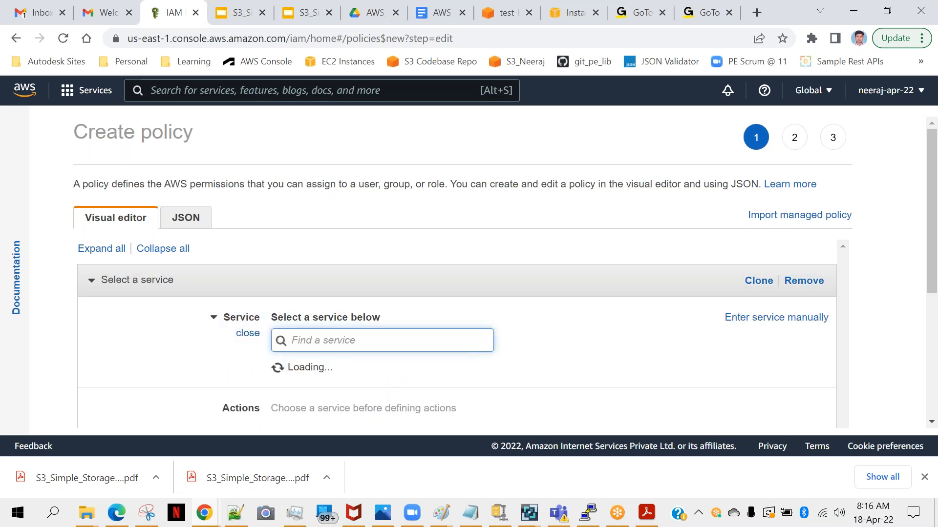
type("s3")
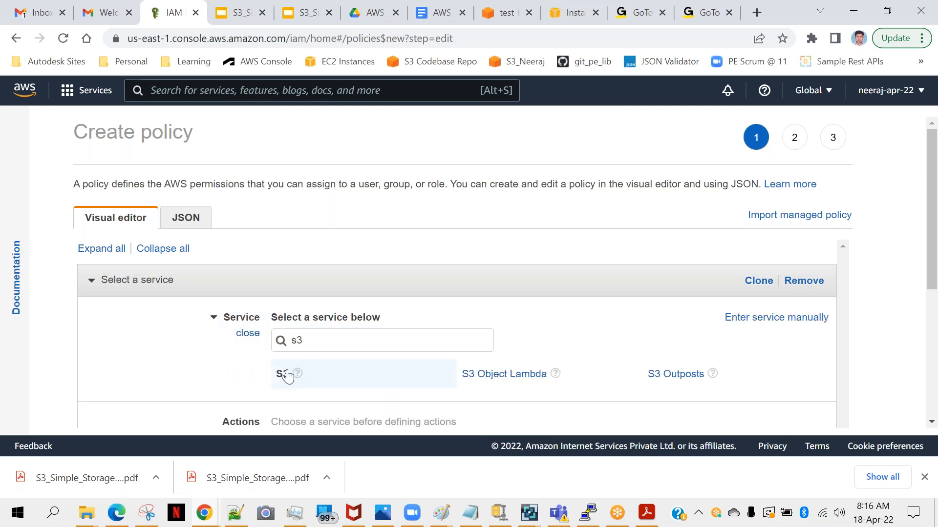
left_click(282, 373)
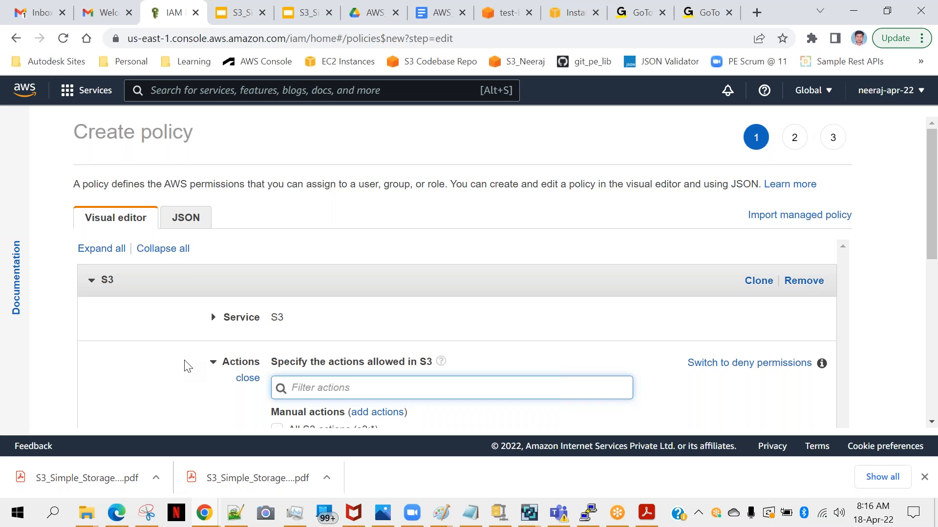
scroll("down", 3)
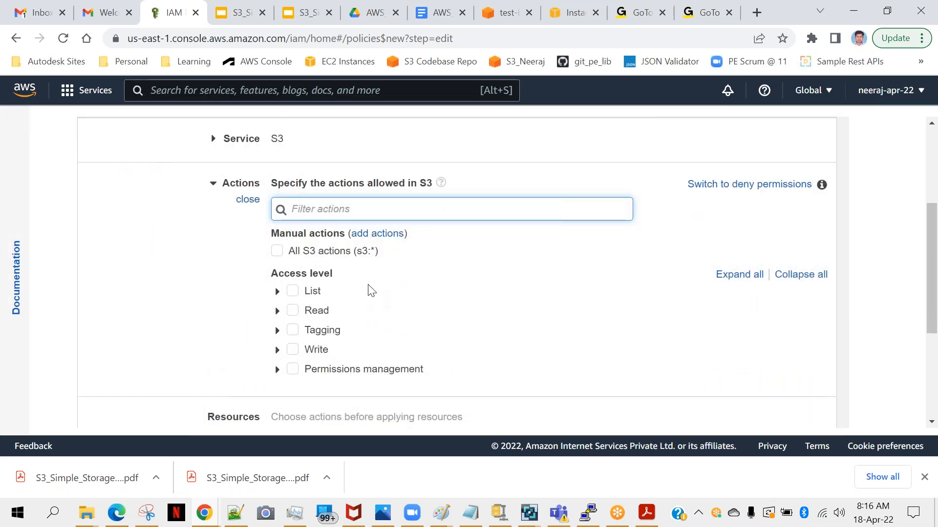
mouse_move(277, 298)
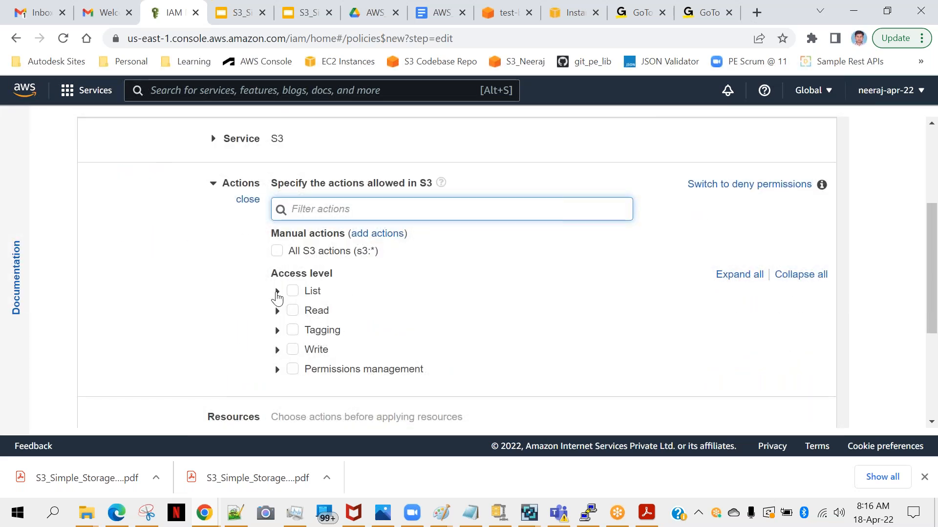
Expand the List and Write access levels and allow PutObject
left_click(277, 291)
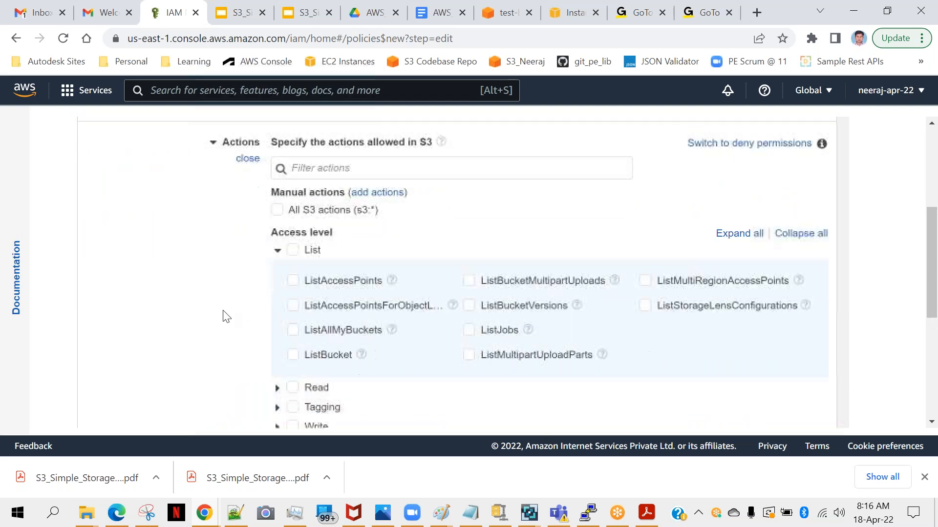
scroll("down", 3)
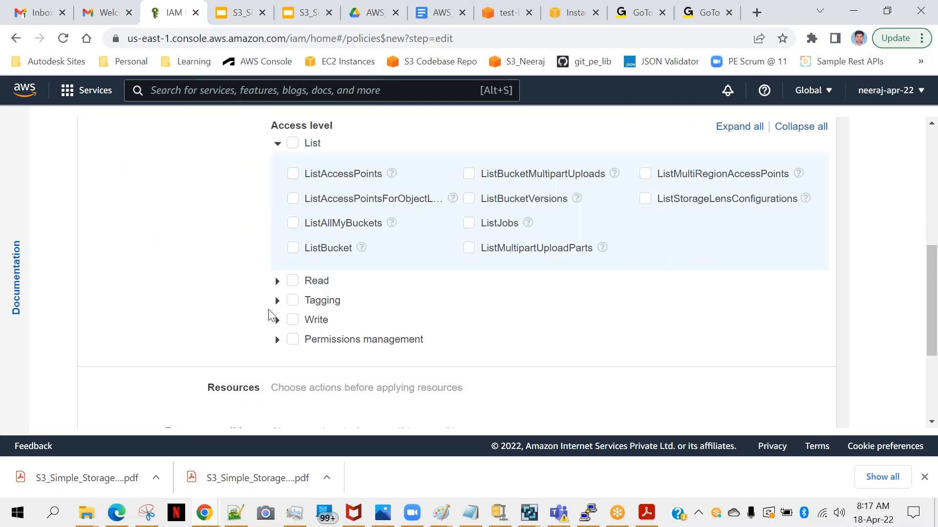
left_click(277, 319)
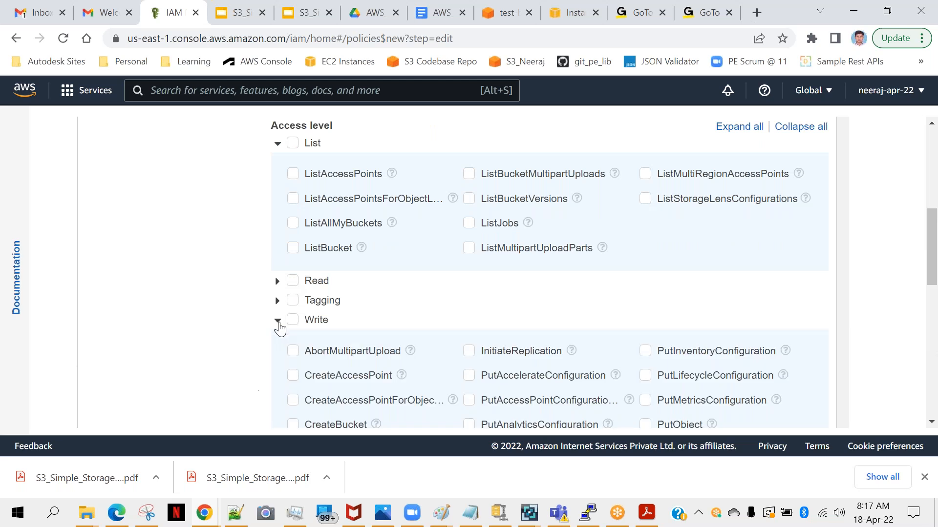
scroll("down", 3)
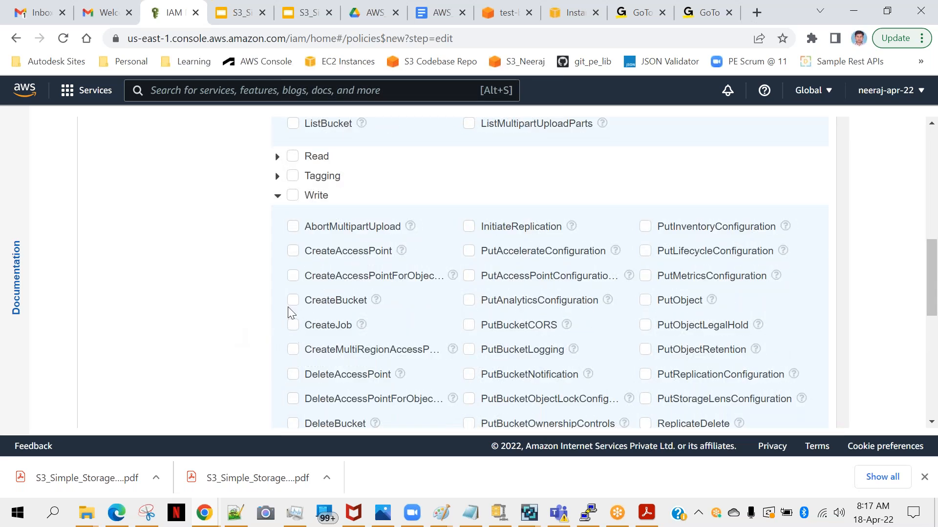
mouse_move(549, 338)
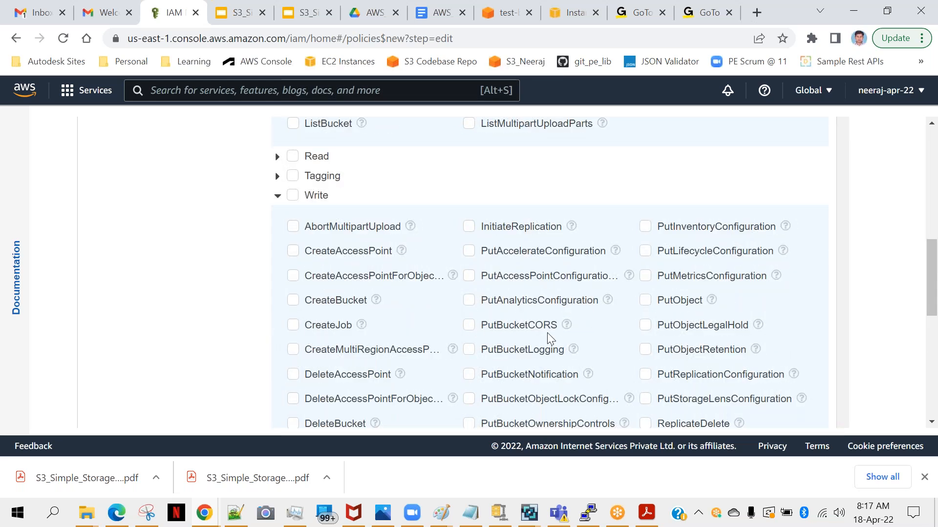
mouse_move(649, 306)
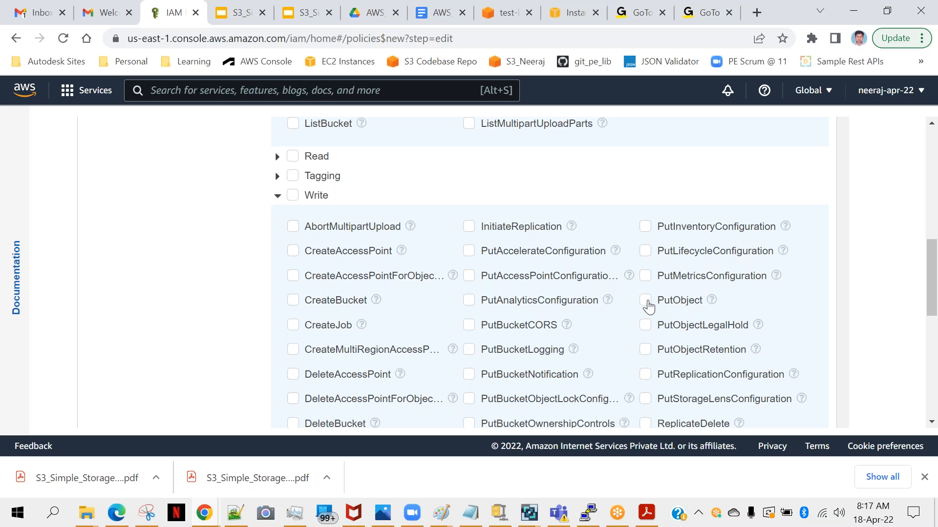
mouse_move(604, 335)
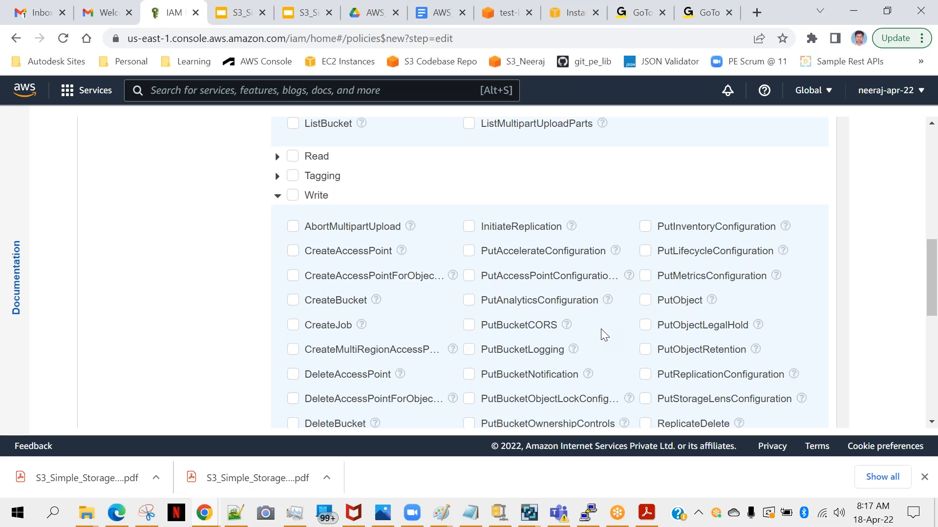
mouse_move(610, 330)
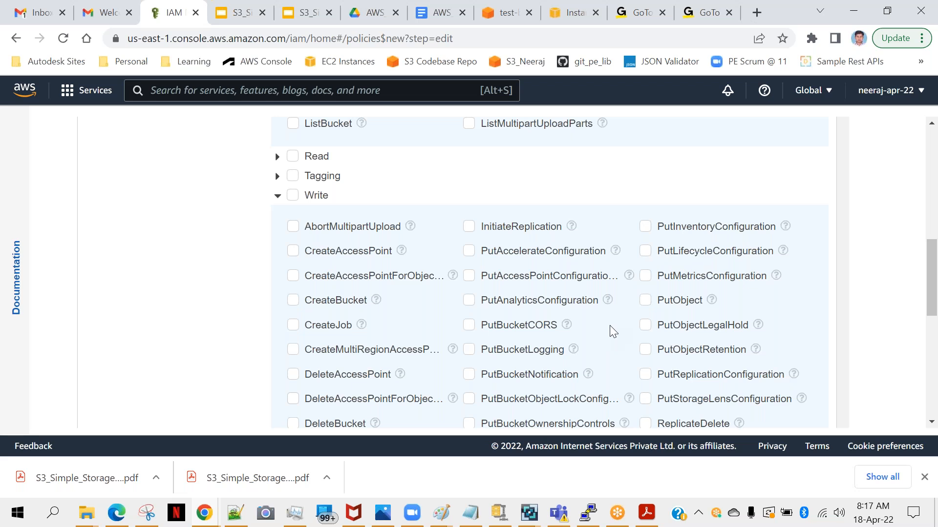
mouse_move(618, 328)
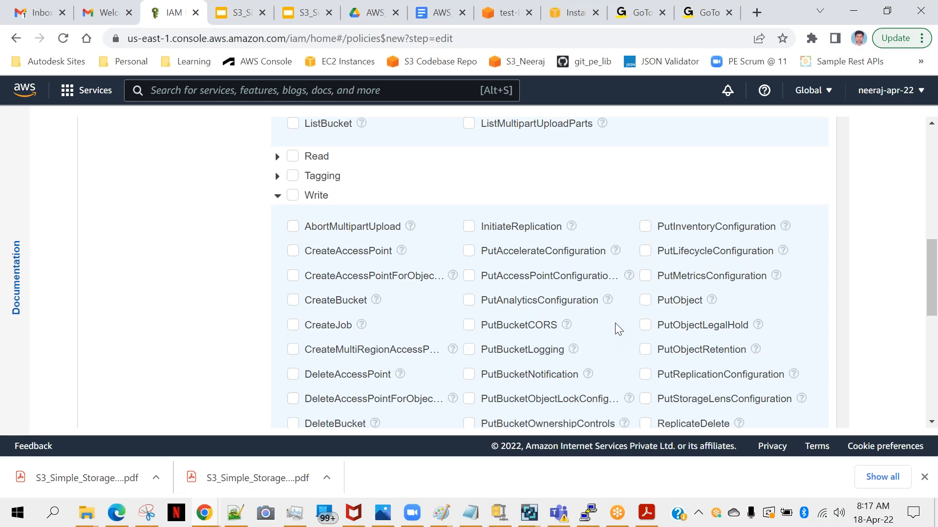
mouse_move(648, 310)
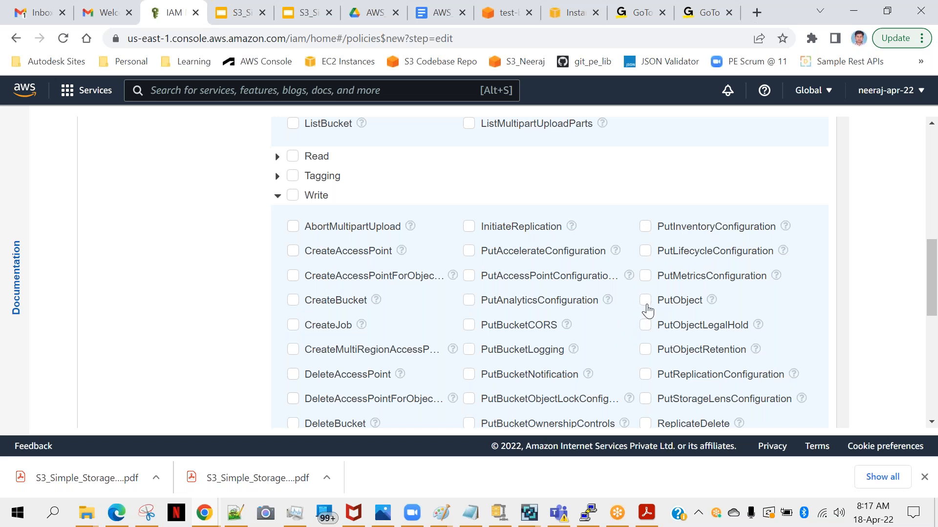
left_click(645, 301)
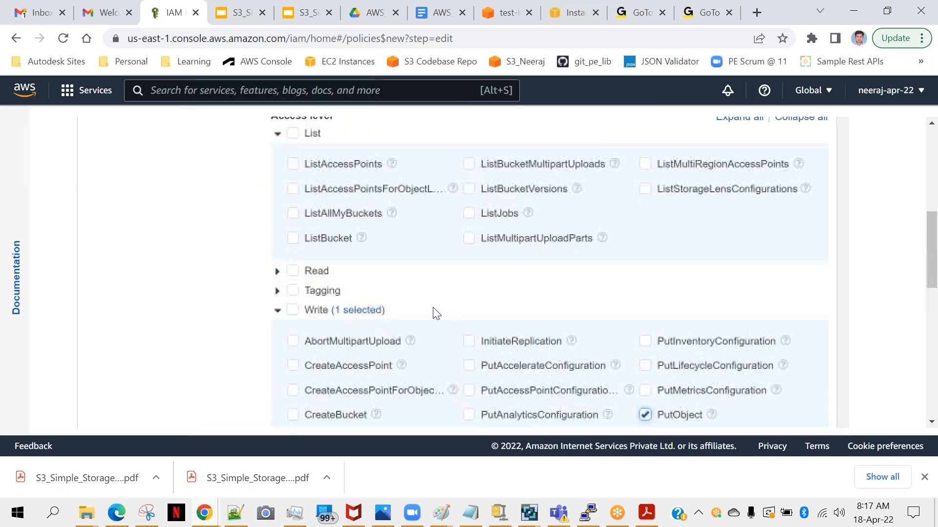
Expand the Read access level for GetObject, then scroll back to the top
left_click(277, 270)
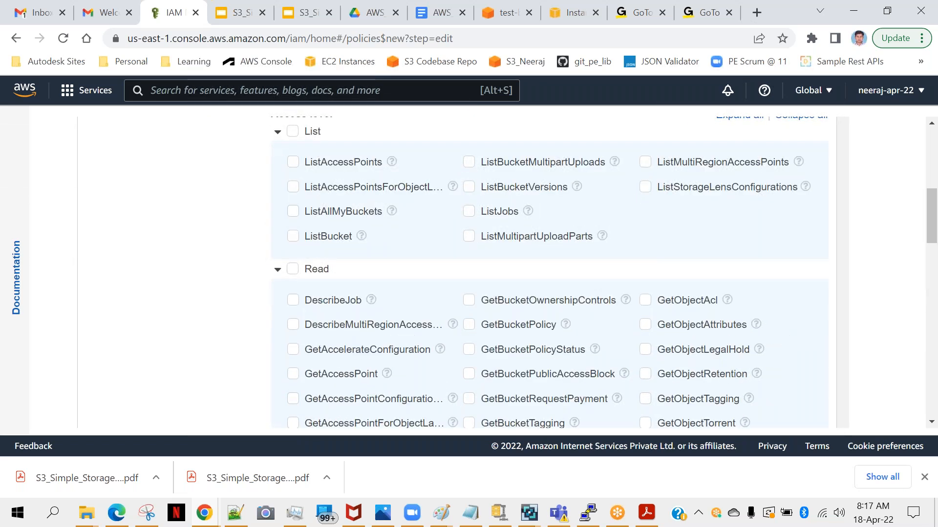
scroll("down", 3)
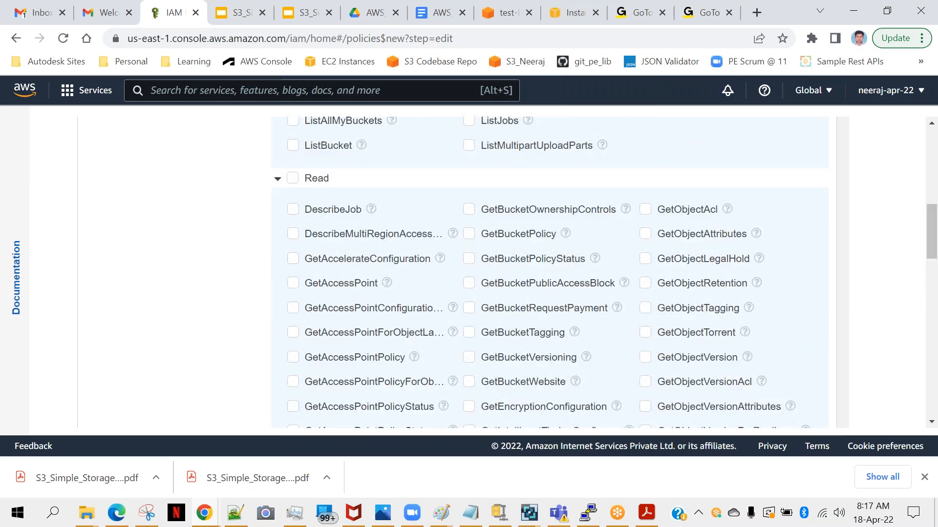
scroll("down", 3)
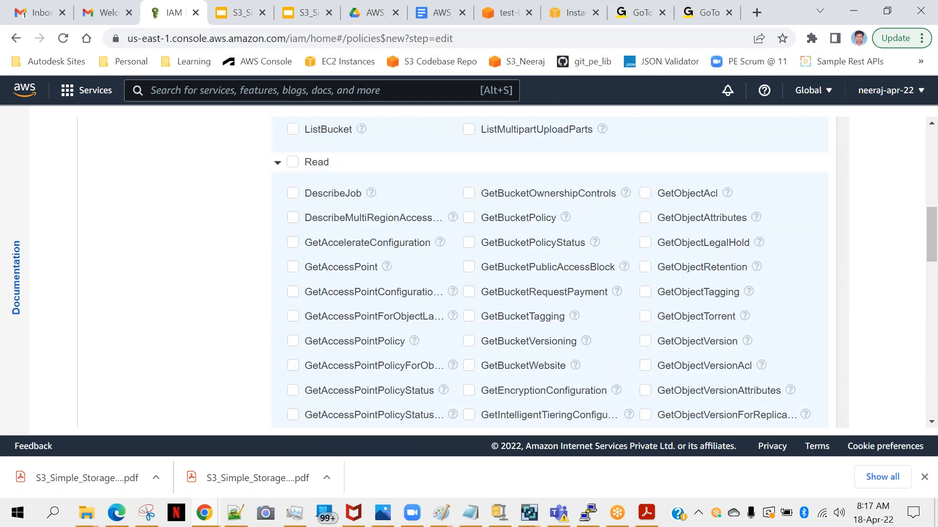
scroll("down", 3)
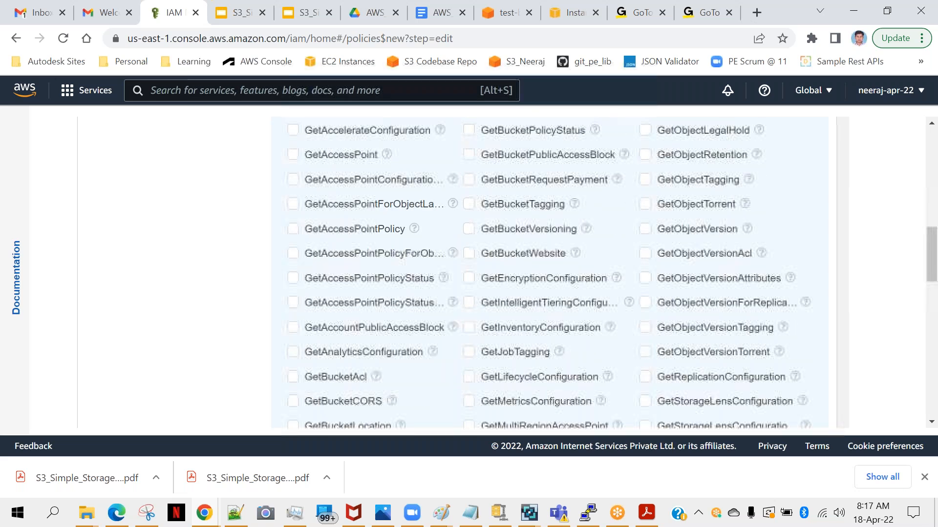
scroll("down", 3)
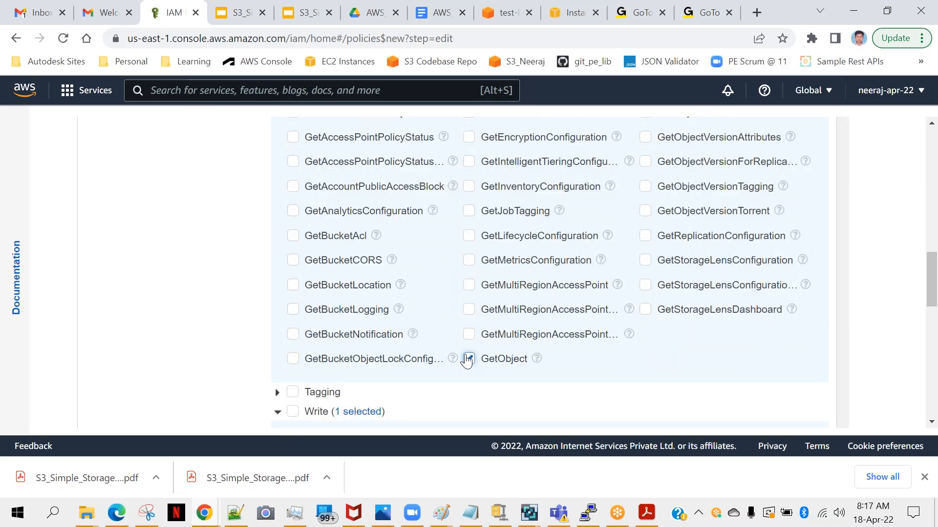
scroll("up", 3)
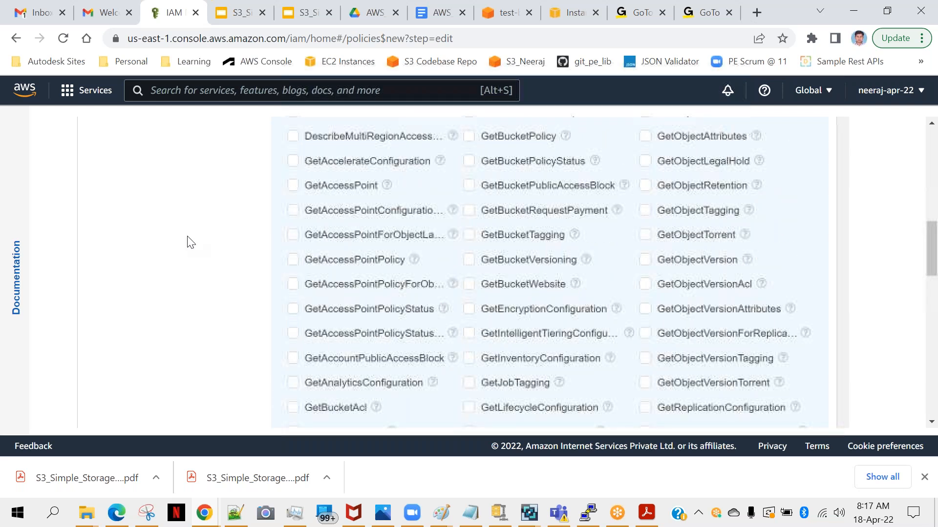
scroll("up", 3)
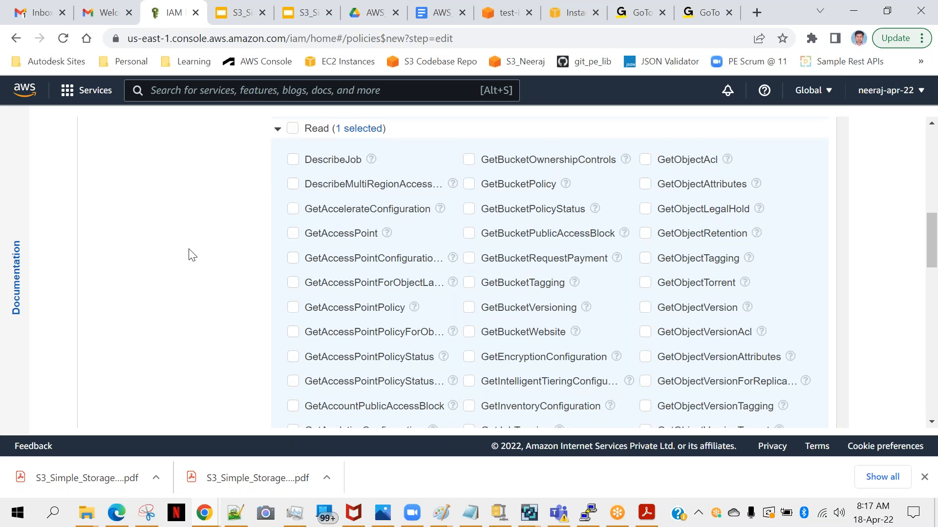
scroll("up", 3)
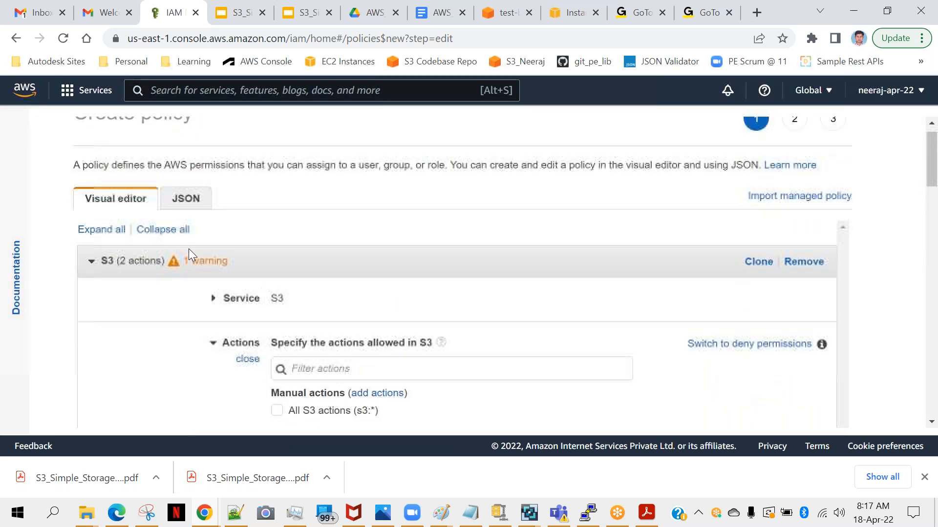
scroll("up", 3)
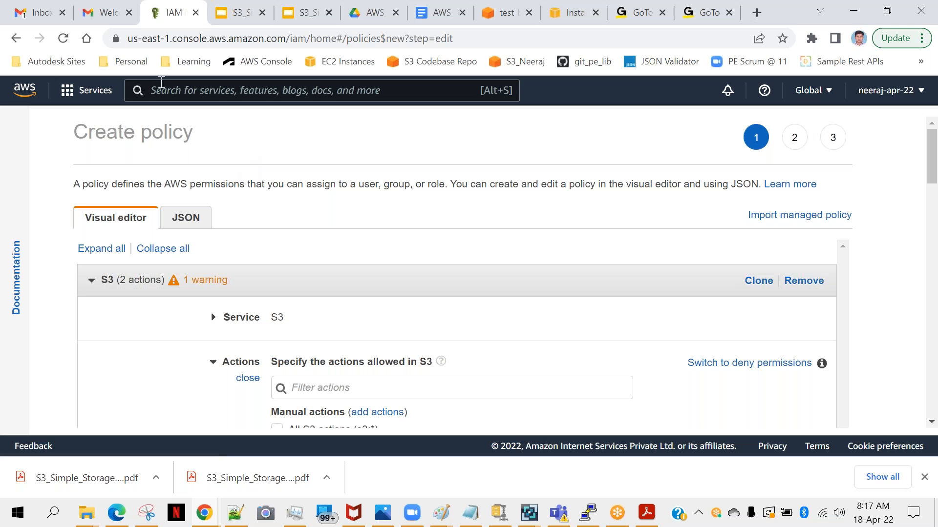
Search for s3, open the S3 service and show the Buckets list
type("s")
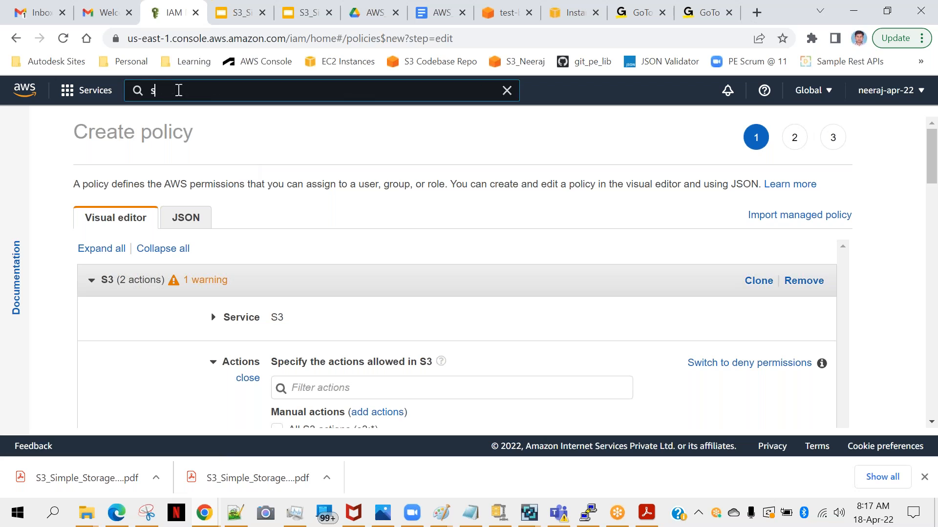
type("3")
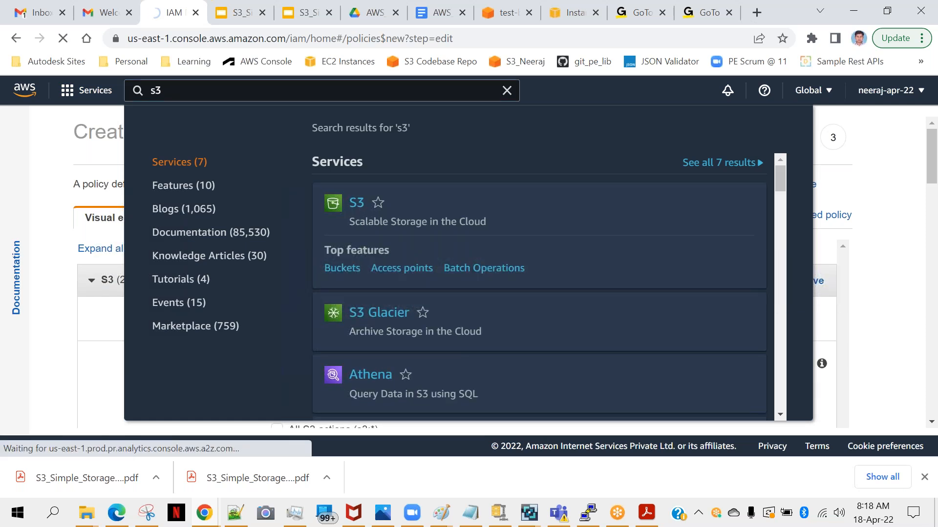
left_click(356, 202)
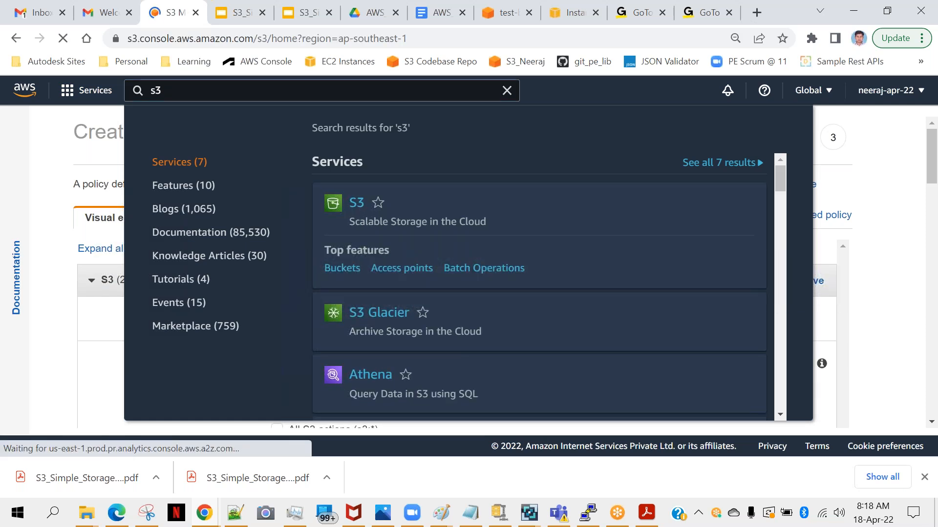
left_click(356, 202)
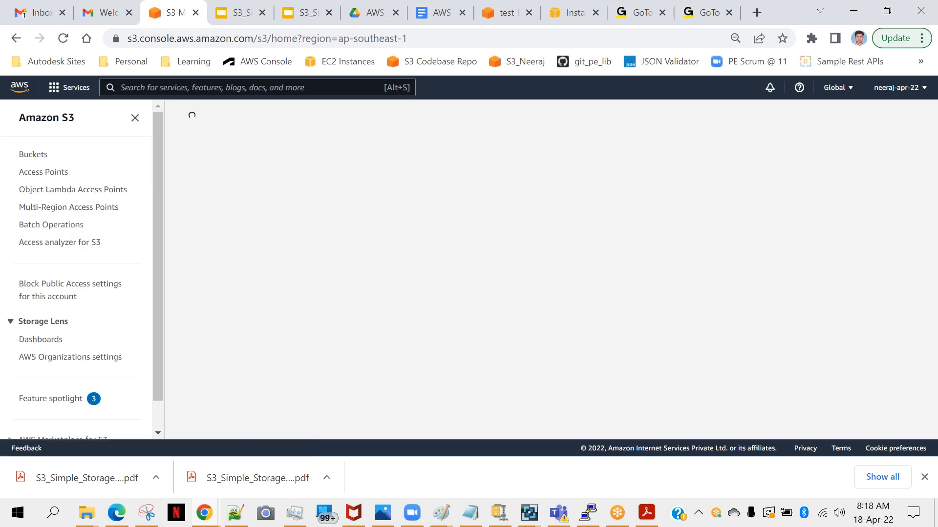
left_click(32, 154)
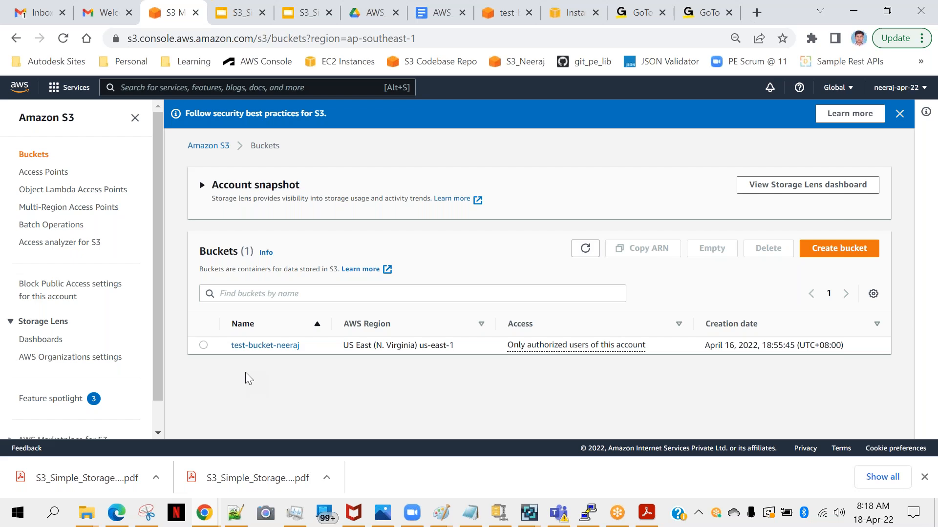
mouse_move(315, 367)
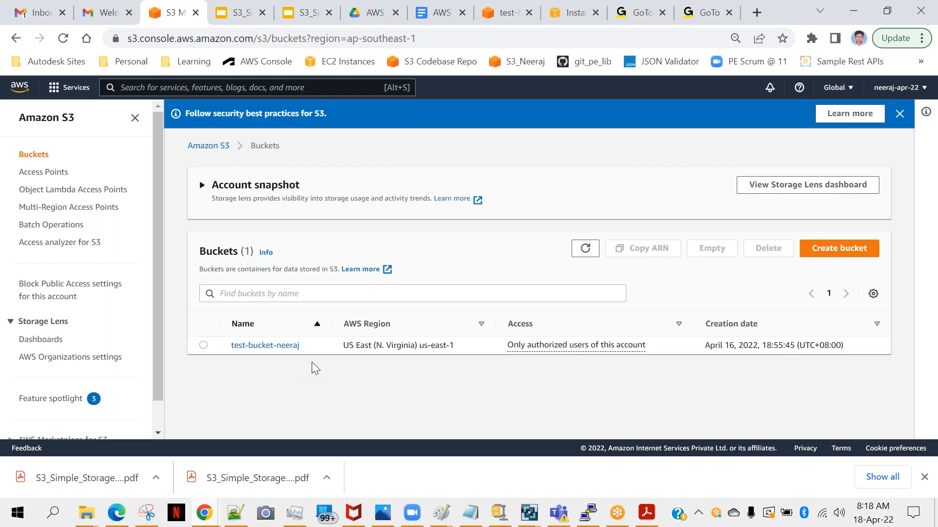
mouse_move(838, 248)
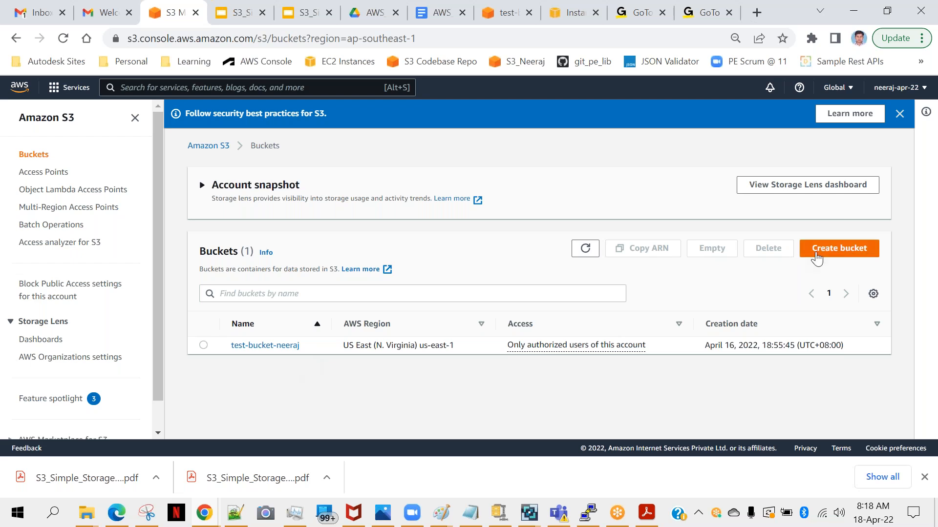
Start a new bucket named my-static-website and scroll down to its settings
left_click(838, 248)
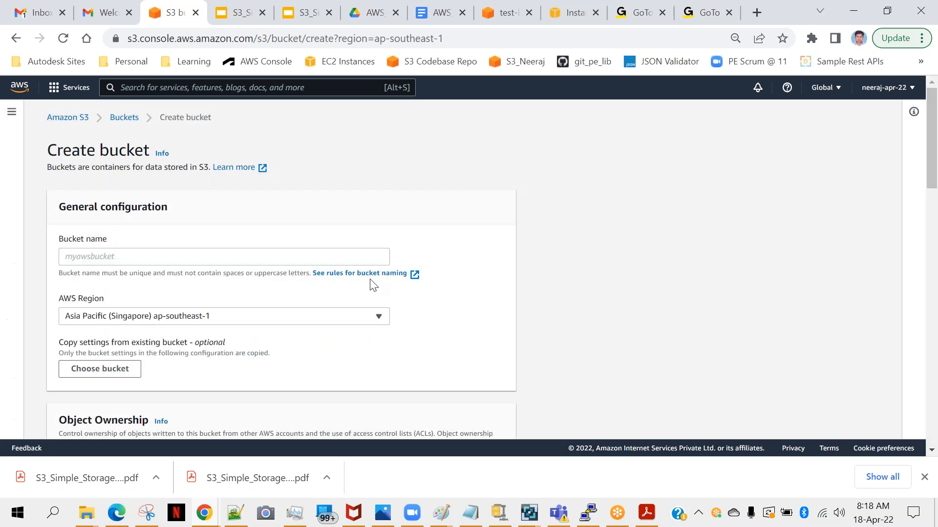
type("m")
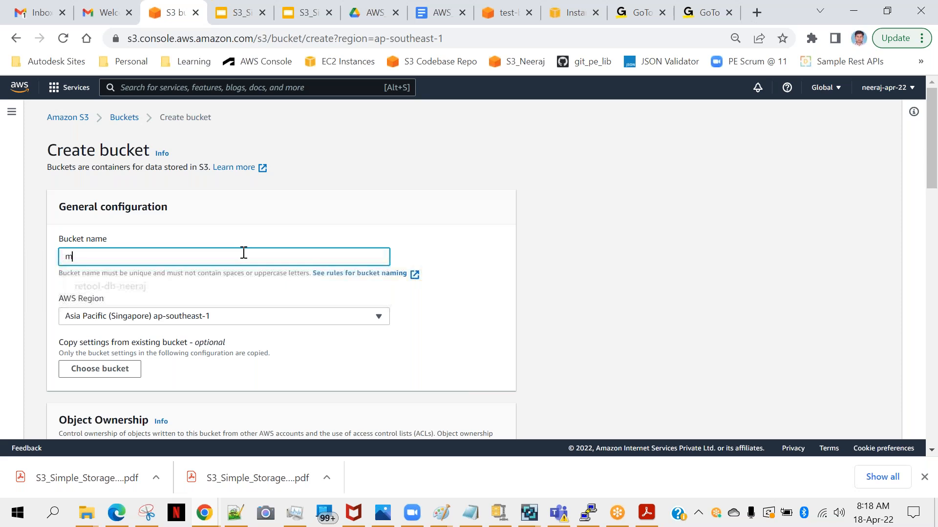
type("y-")
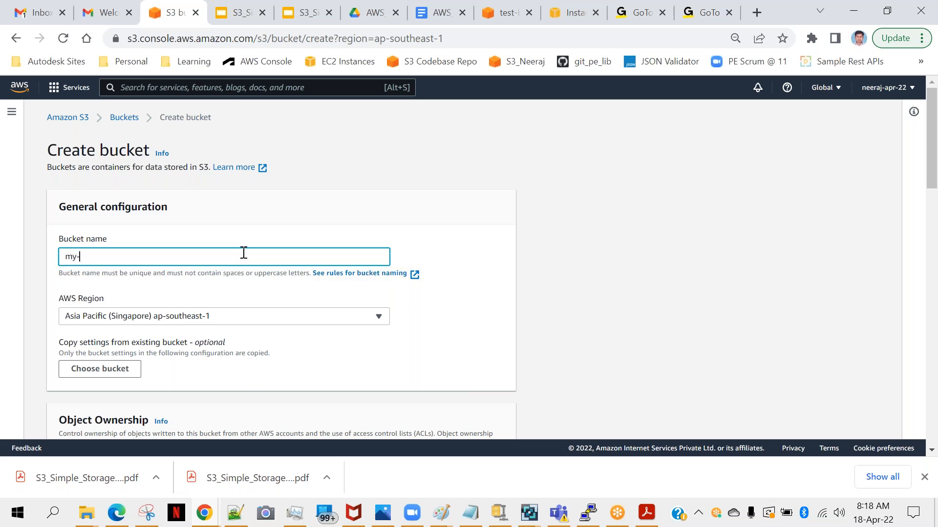
type("bucke")
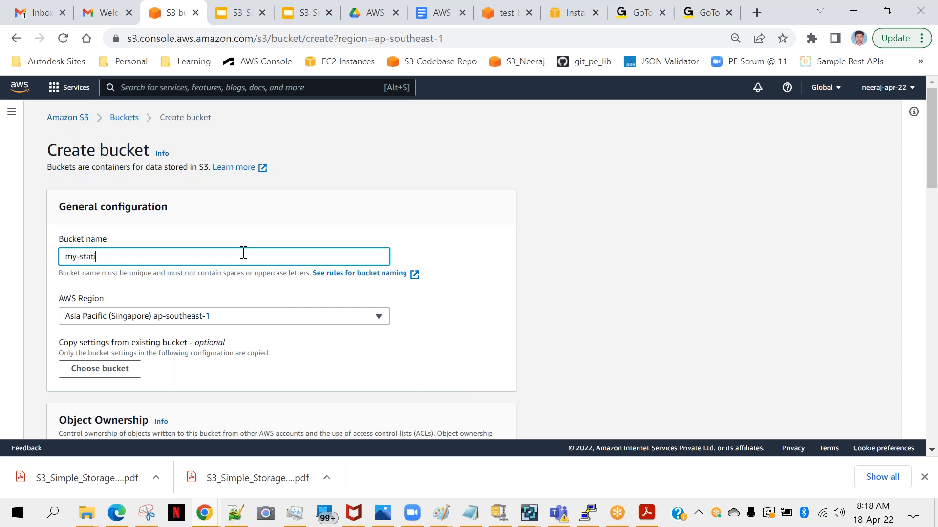
type("ic-websi")
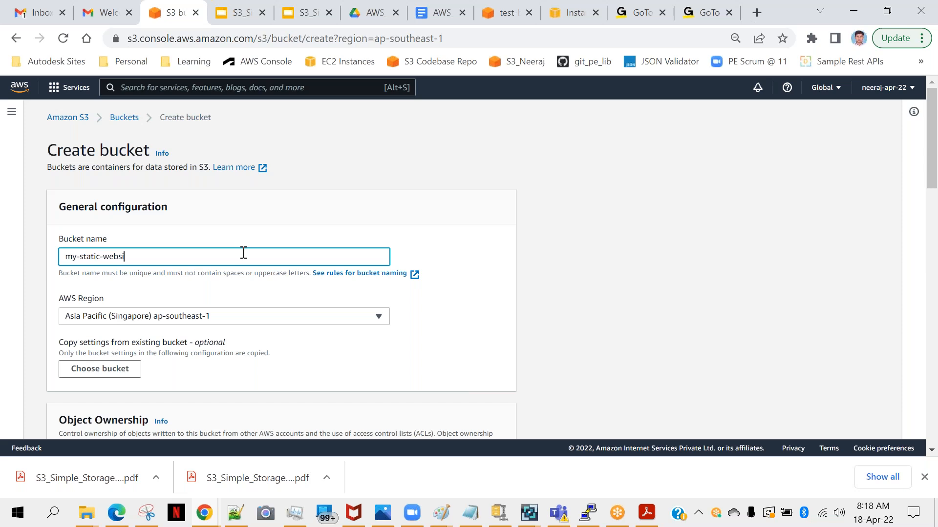
type("te")
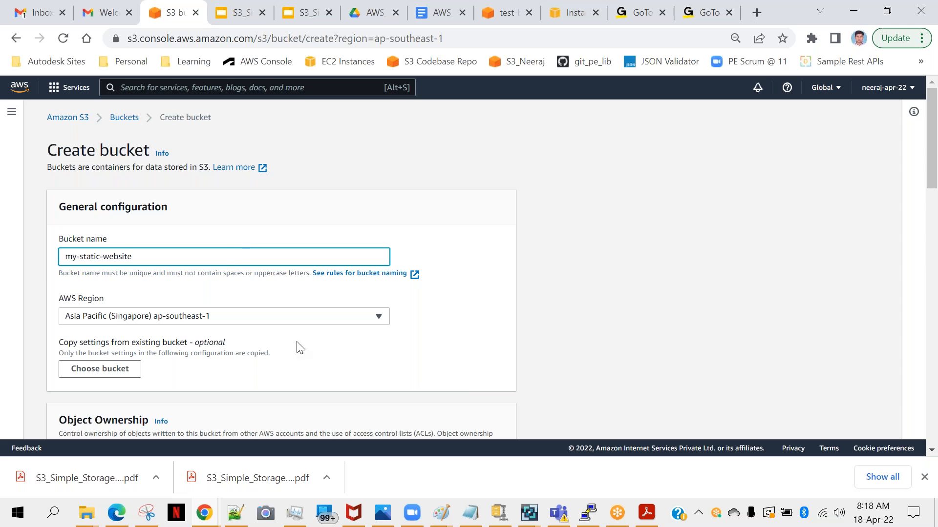
scroll("down", 3)
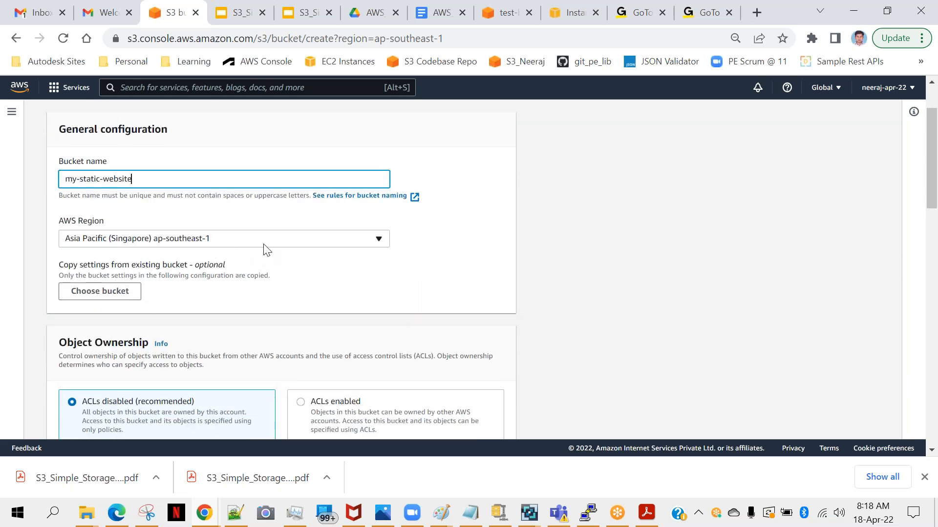
mouse_move(273, 259)
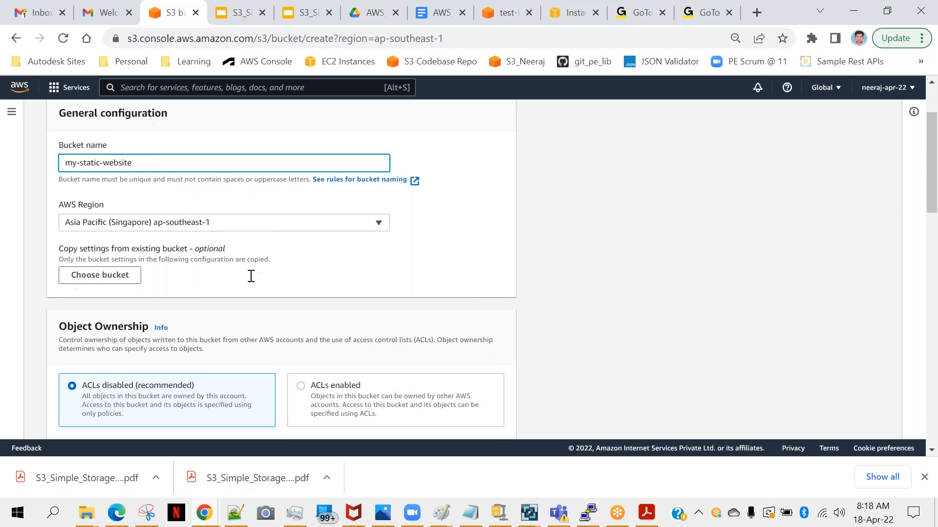
scroll("down", 3)
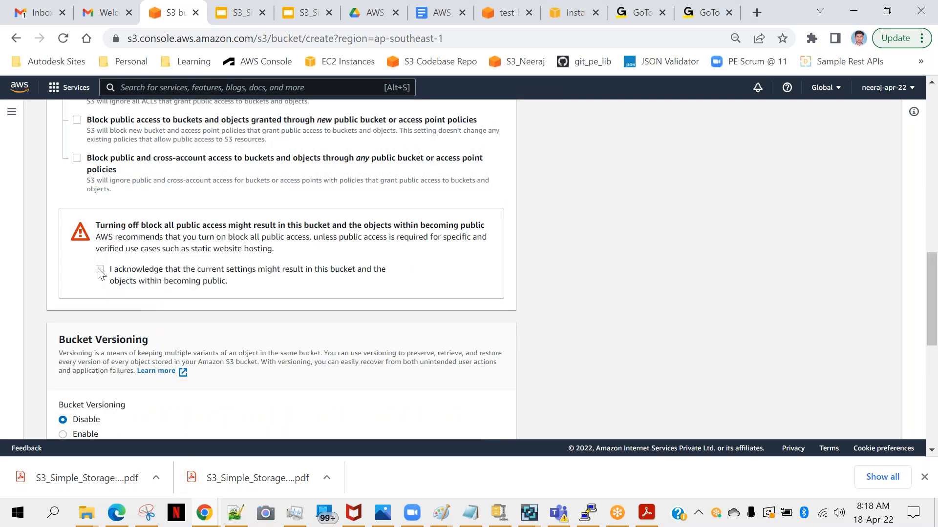
Acknowledge that turning off public-access blocking may make the bucket public
left_click(99, 269)
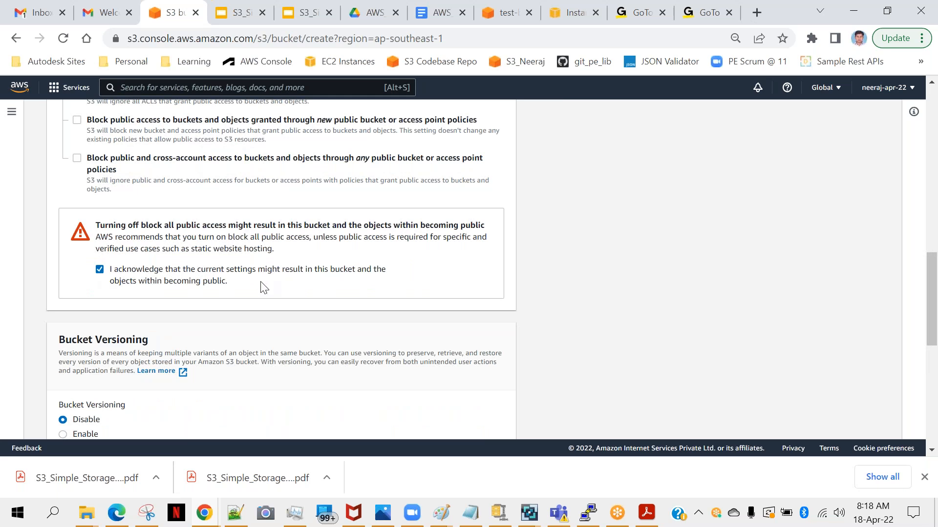
scroll("down", 3)
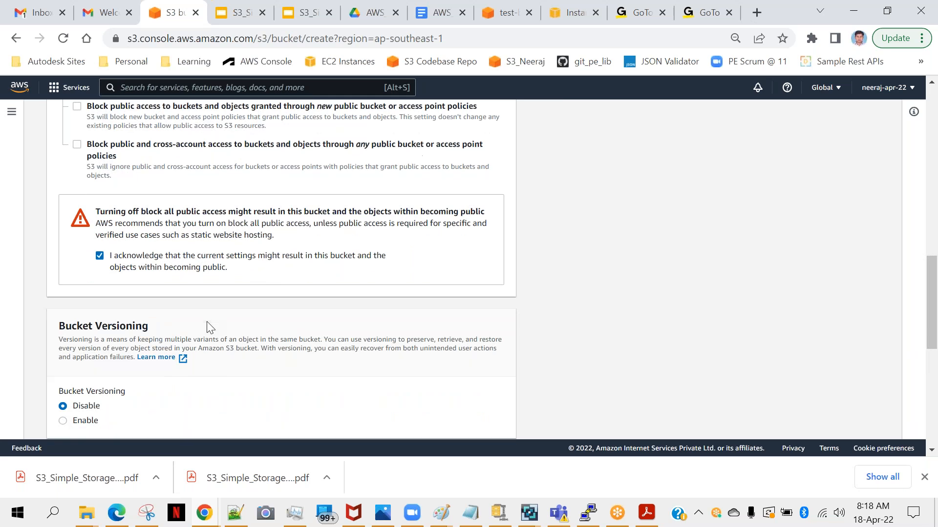
scroll("down", 3)
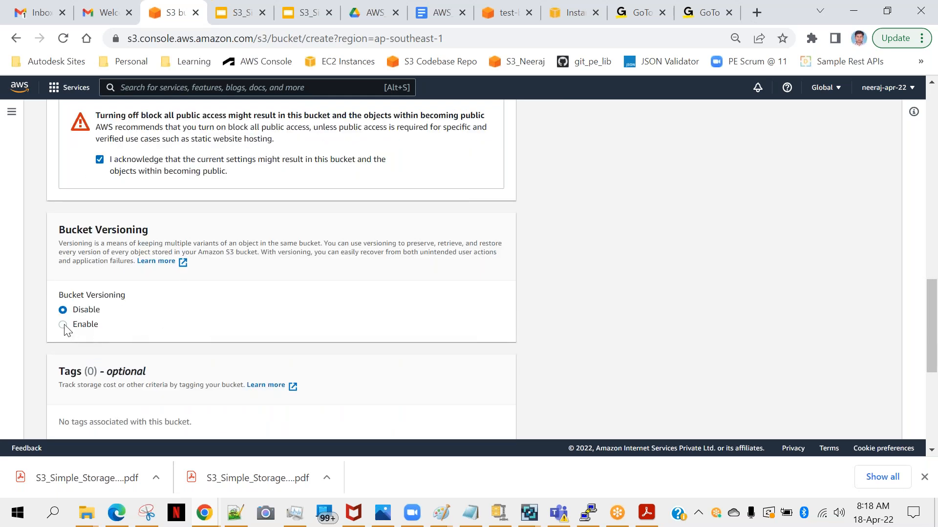
Enable bucket versioning and default server-side encryption with S3-managed keys
left_click(62, 324)
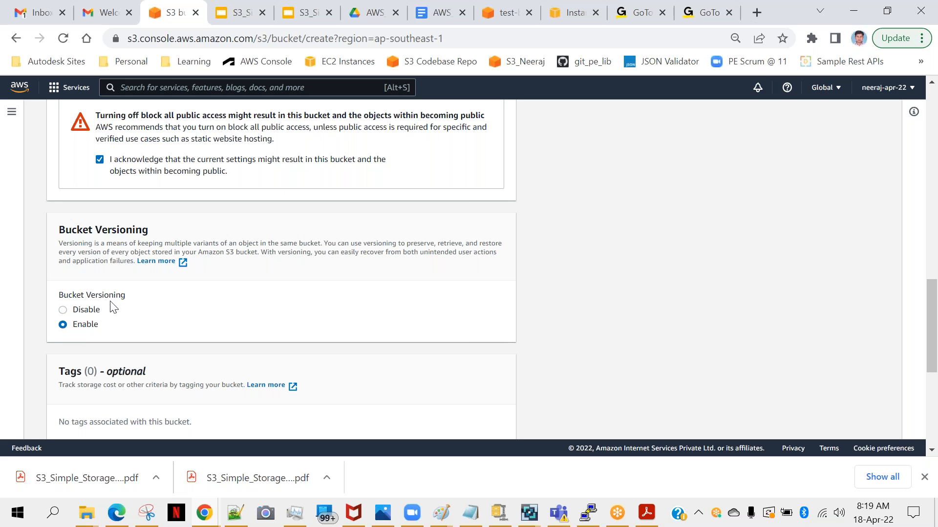
scroll("down", 3)
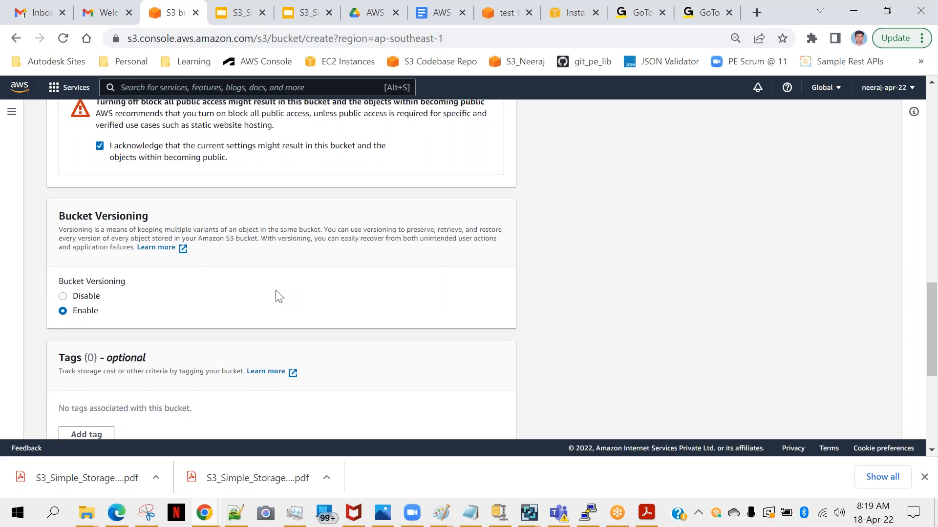
scroll("down", 3)
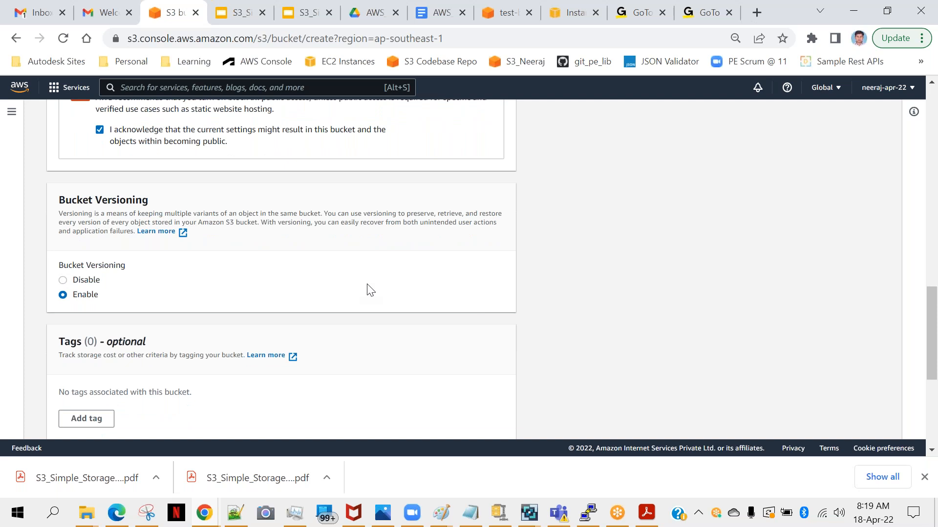
scroll("down", 3)
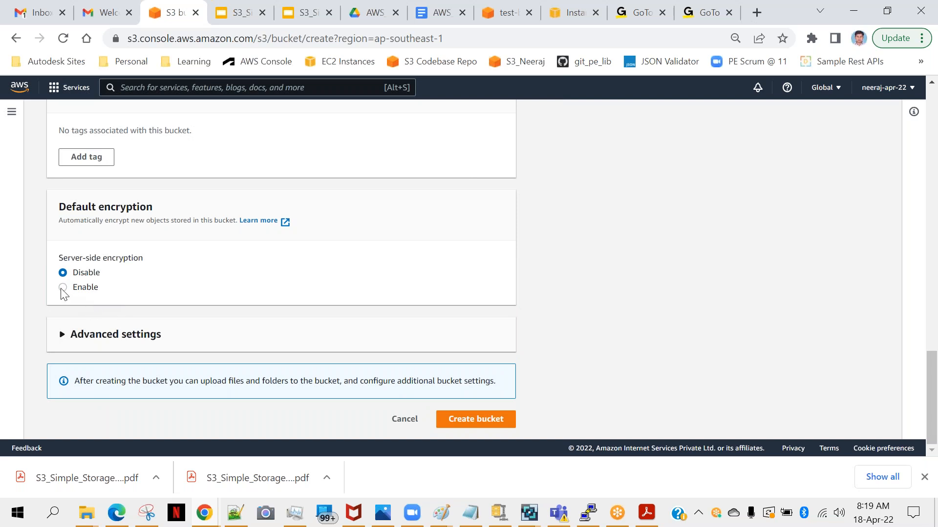
left_click(62, 287)
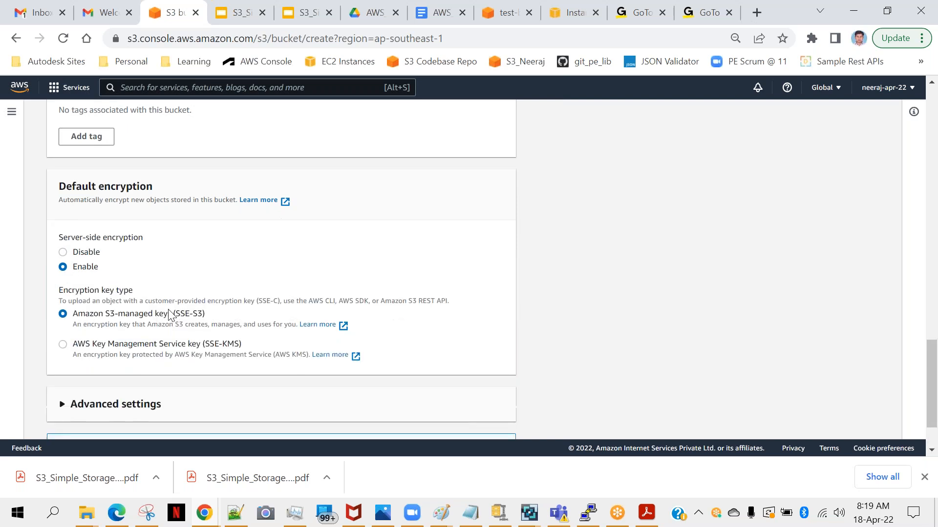
scroll("down", 3)
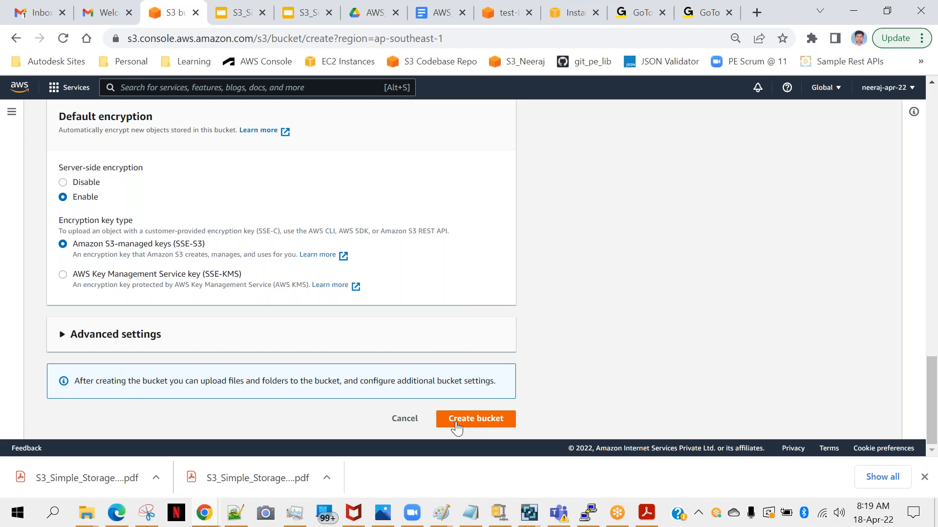
Retry bucket creation under the name my-static-website-neeraj after the original name was taken
left_click(475, 418)
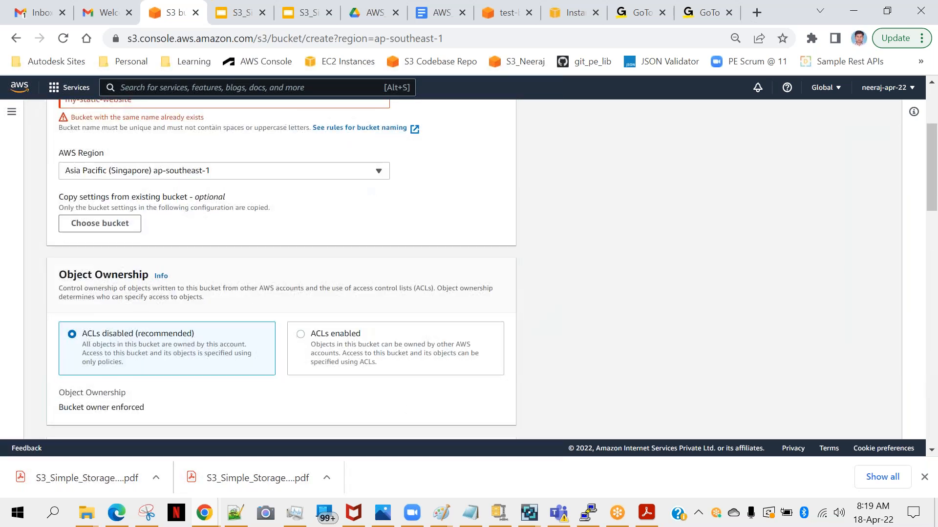
scroll("up", 3)
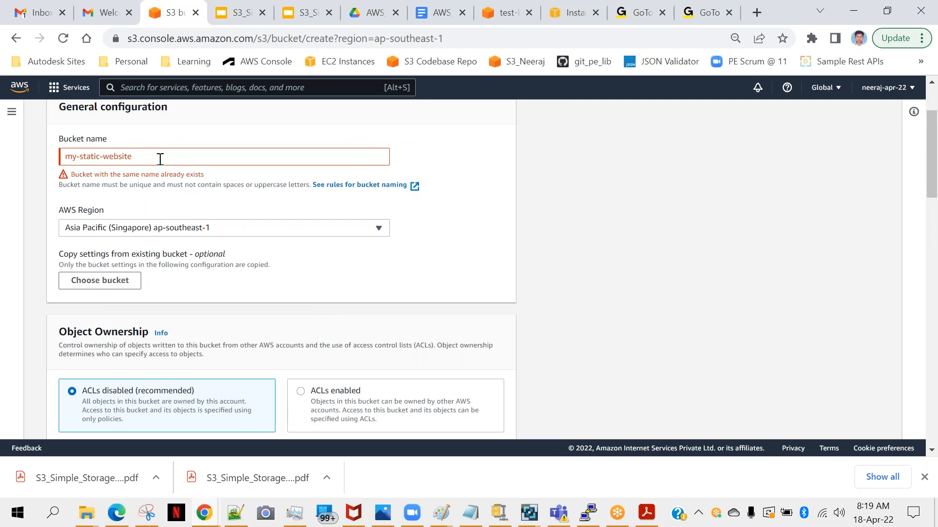
type("-nee")
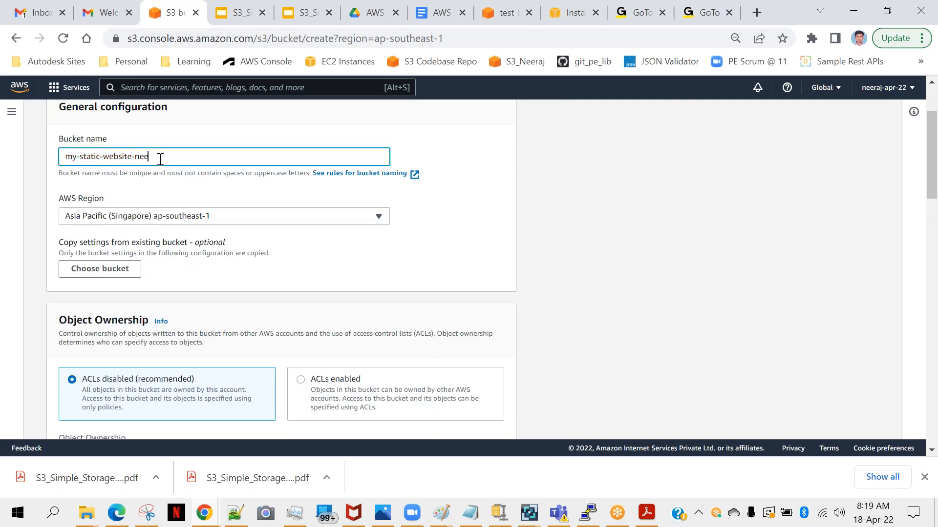
type("raj")
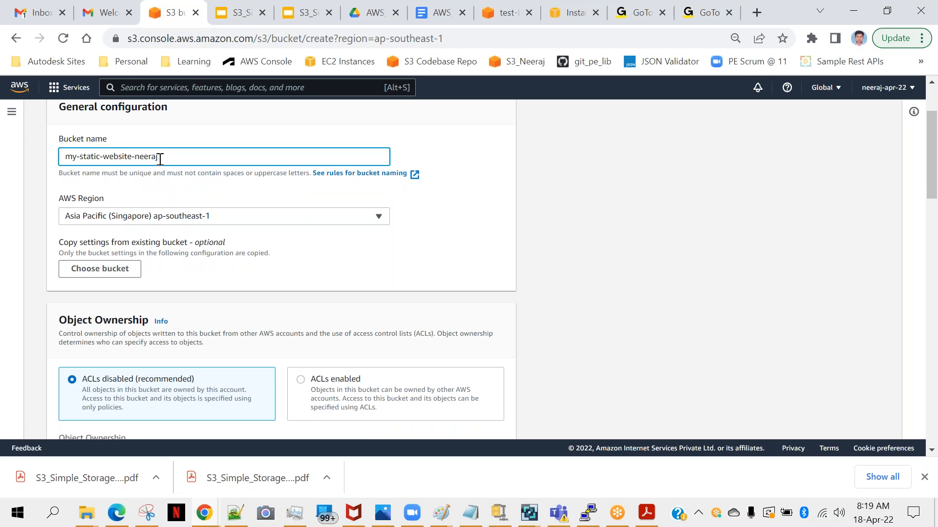
scroll("down", 3)
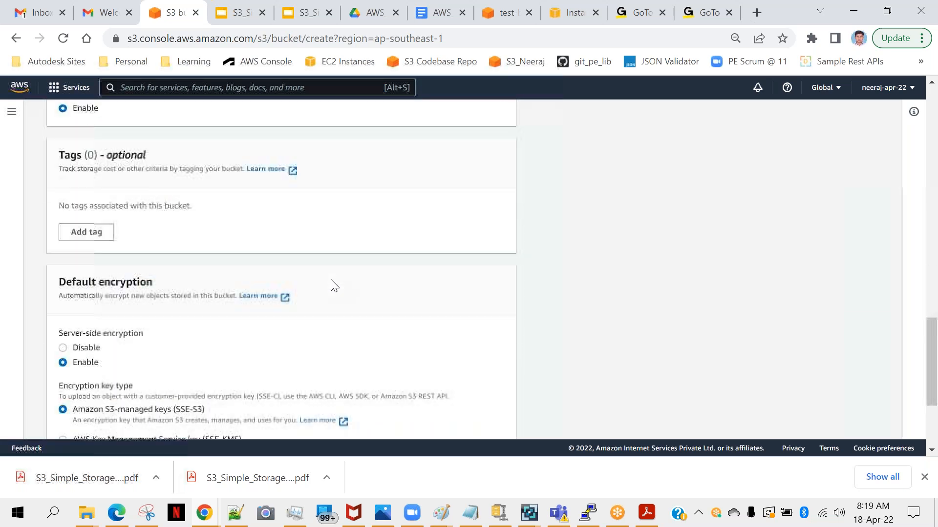
scroll("down", 3)
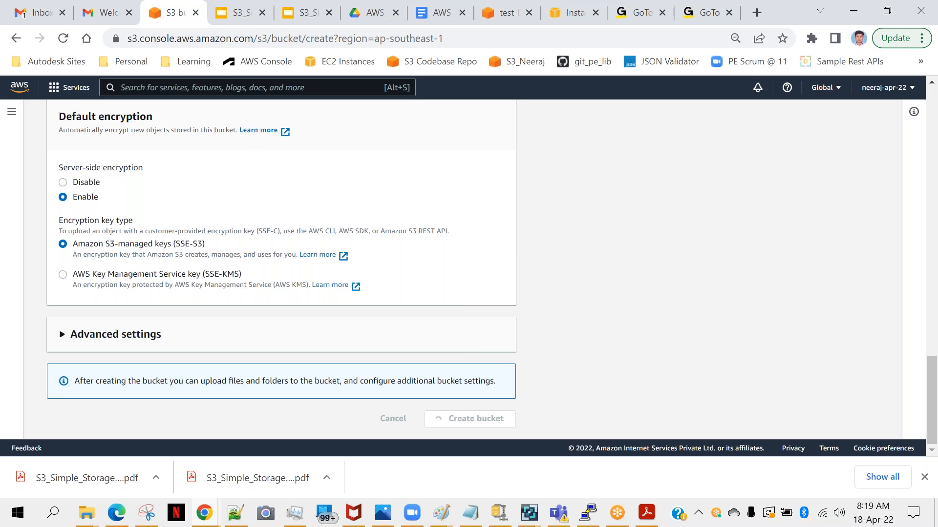
left_click(469, 418)
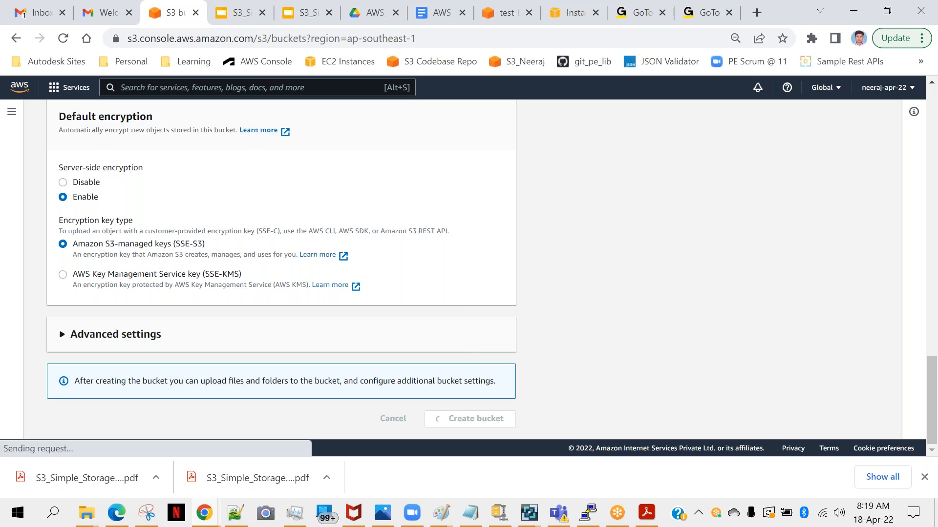
left_click(468, 418)
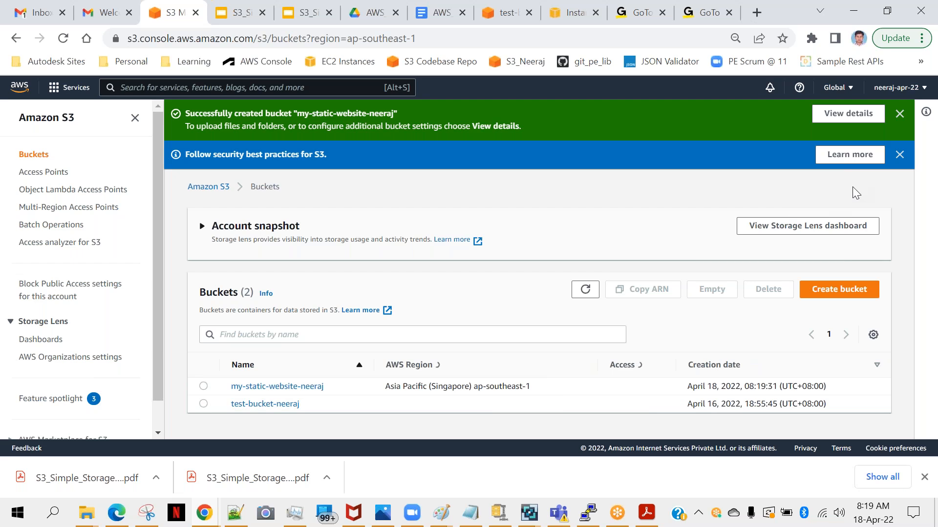